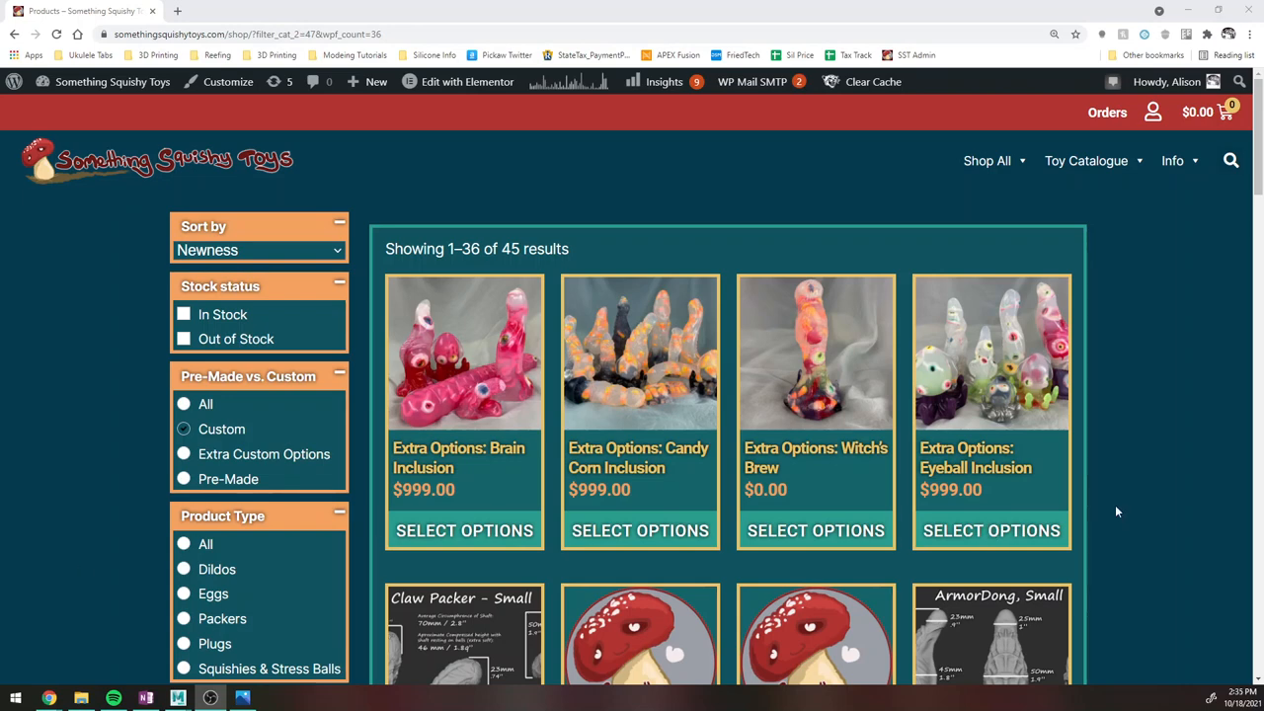
Scroll the shop listing to reach the BUILD YOUR OWN: Claw Packer product.
scroll(down, 3)
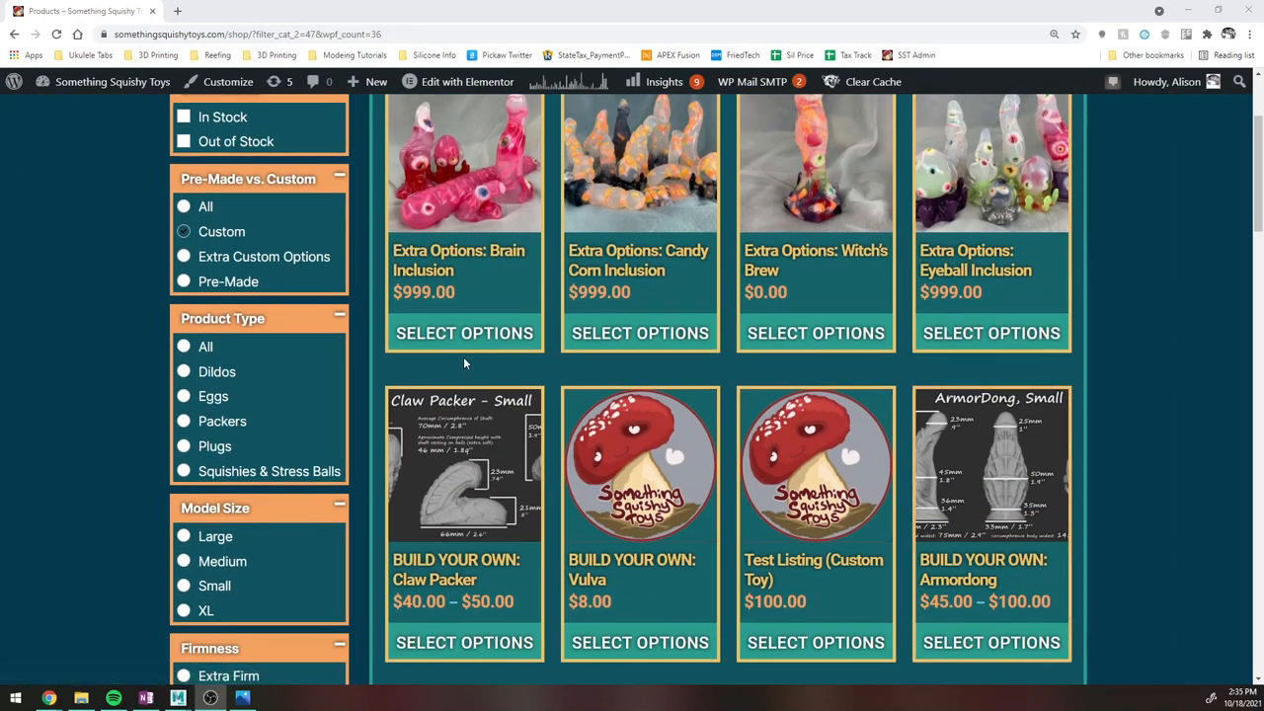
mouse_move(517, 391)
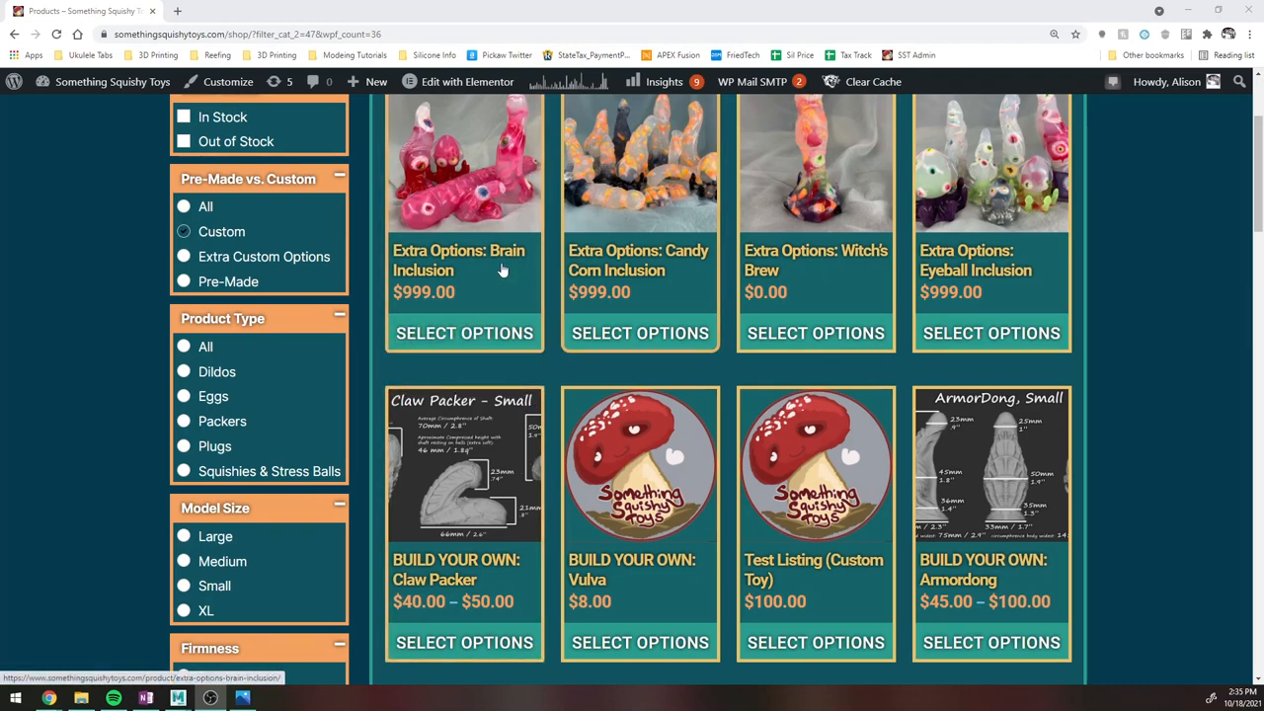
scroll(down, 3)
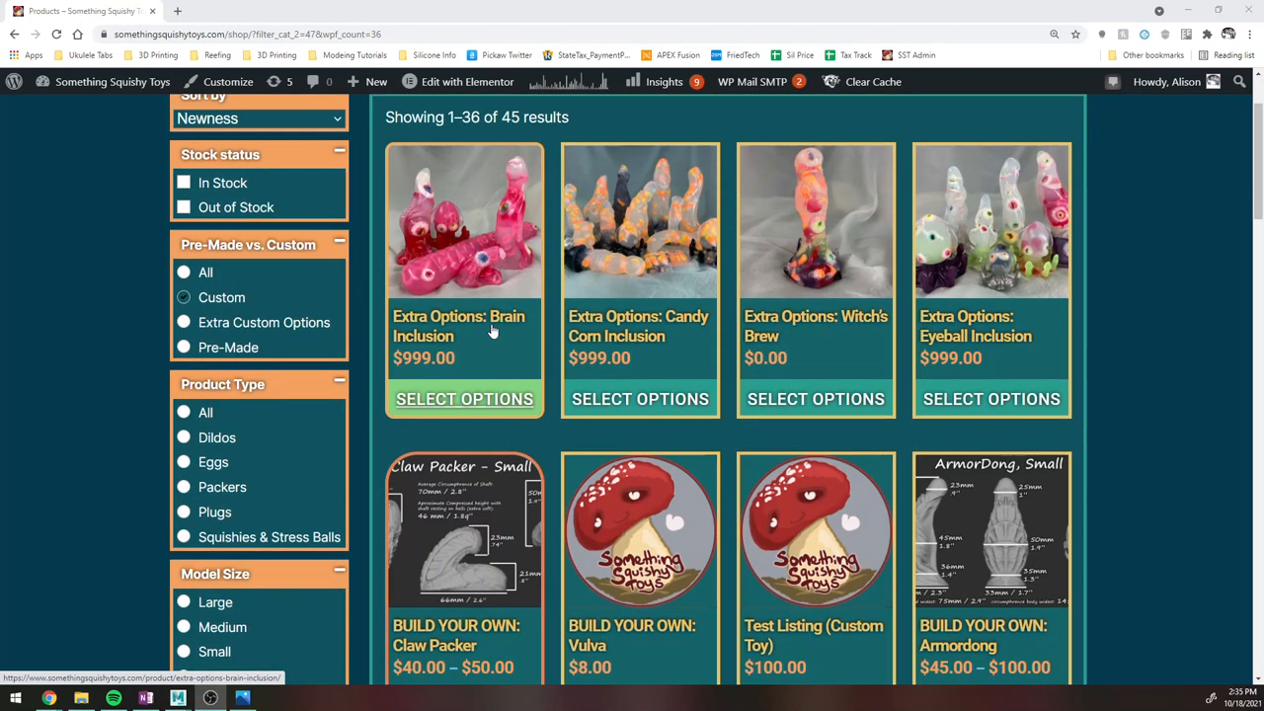
scroll(up, 3)
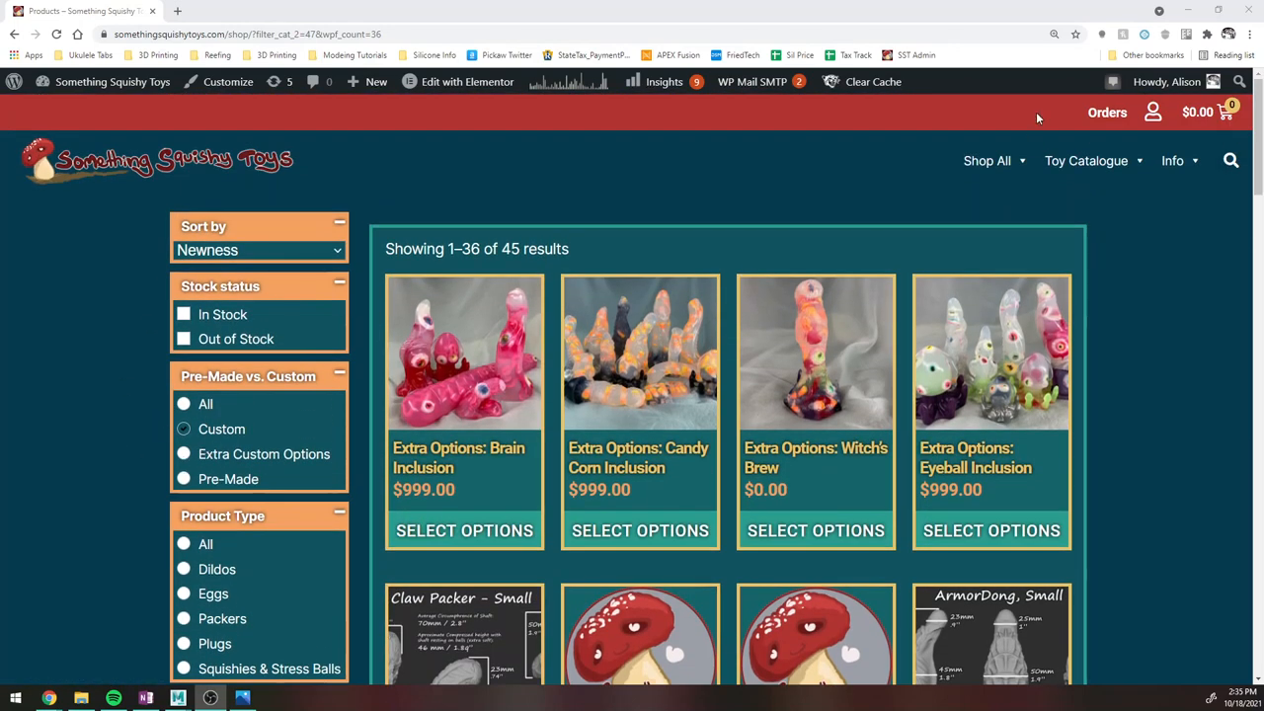
scroll(down, 3)
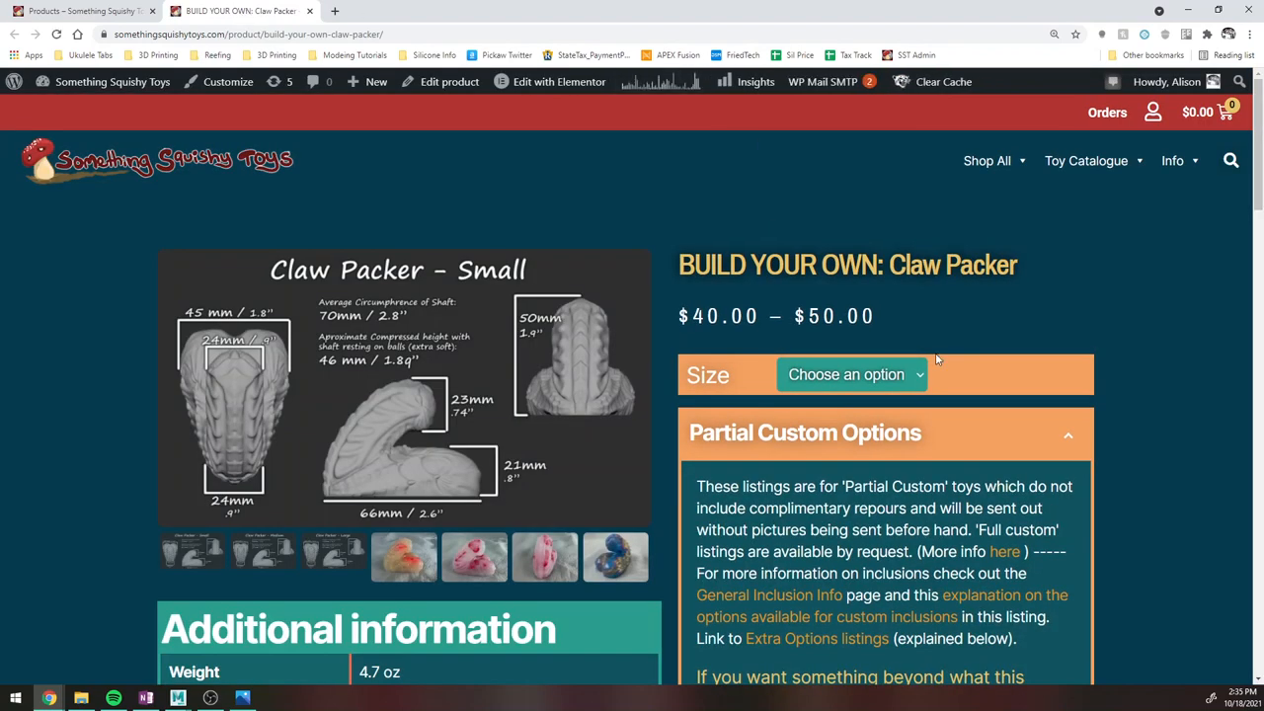
Set the Claw Packer size to Small and choose the Inclusion Pour colour option.
click(851, 375)
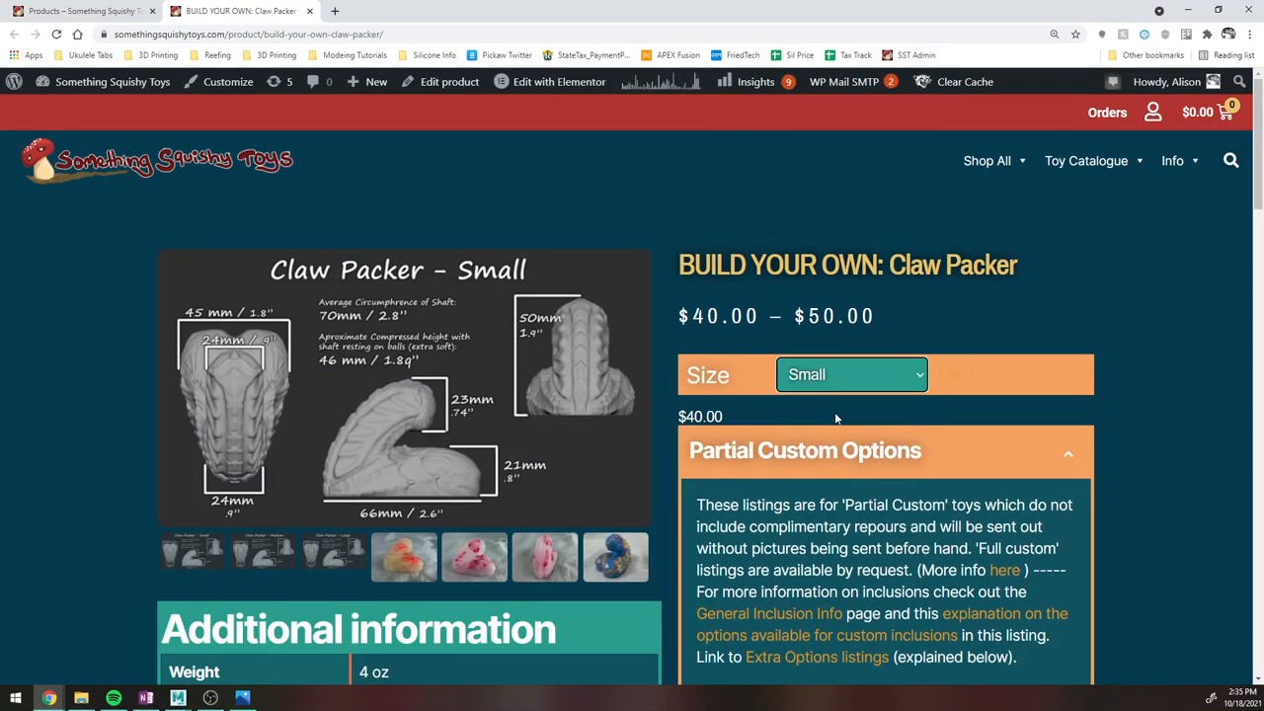
scroll(down, 3)
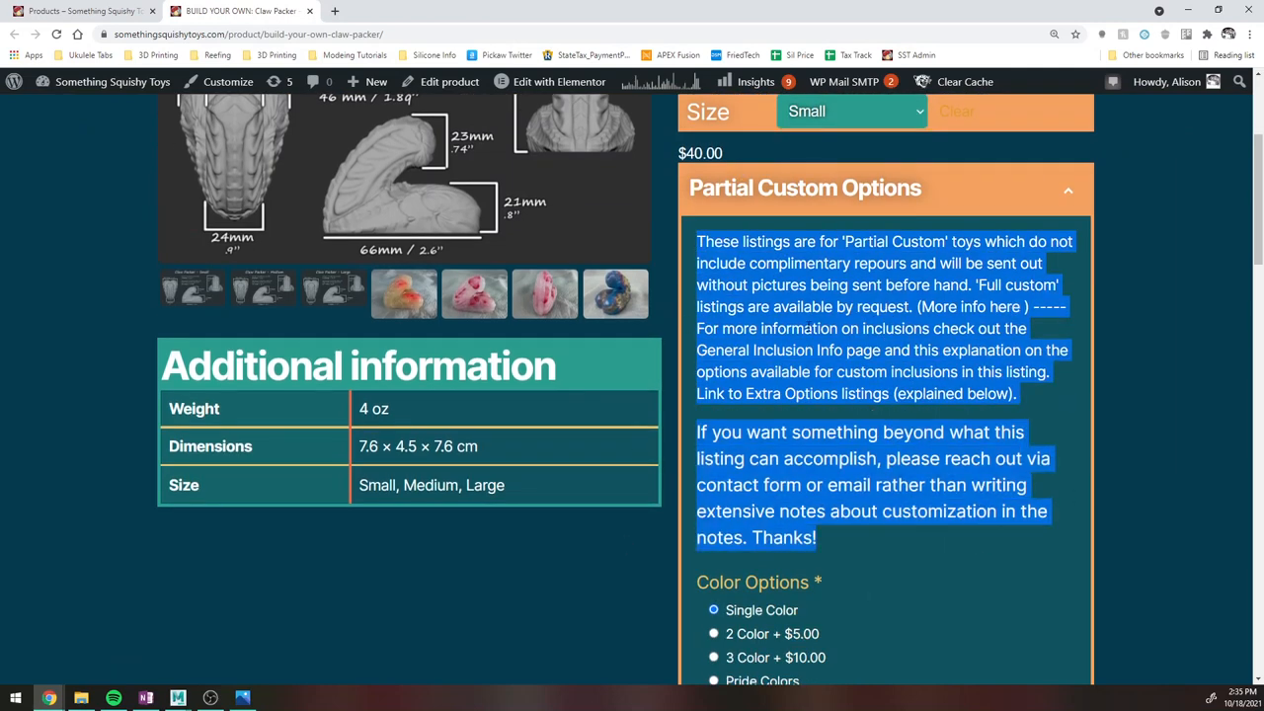
scroll(down, 3)
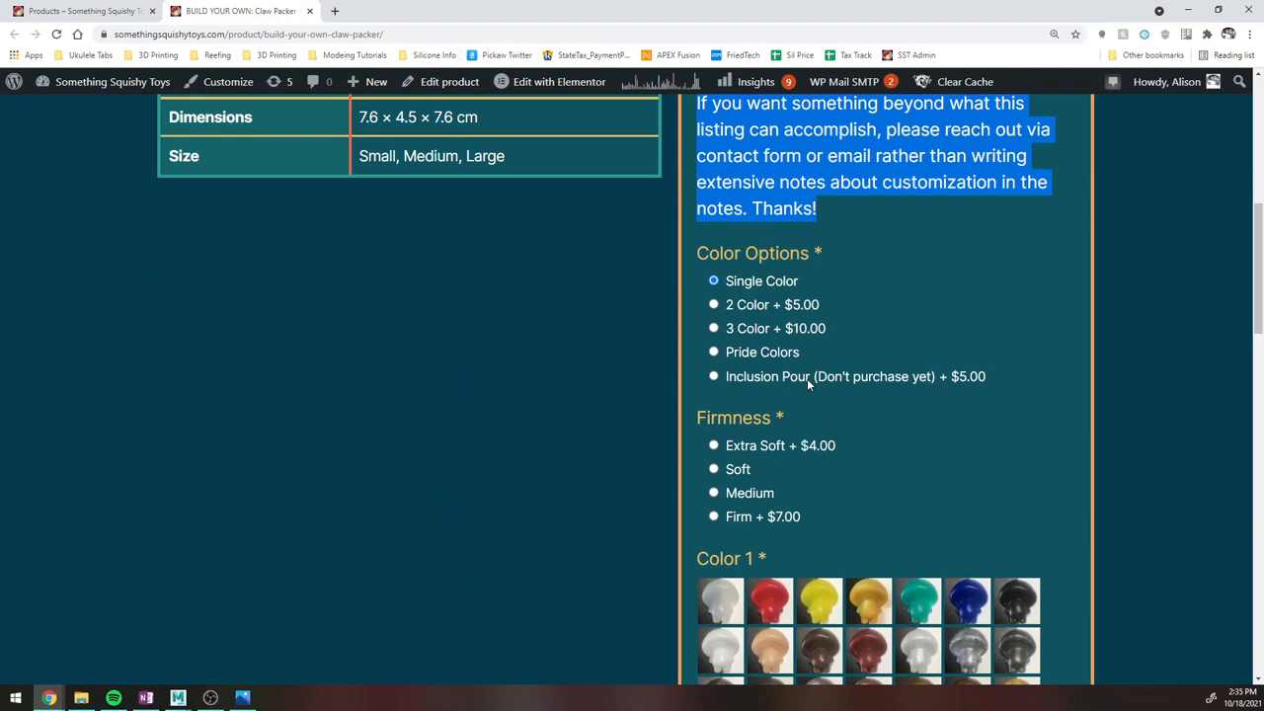
click(715, 375)
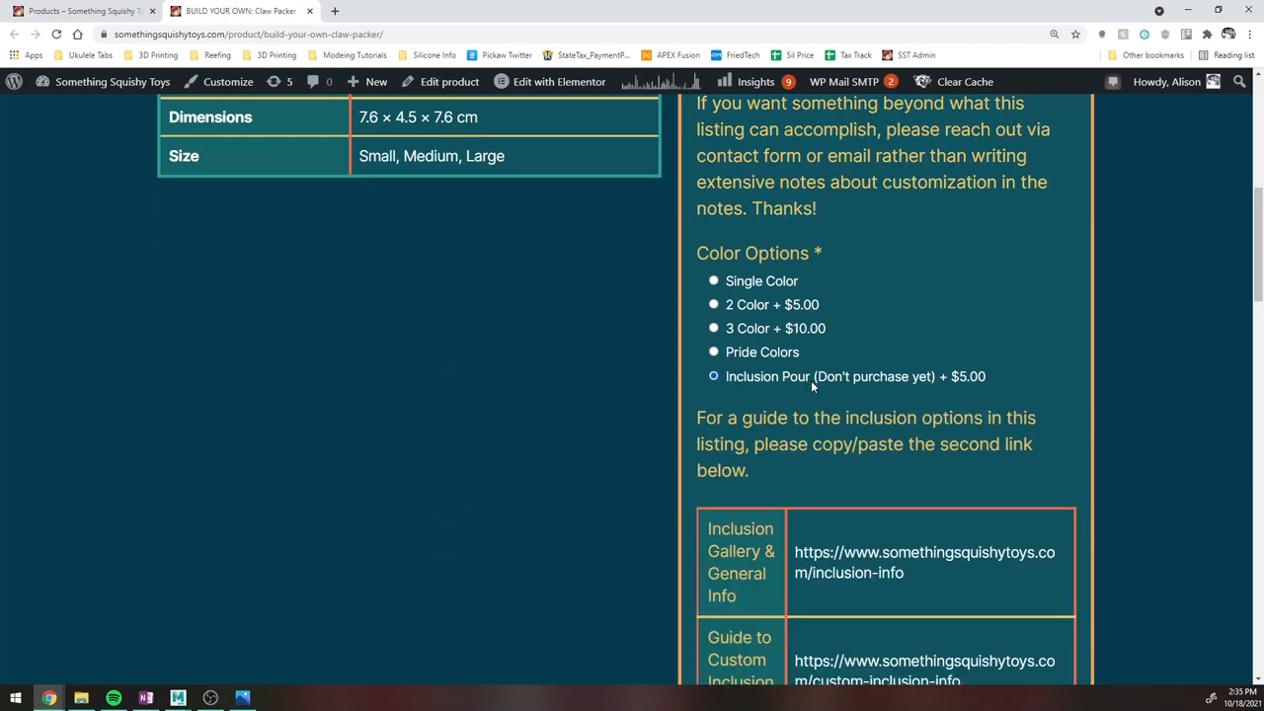
Select the inclusion gallery link text and scroll on to the Inclusion Shapes section.
scroll(down, 3)
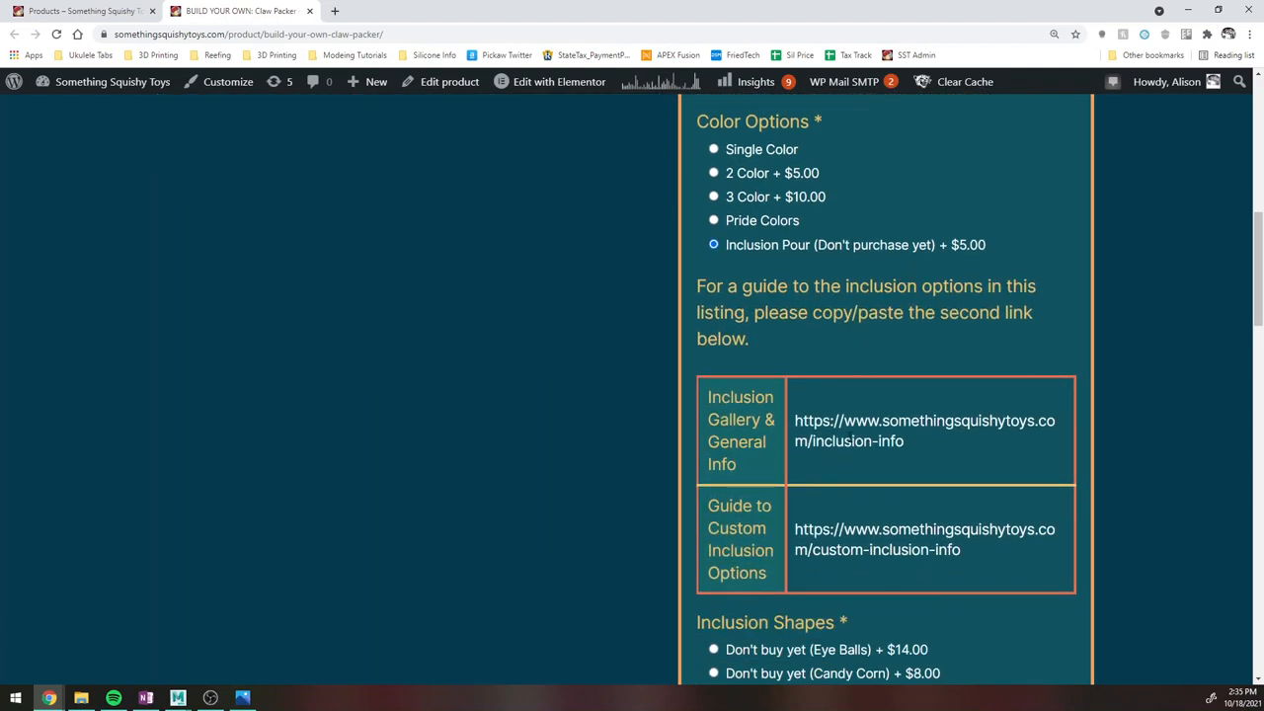
double_click(924, 431)
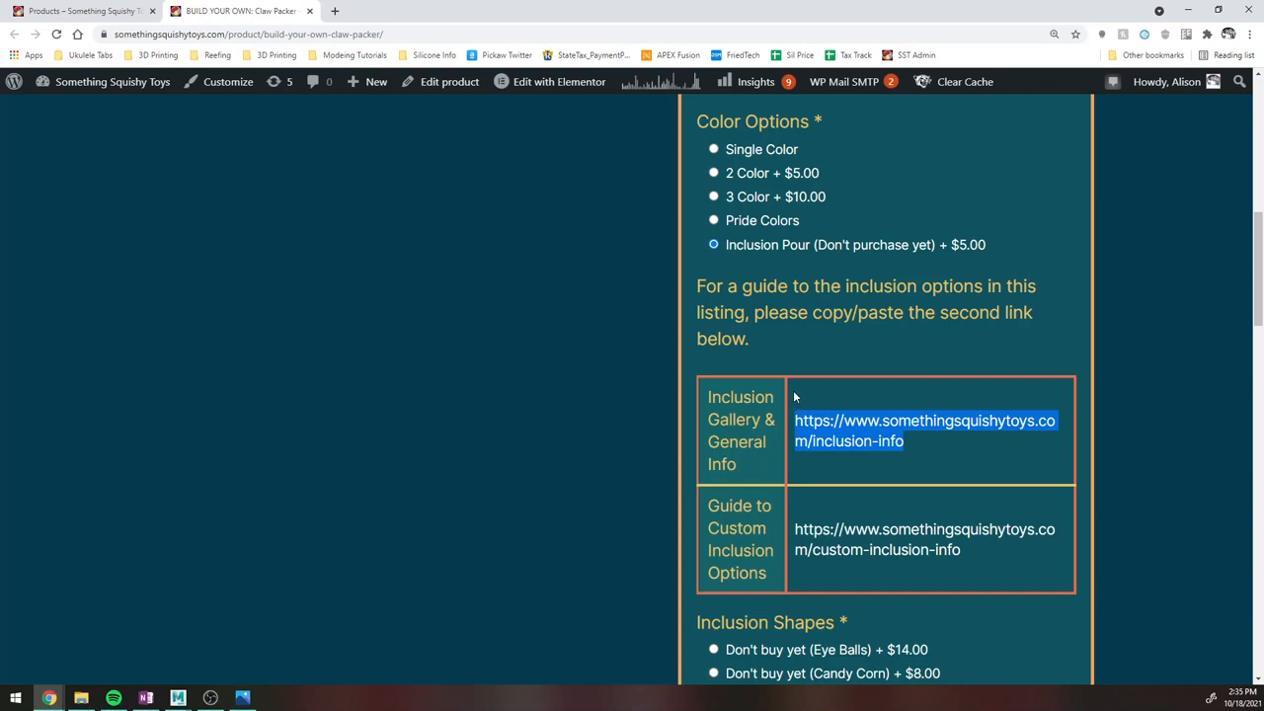
scroll(down, 3)
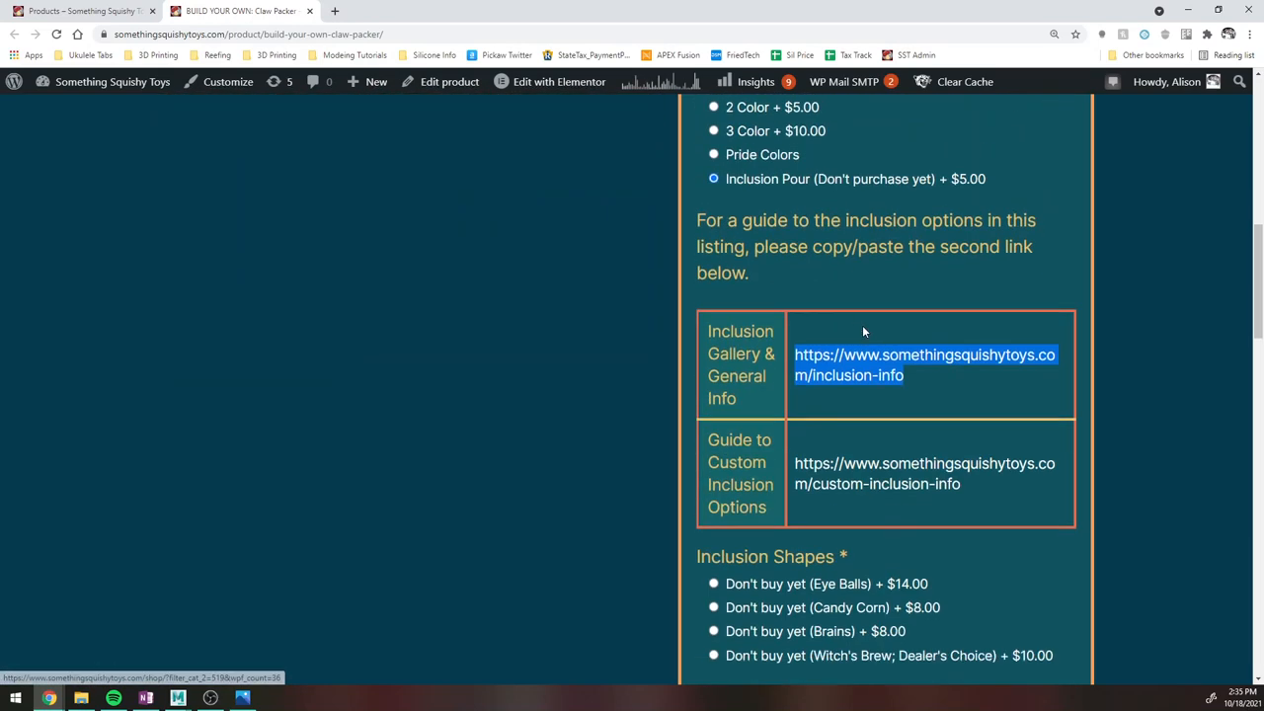
scroll(down, 3)
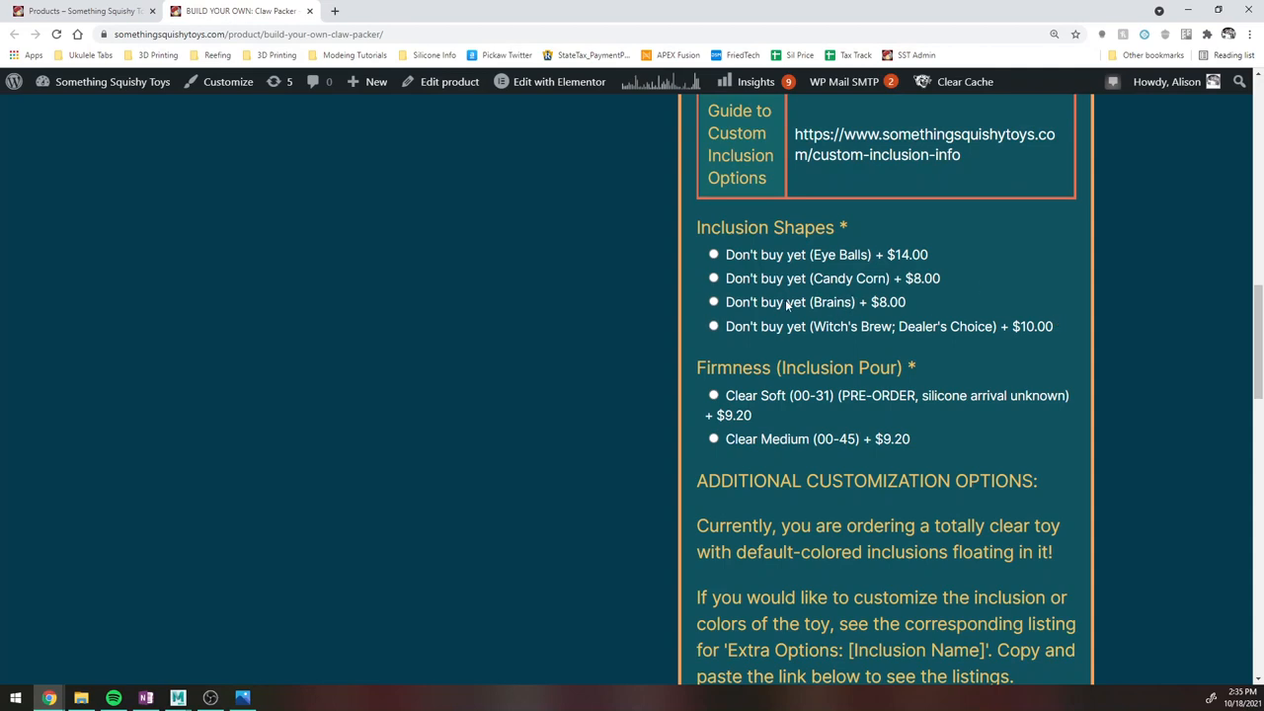
Try the Brains shape and add-eyeballs extra, then settle on the Eye Balls inclusion shape (+$14.00).
click(713, 253)
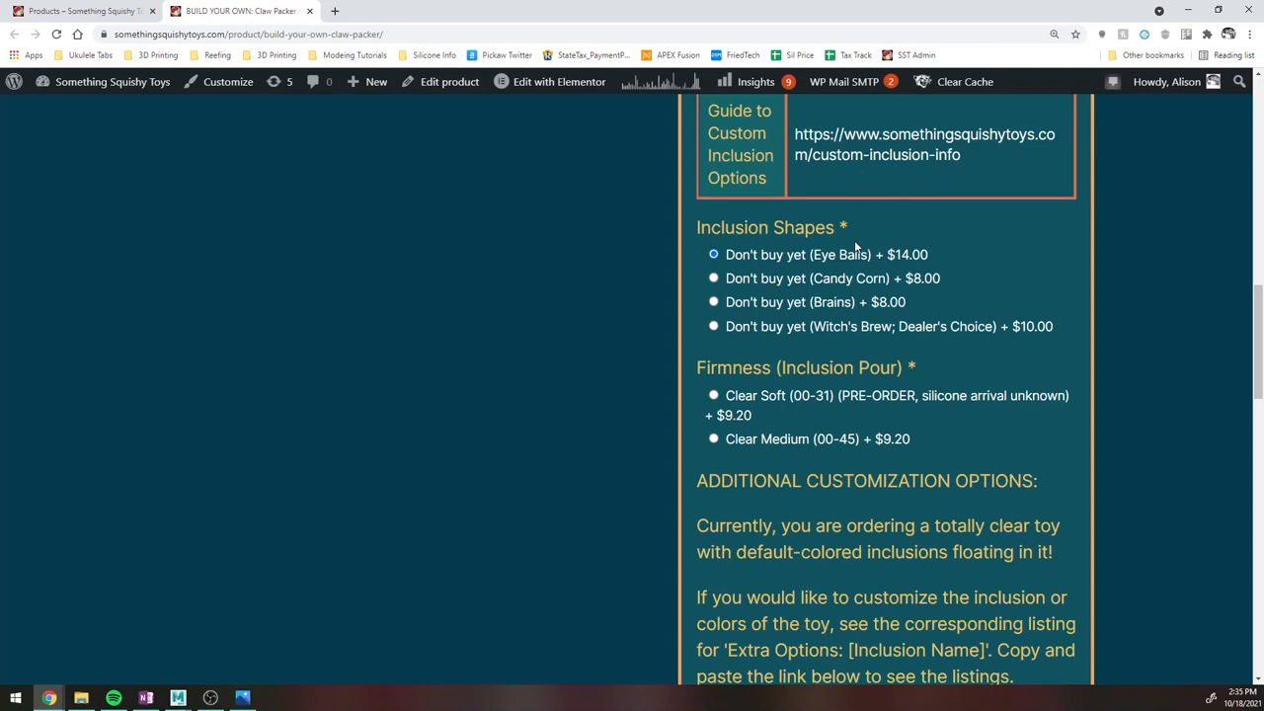
click(714, 302)
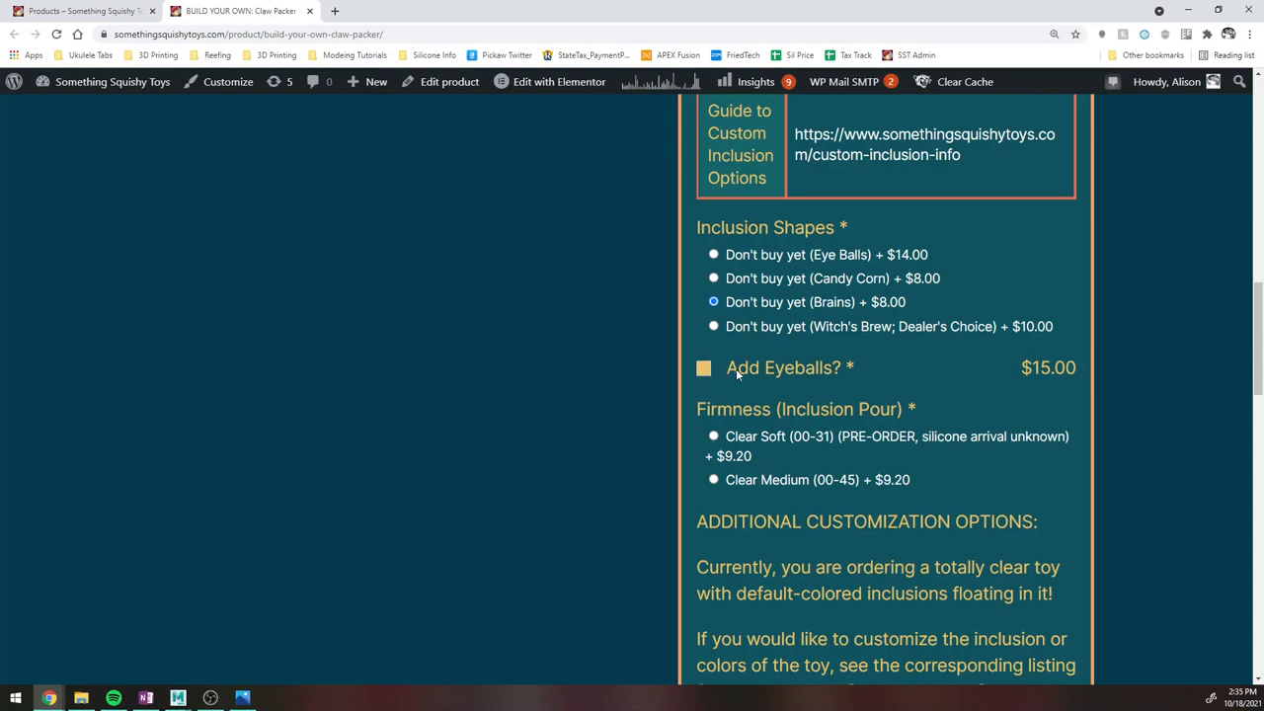
click(703, 367)
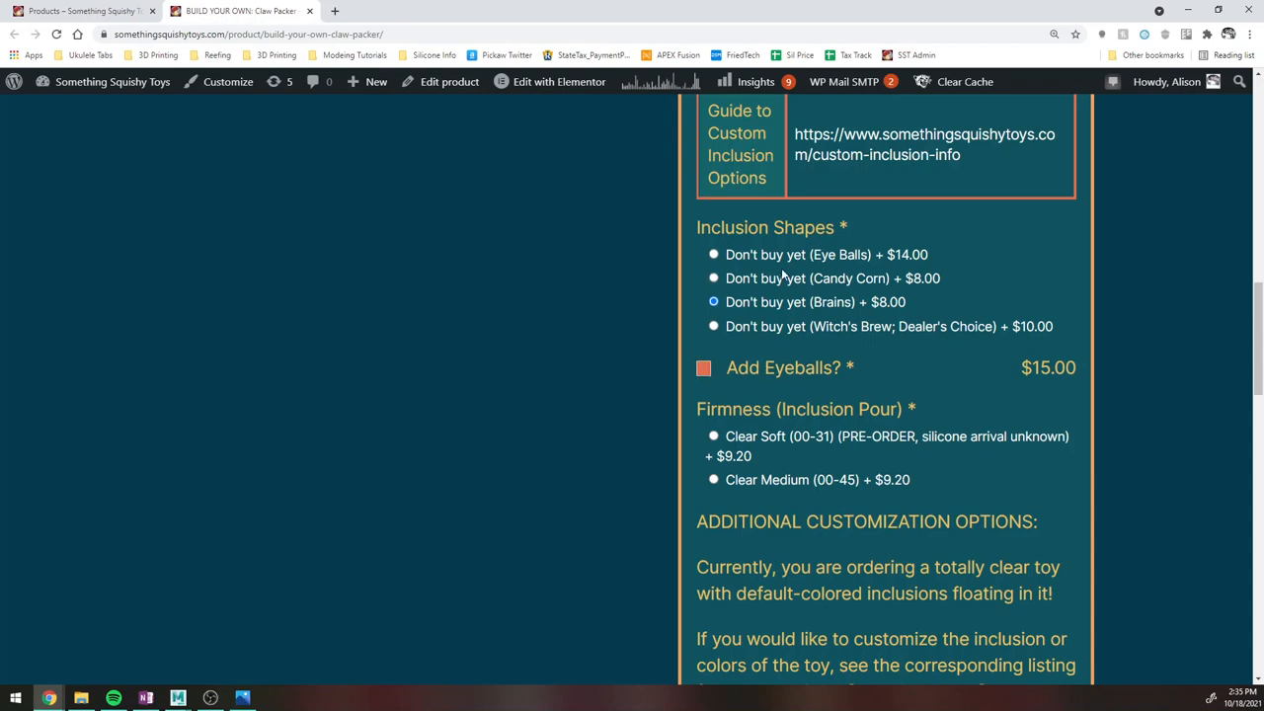
click(713, 252)
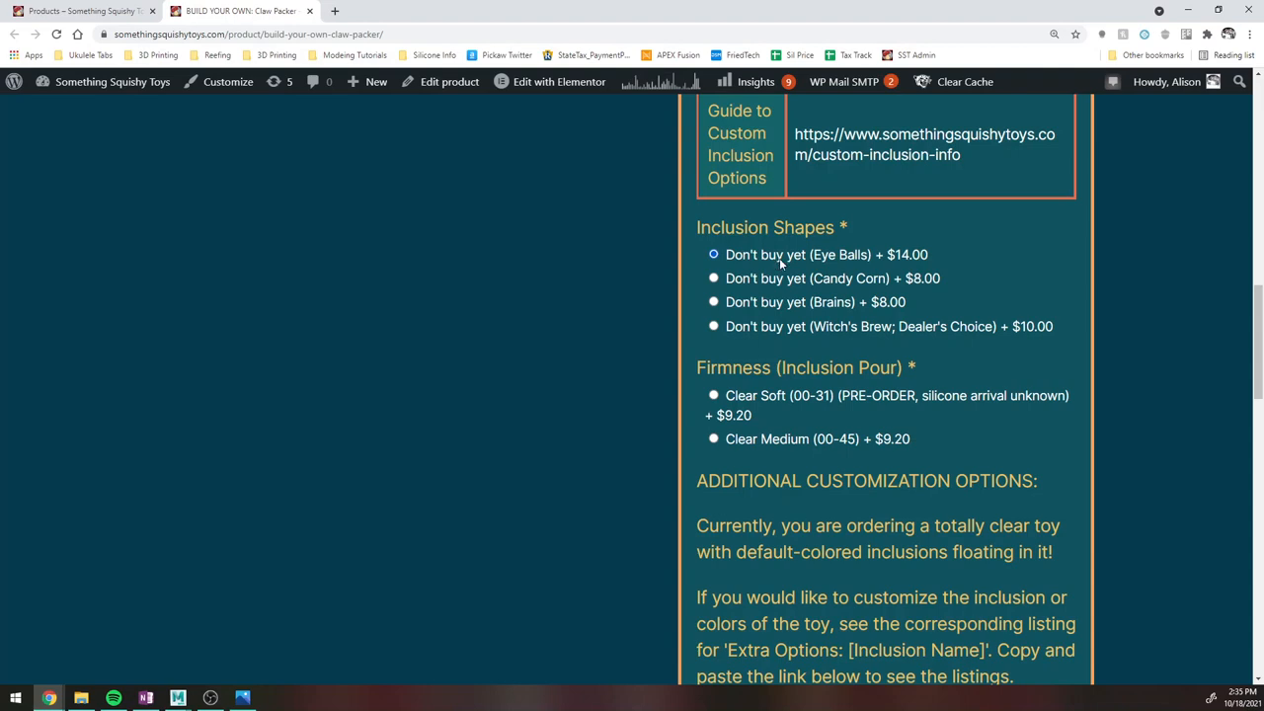
mouse_move(772, 383)
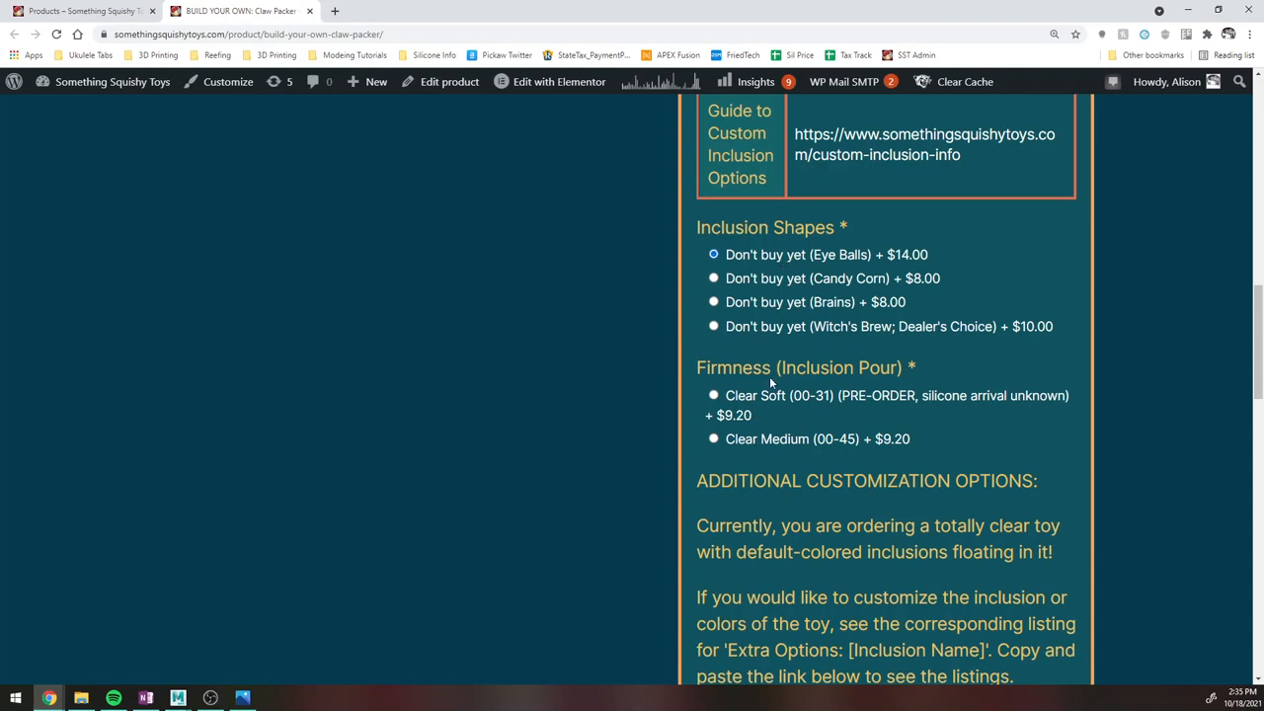
mouse_move(842, 426)
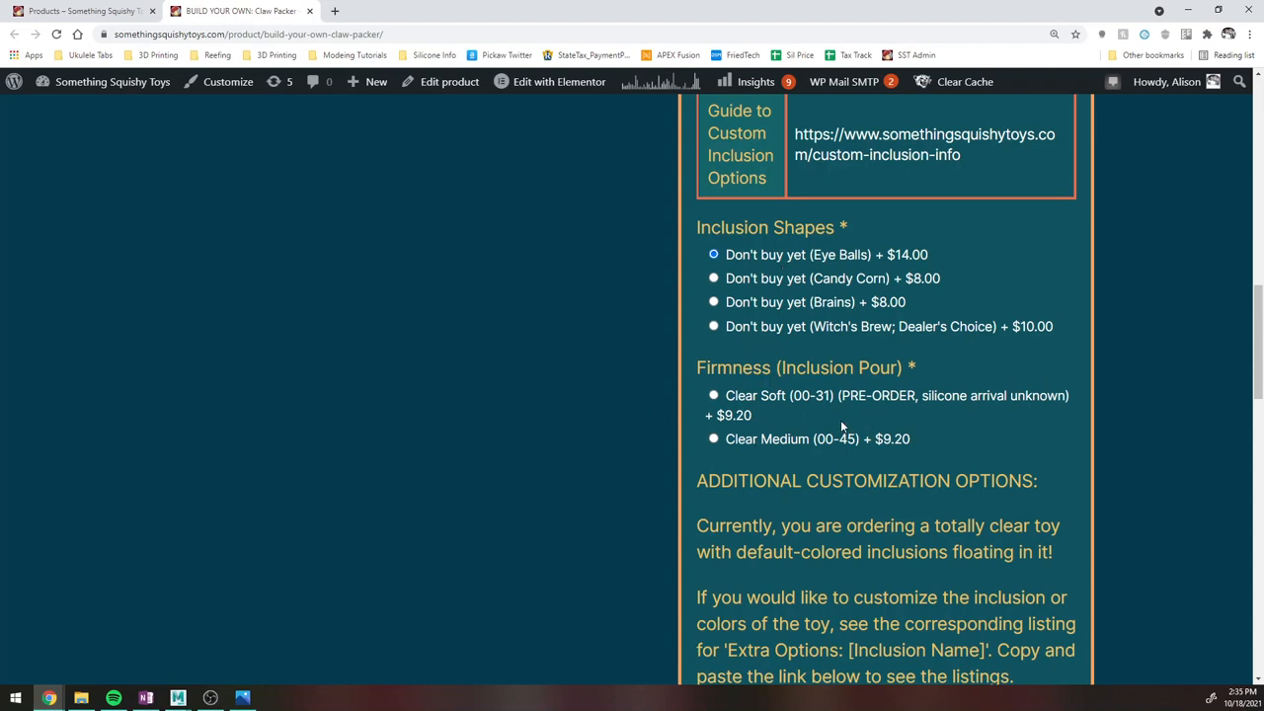
mouse_move(821, 340)
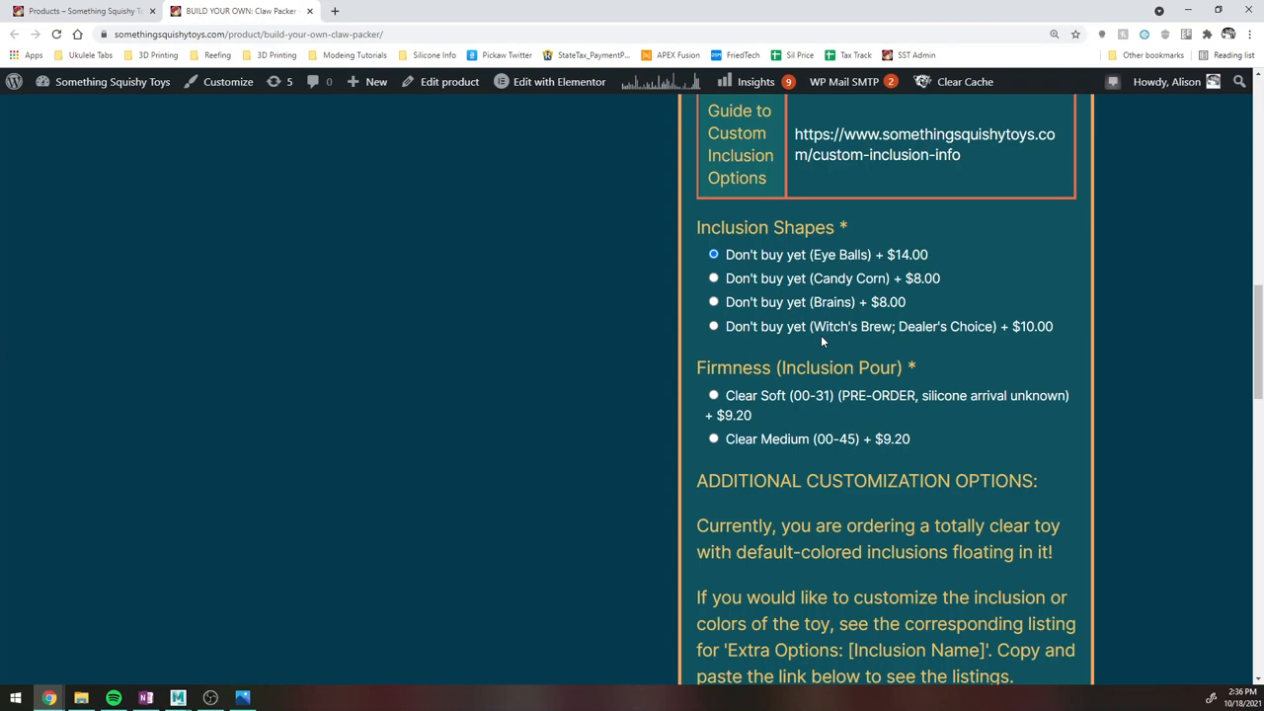
mouse_move(806, 371)
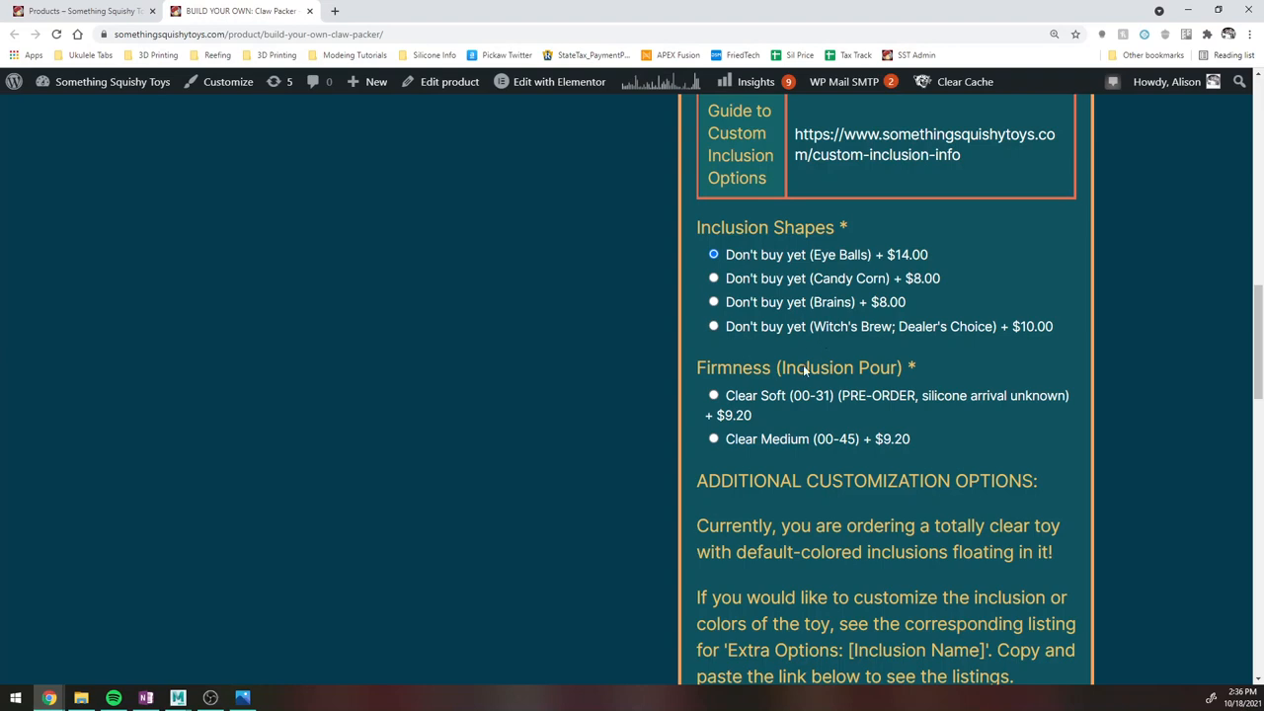
Select the pre-order wording in the Firmness (Inclusion Pour) option and review nearby options.
double_click(877, 395)
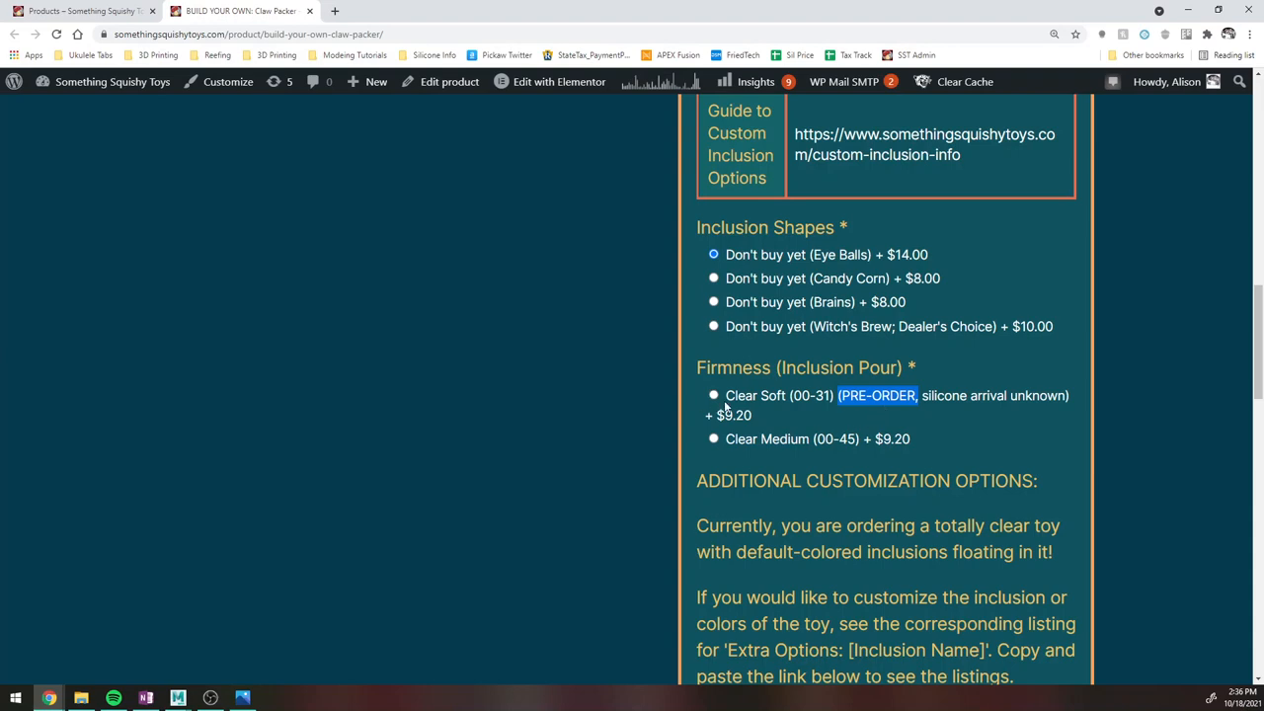
mouse_move(867, 391)
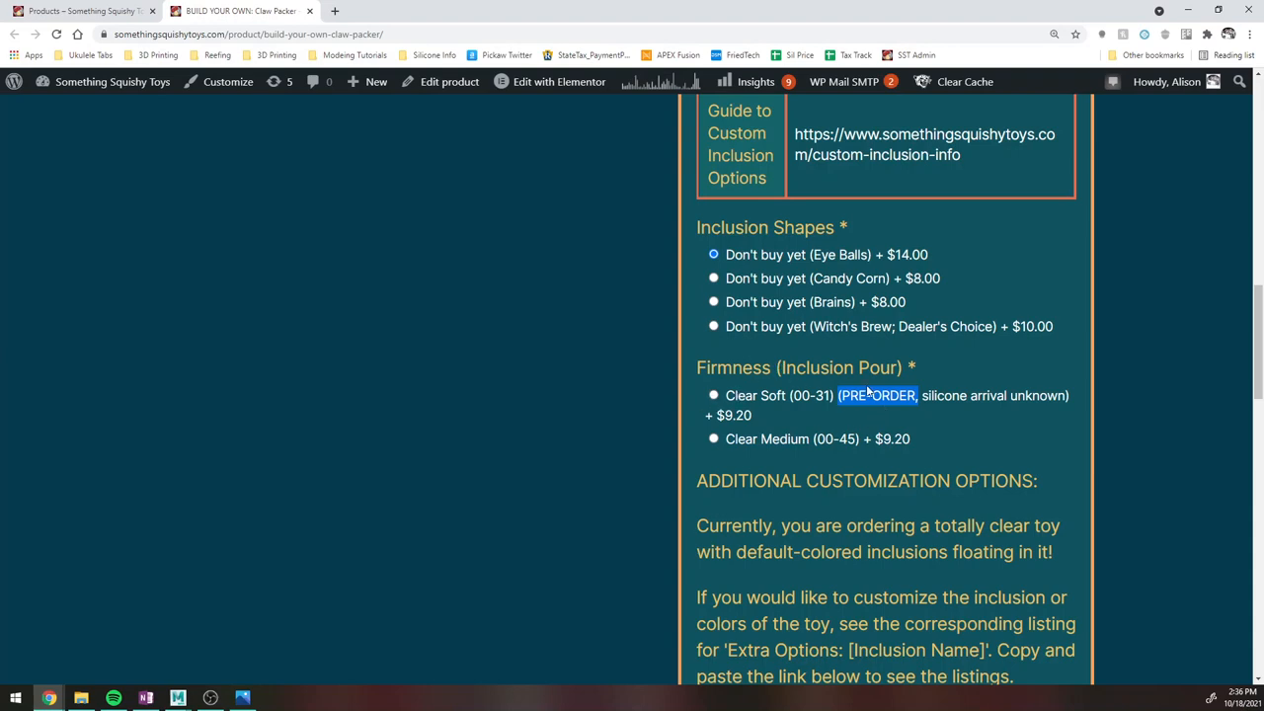
scroll(up, 3)
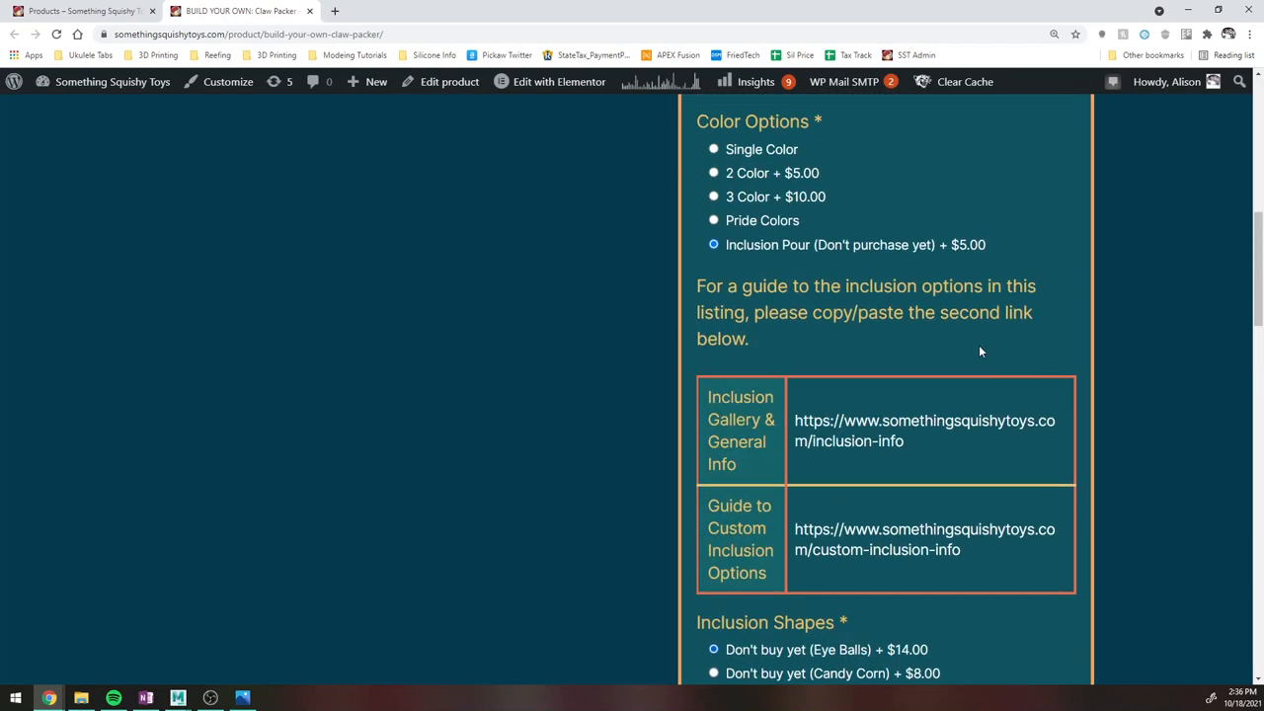
scroll(down, 3)
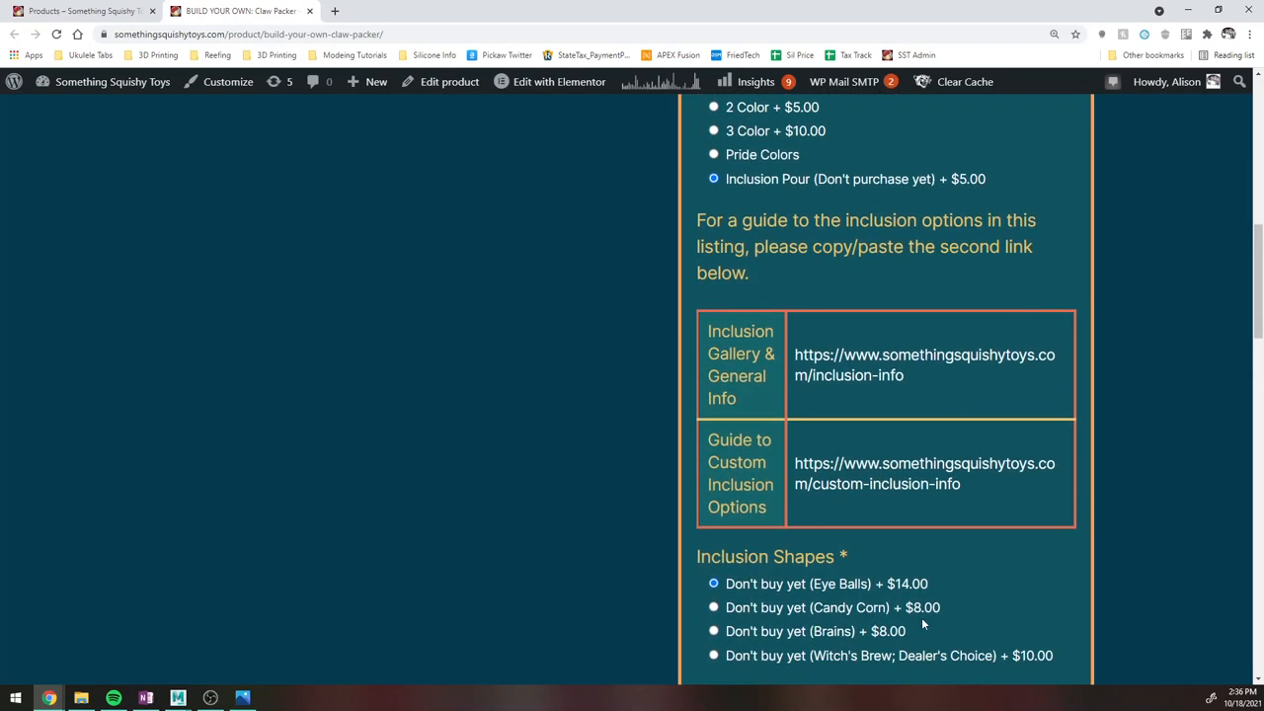
Change the Claw Packer size, raising Eye Balls to +$17.50 and Clear Soft to +$11.50.
click(849, 243)
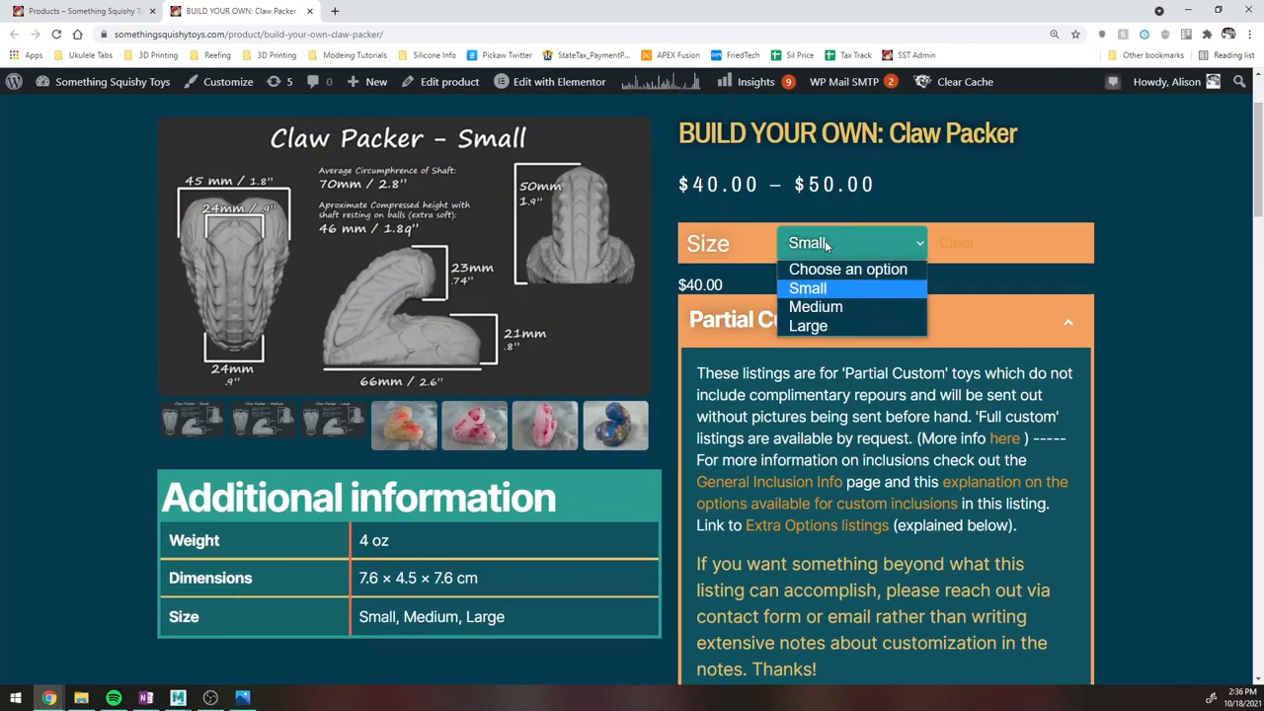
scroll(down, 3)
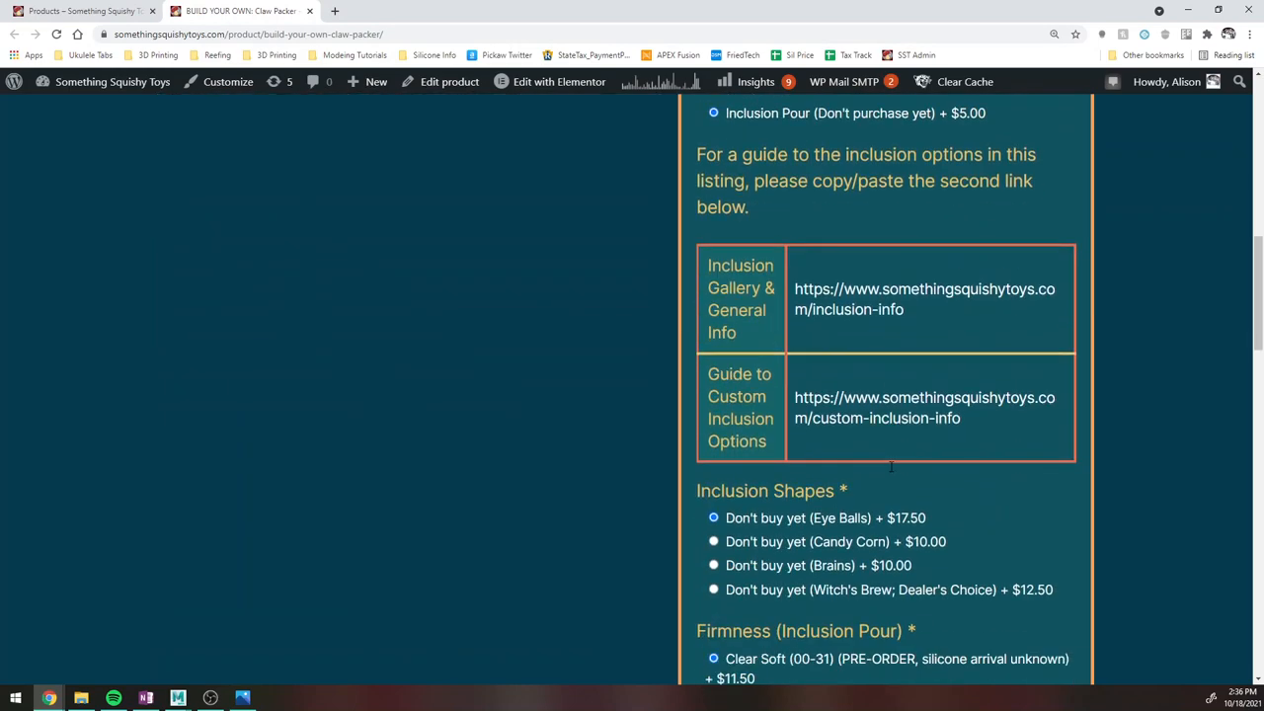
scroll(down, 3)
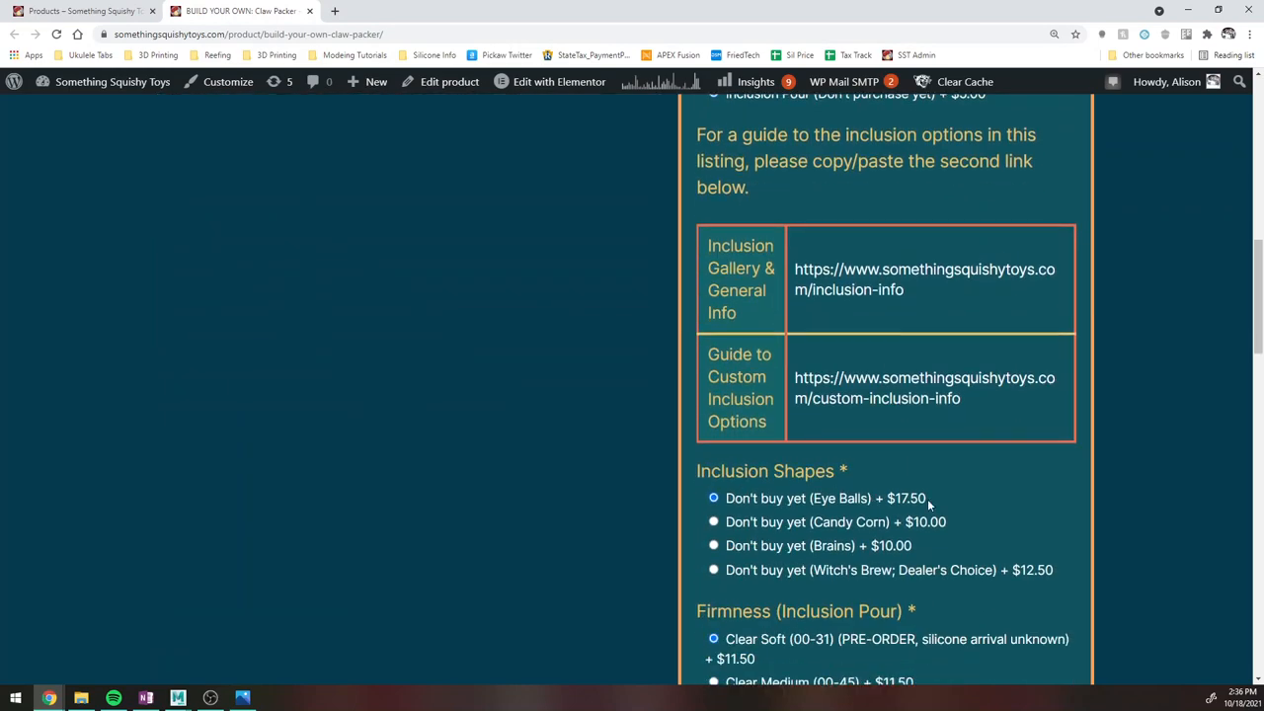
scroll(down, 3)
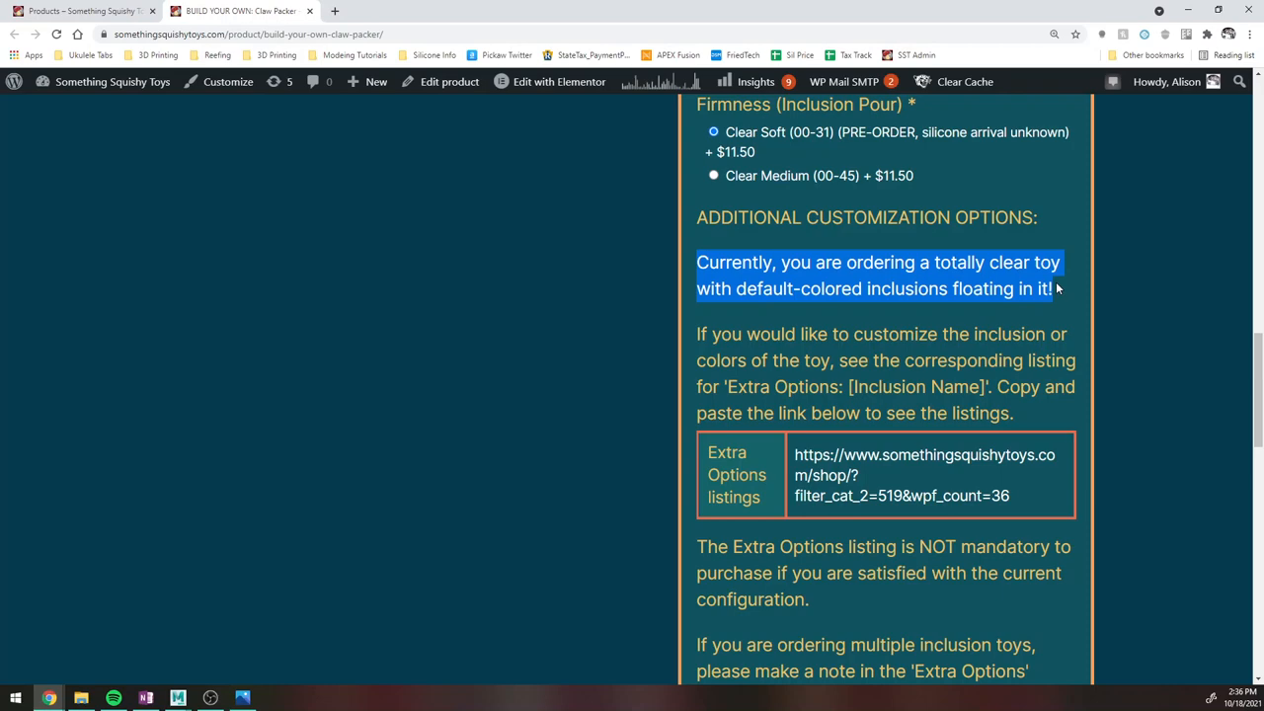
Scroll through the customization notes to the Extra Options listings link.
scroll(up, 3)
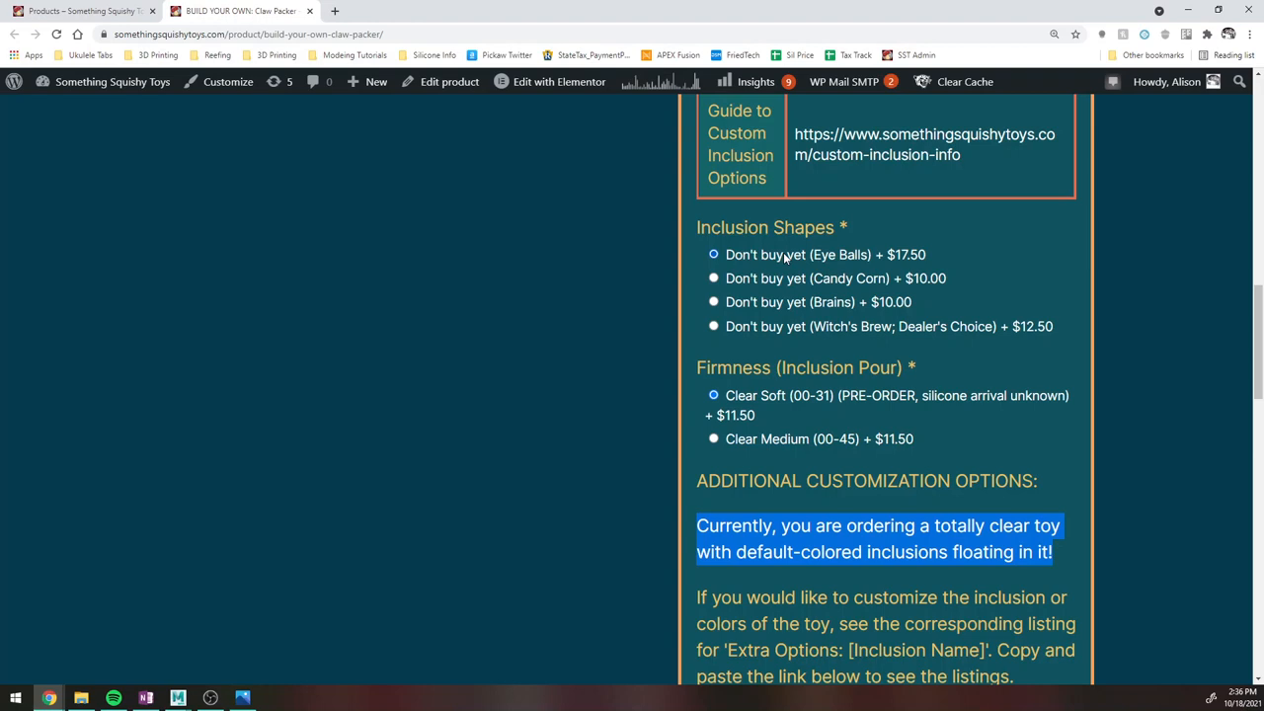
scroll(down, 3)
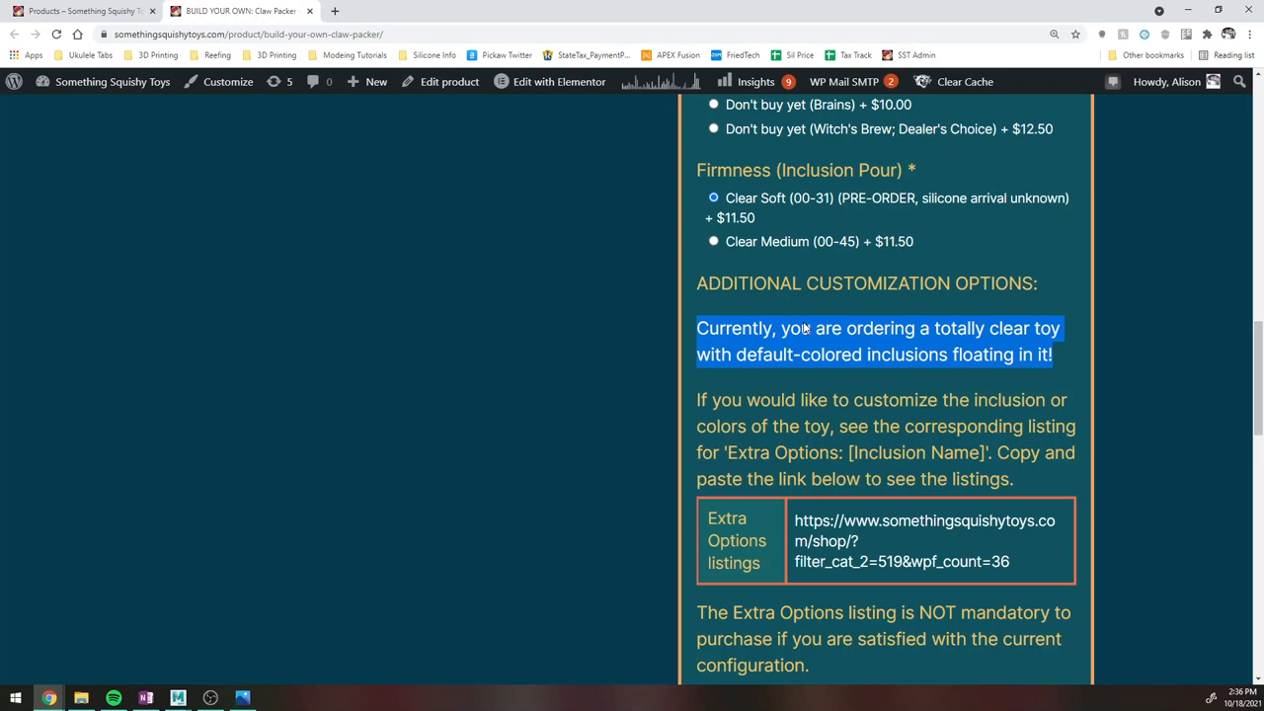
scroll(down, 3)
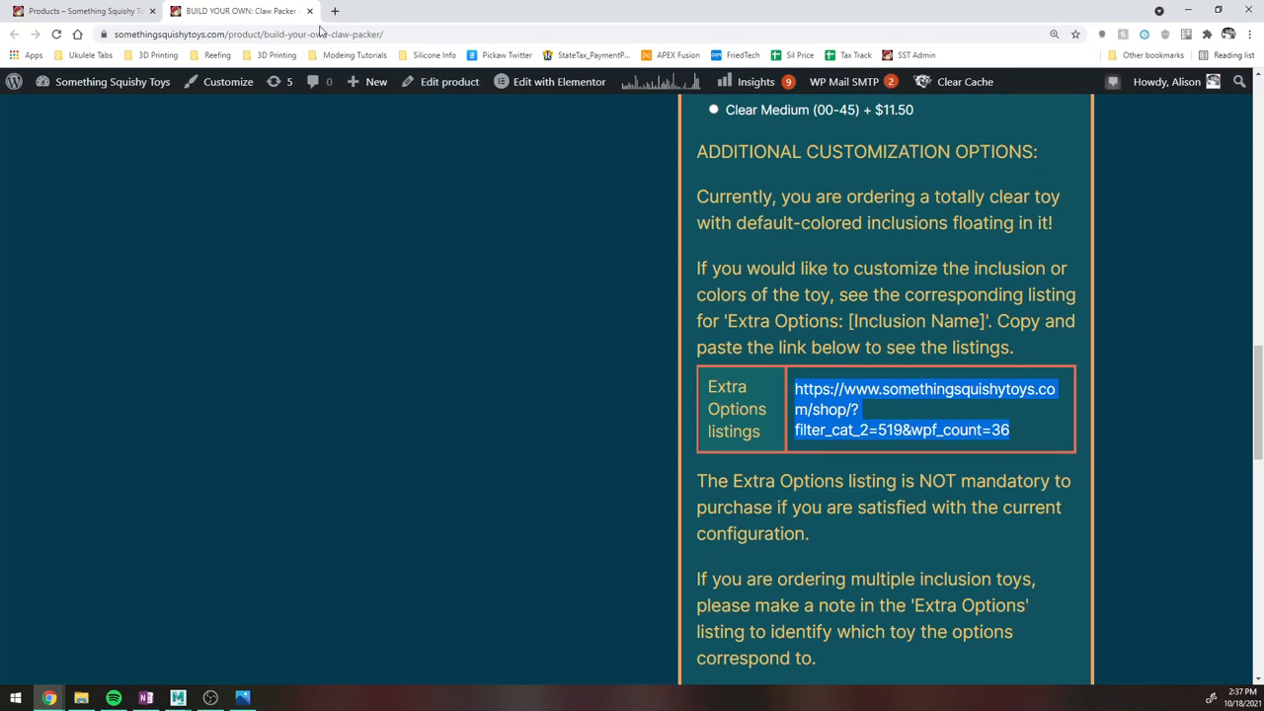
Open a new tab for the Extra Options listings and scroll back up the Claw Packer page.
click(334, 11)
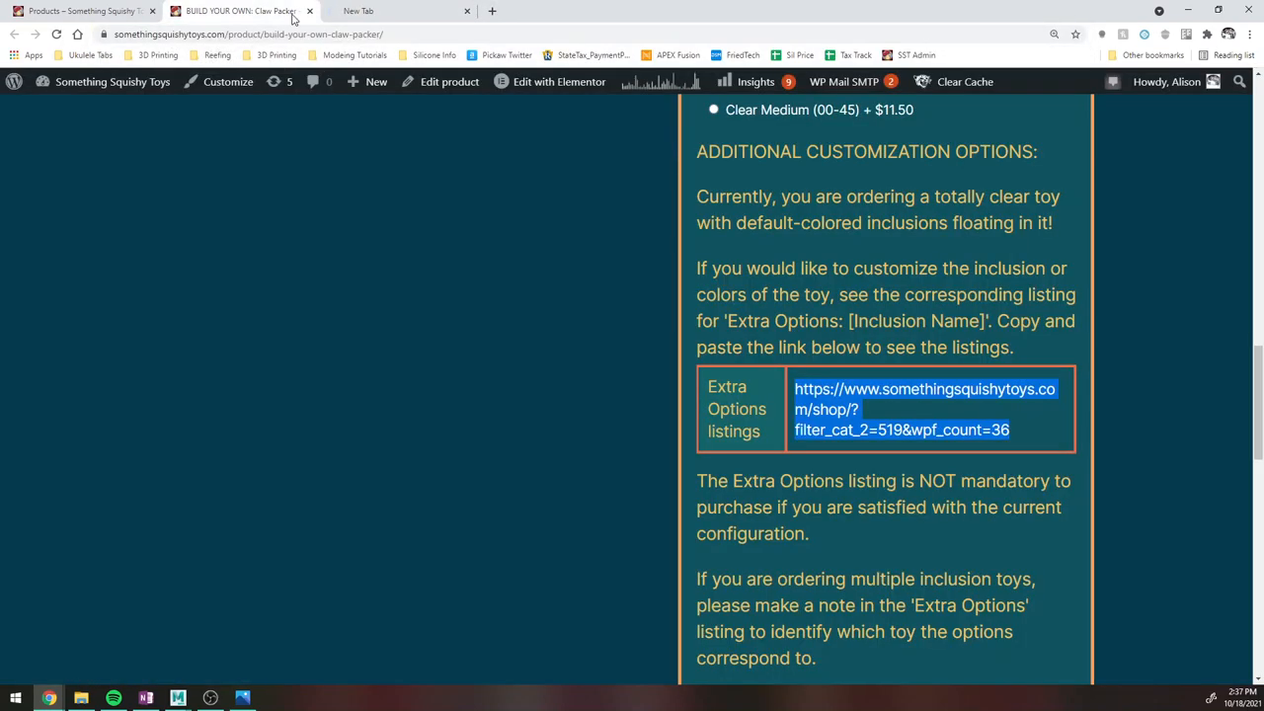
scroll(up, 3)
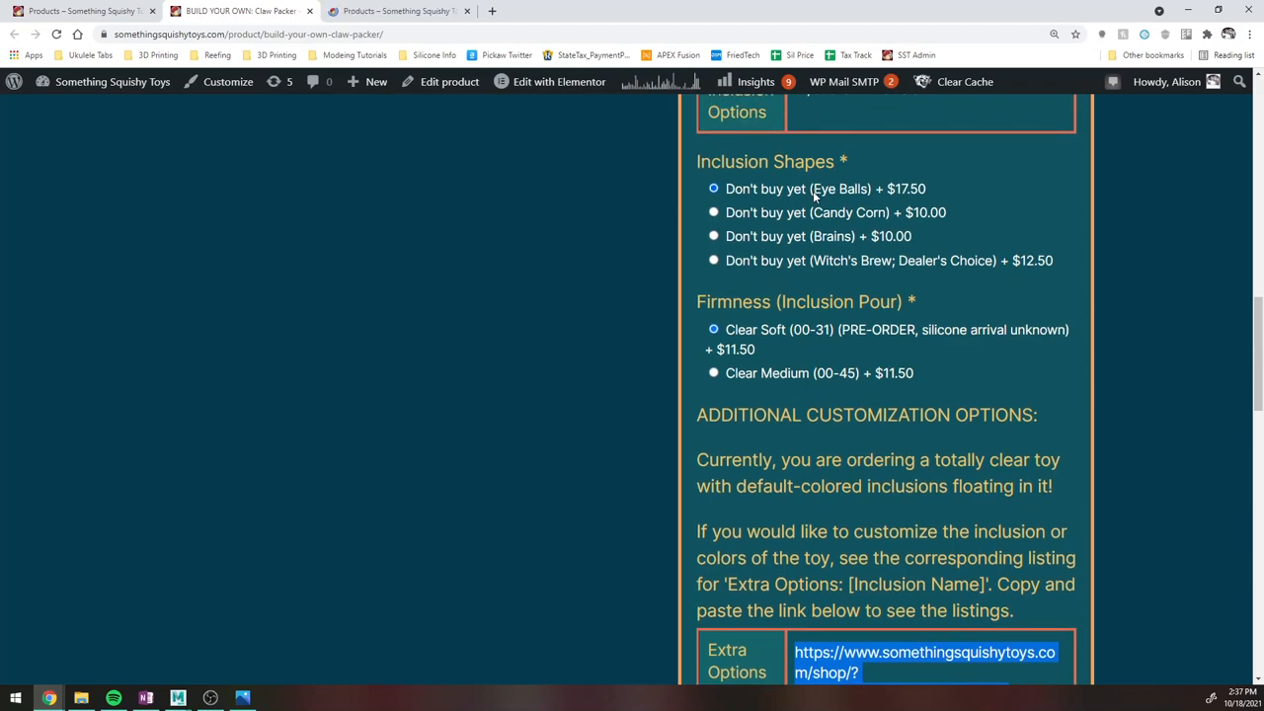
scroll(down, 3)
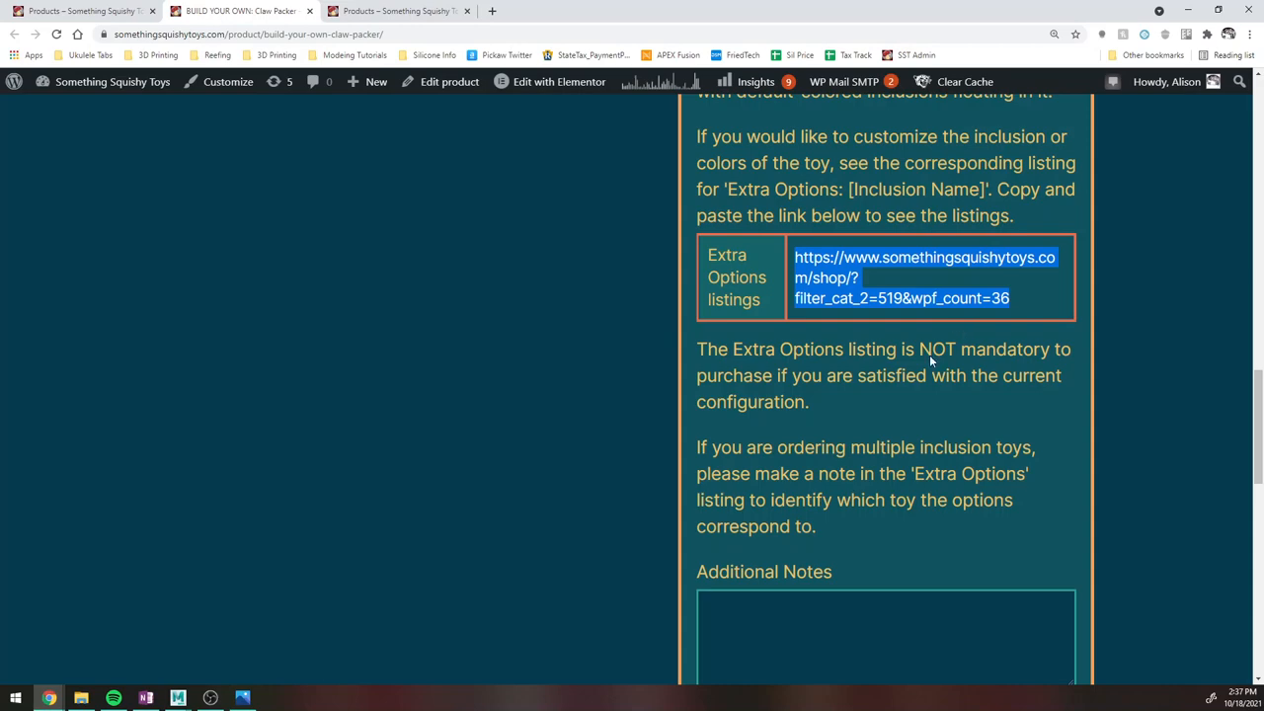
scroll(up, 3)
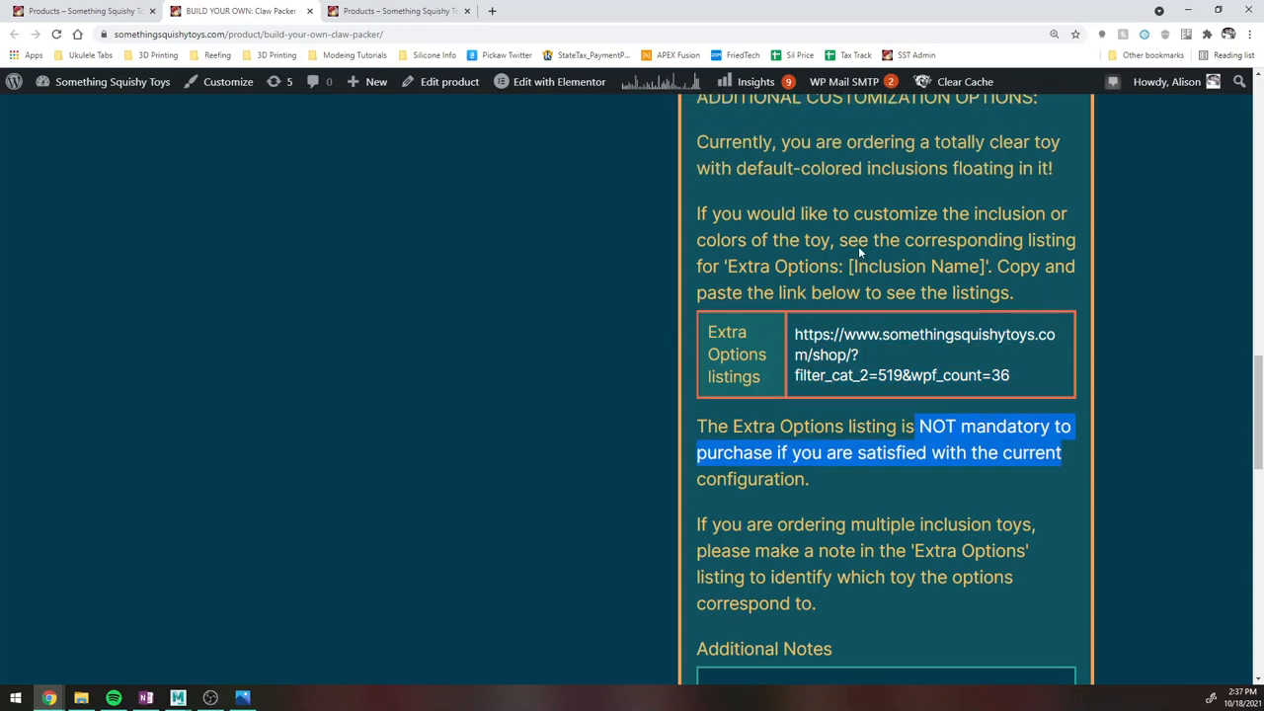
scroll(up, 3)
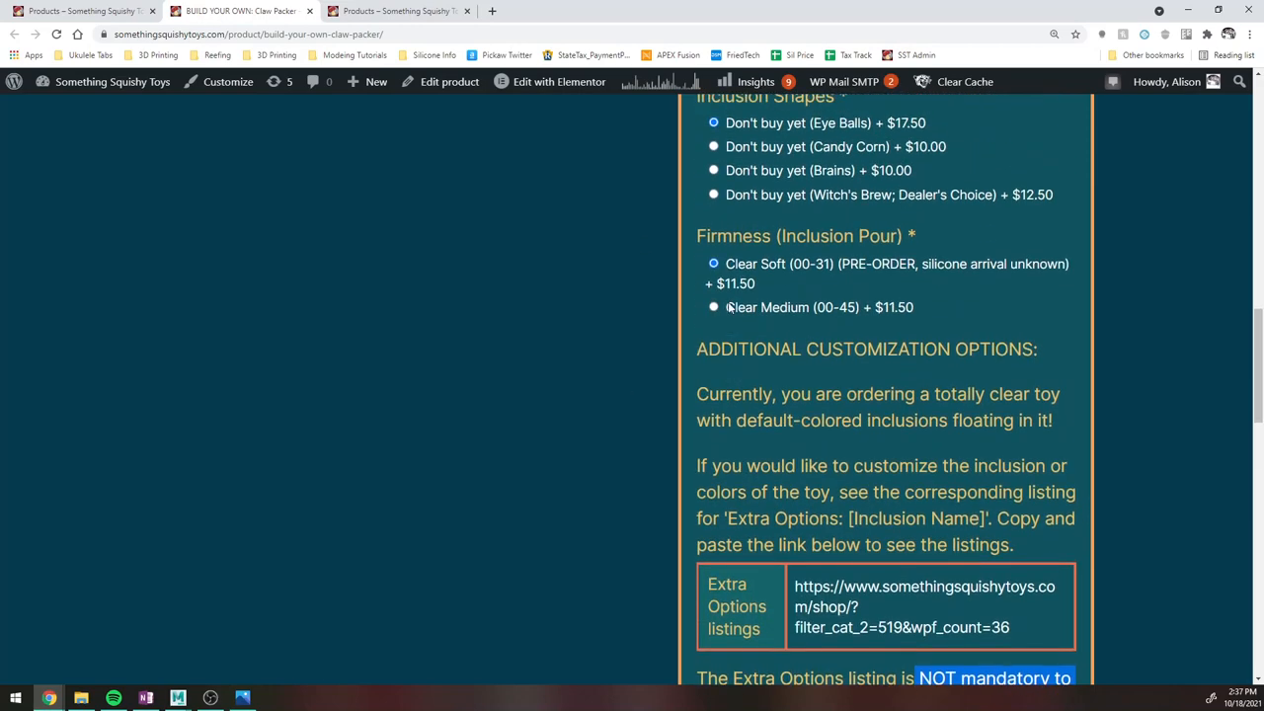
Scroll down past Additional Notes to the $84.00 order total and Add to Cart button.
scroll(down, 3)
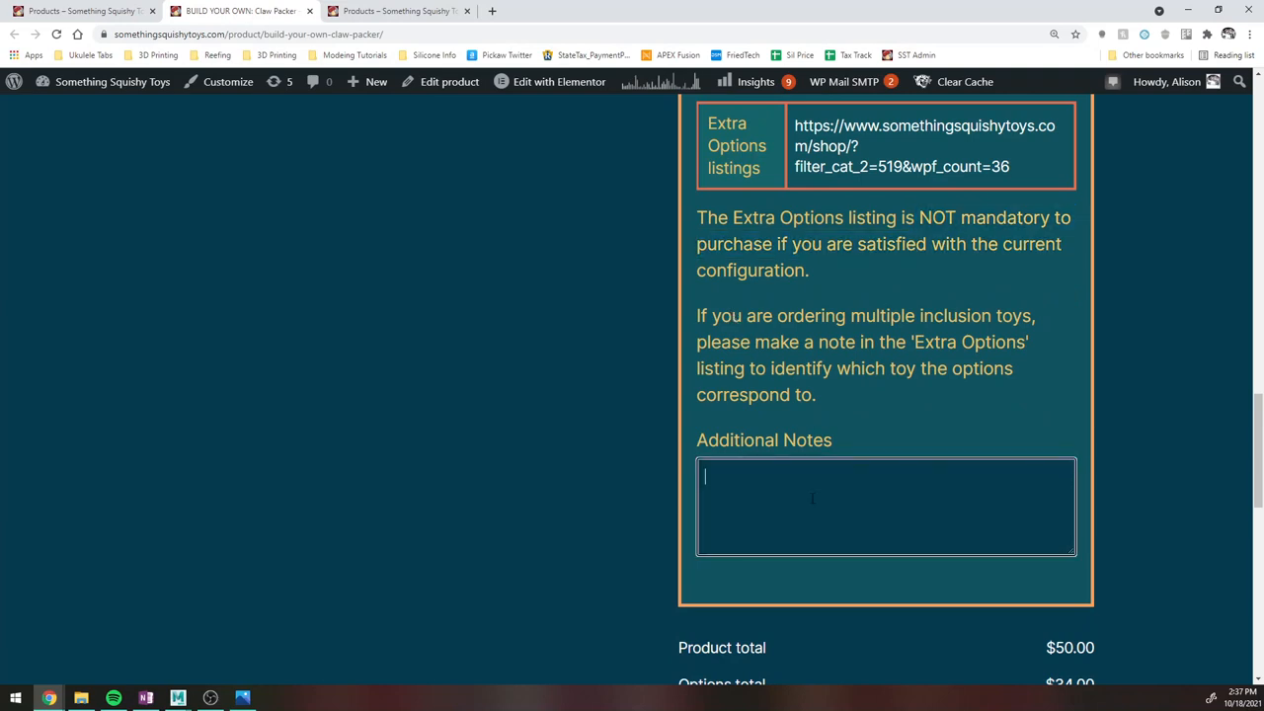
scroll(down, 3)
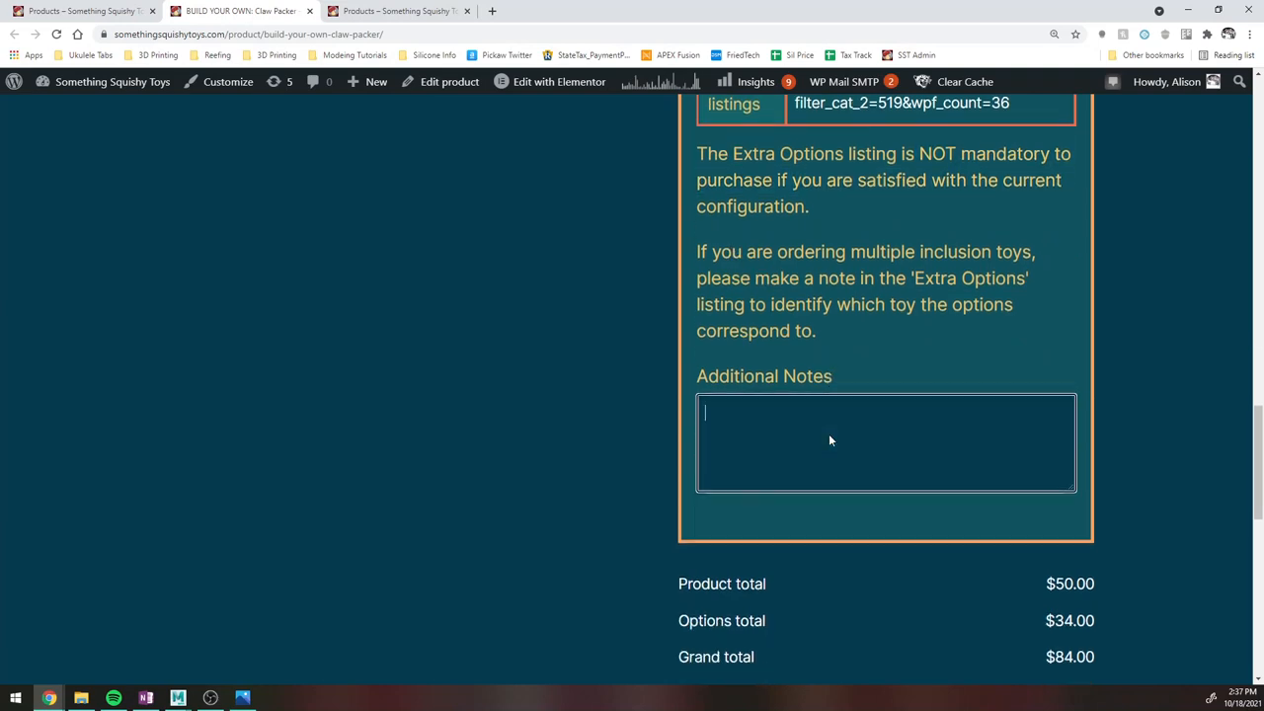
scroll(down, 3)
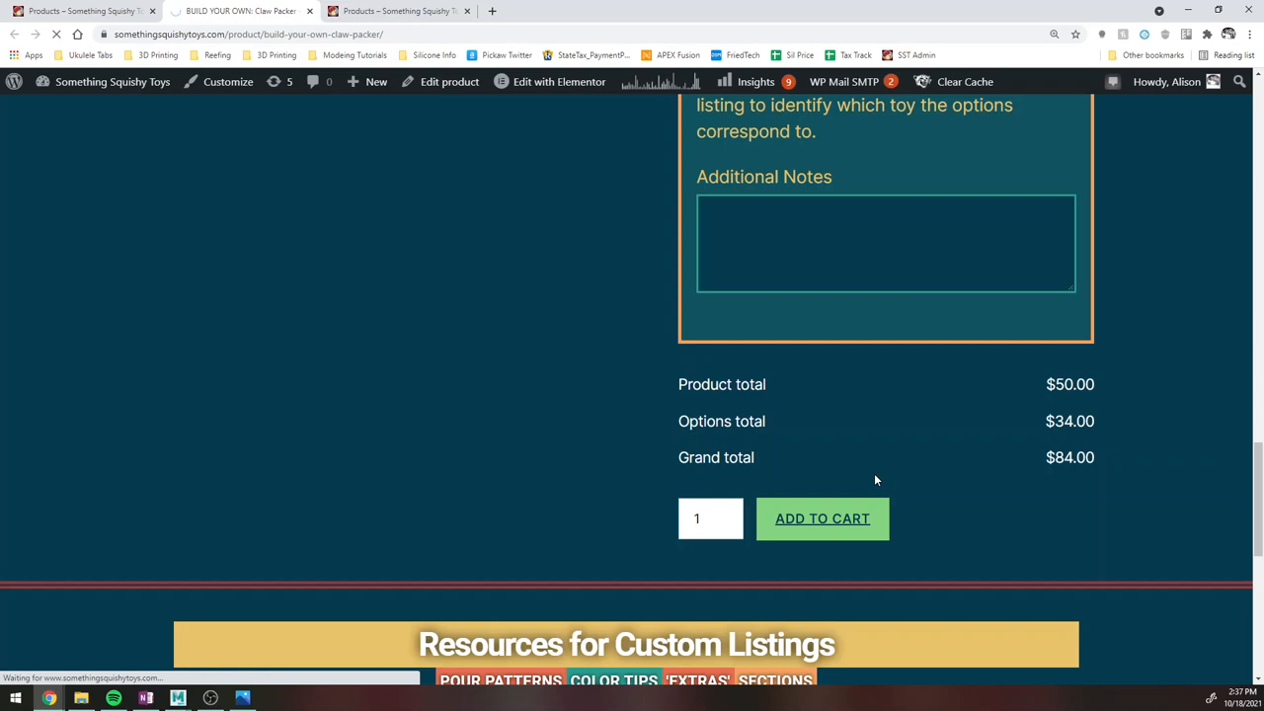
mouse_move(399, 10)
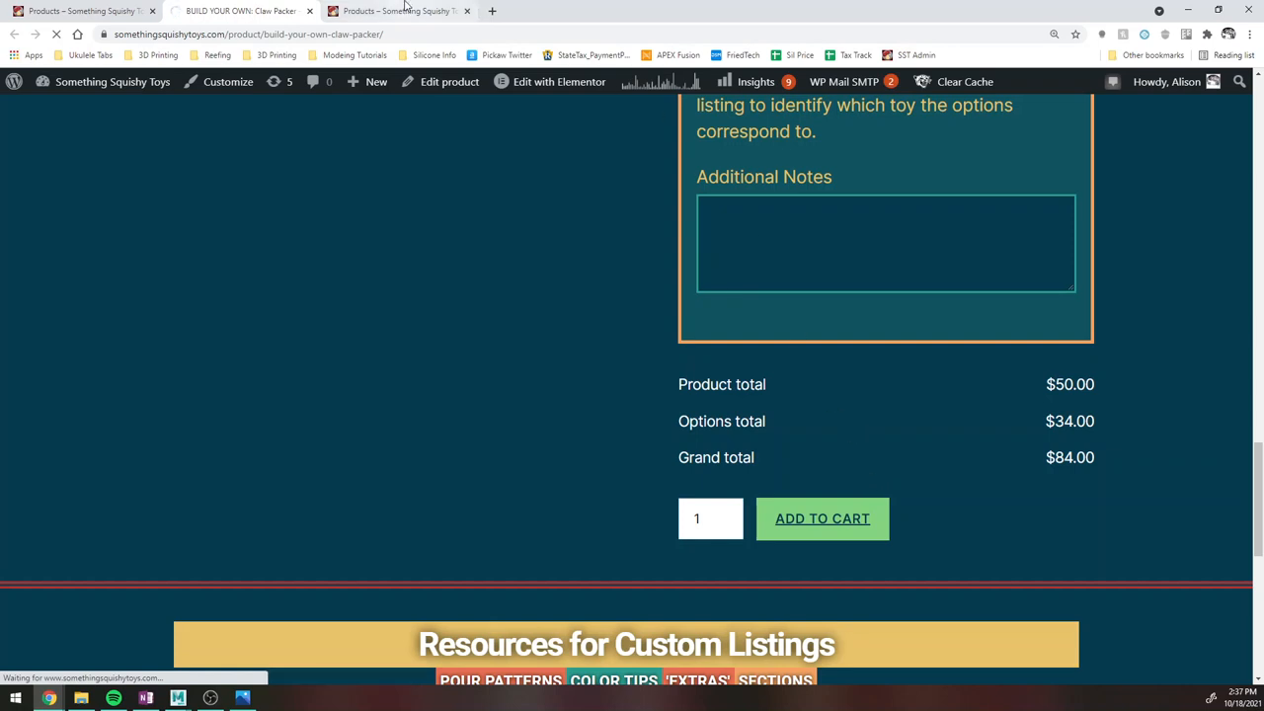
mouse_move(399, 12)
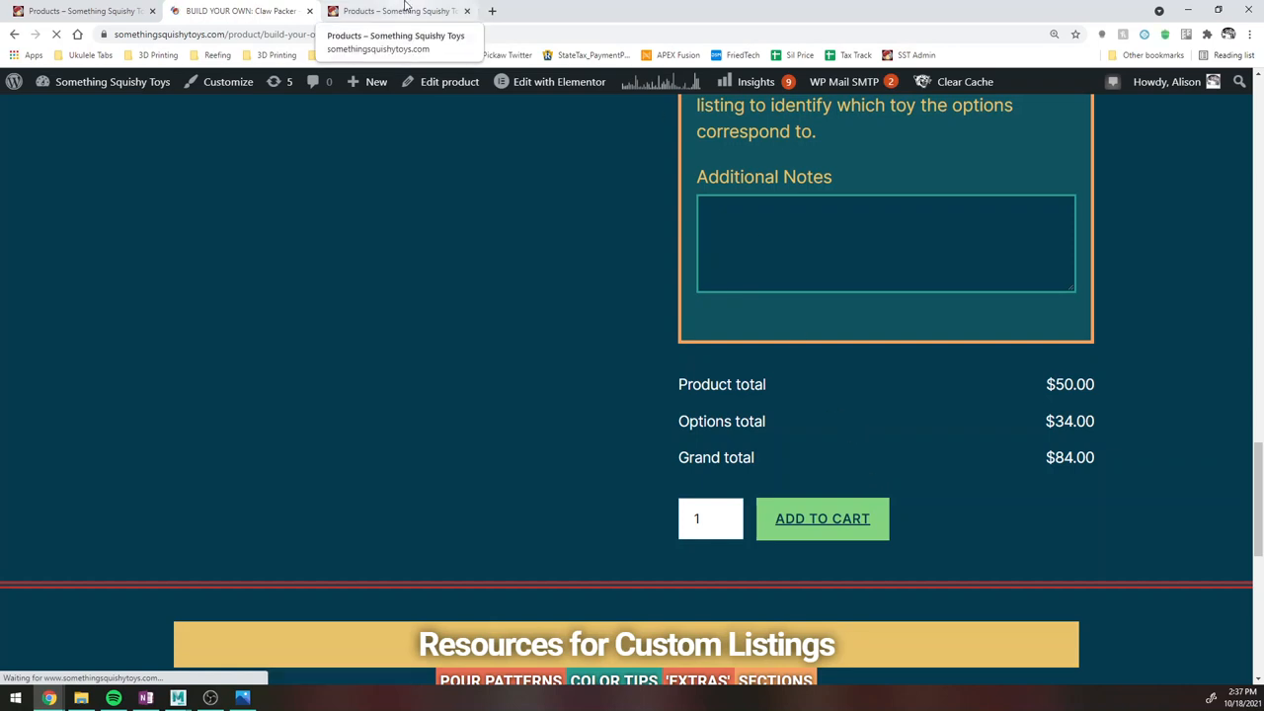
Load the Extra Options listings in the new tab and close the spare duplicate store tab.
click(822, 517)
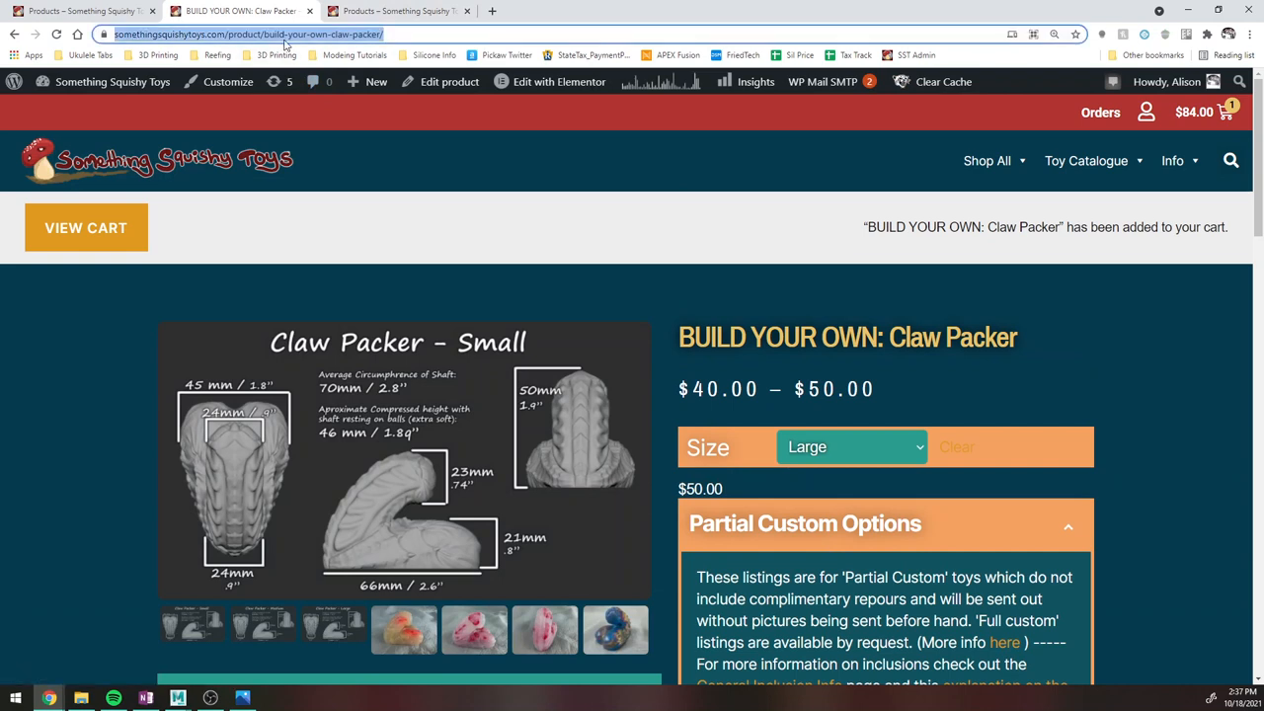
click(395, 12)
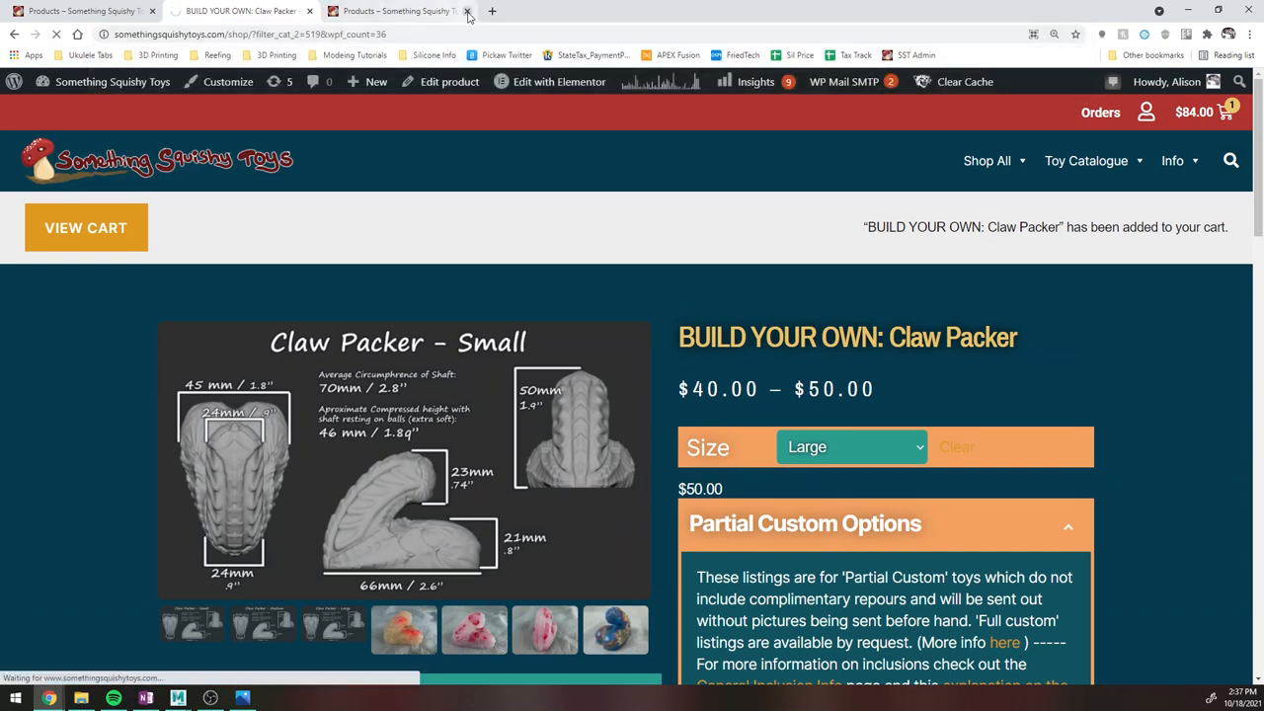
click(466, 12)
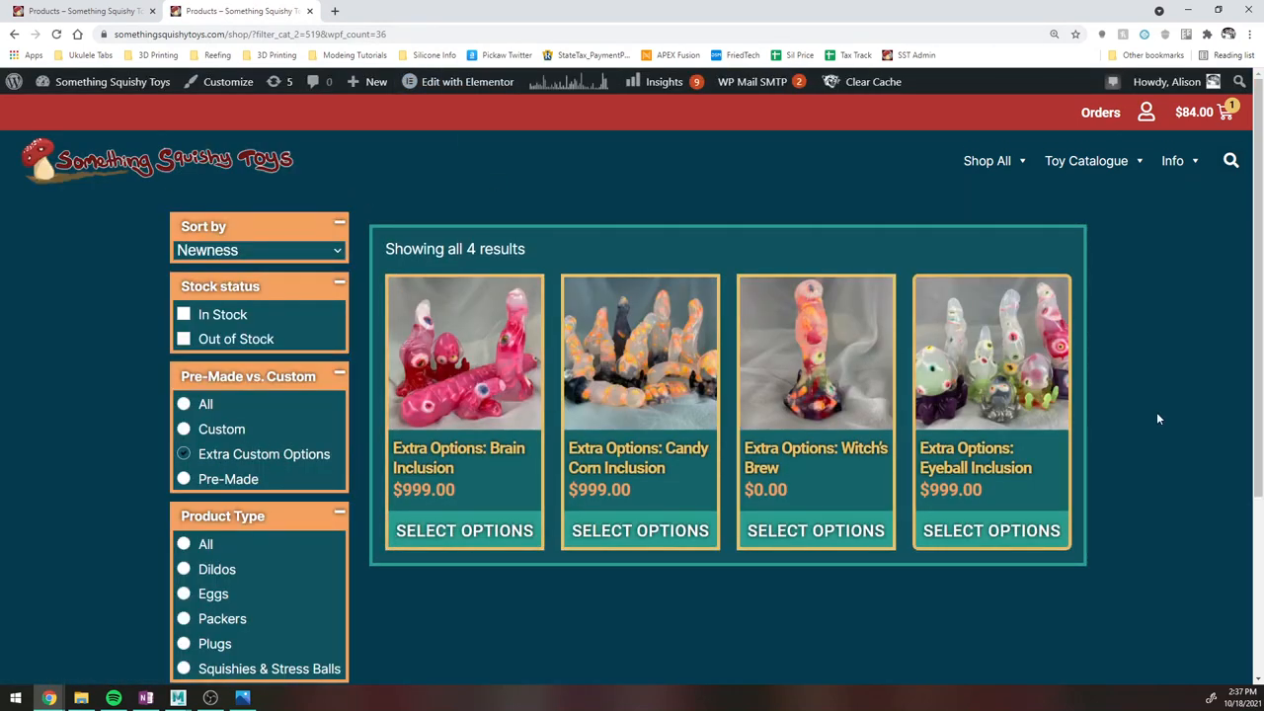
mouse_move(1015, 466)
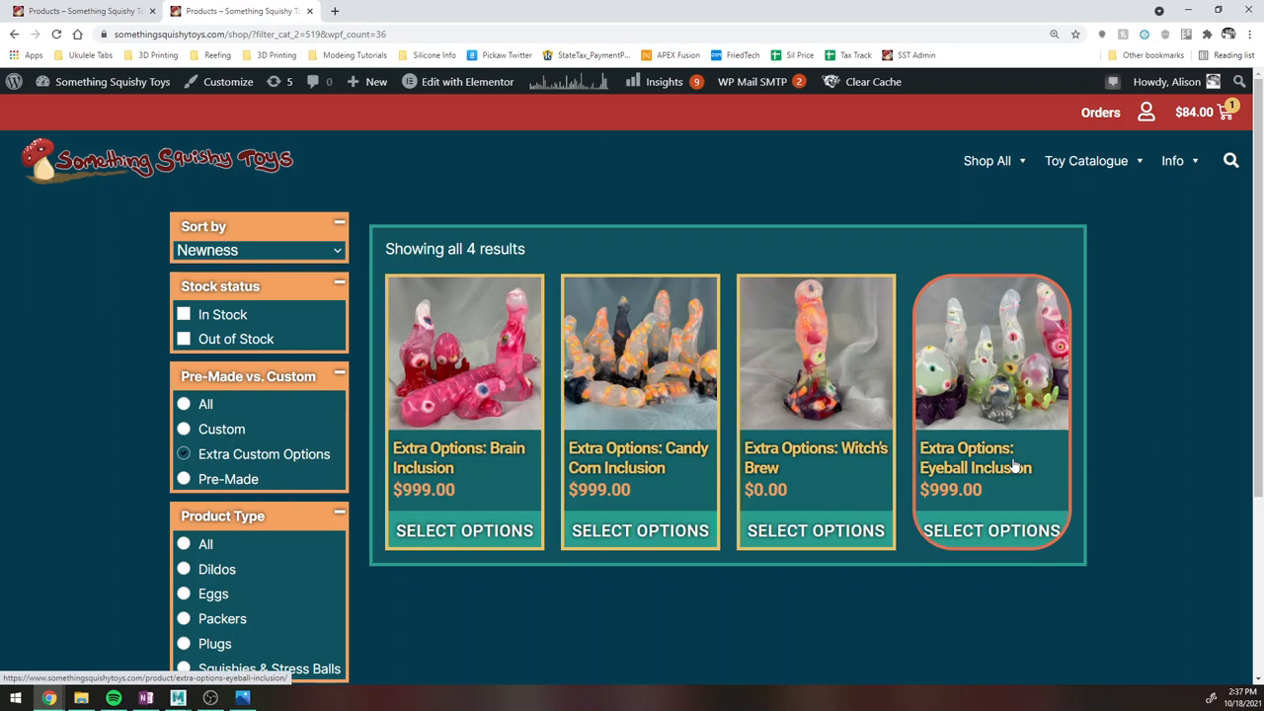
mouse_move(1003, 458)
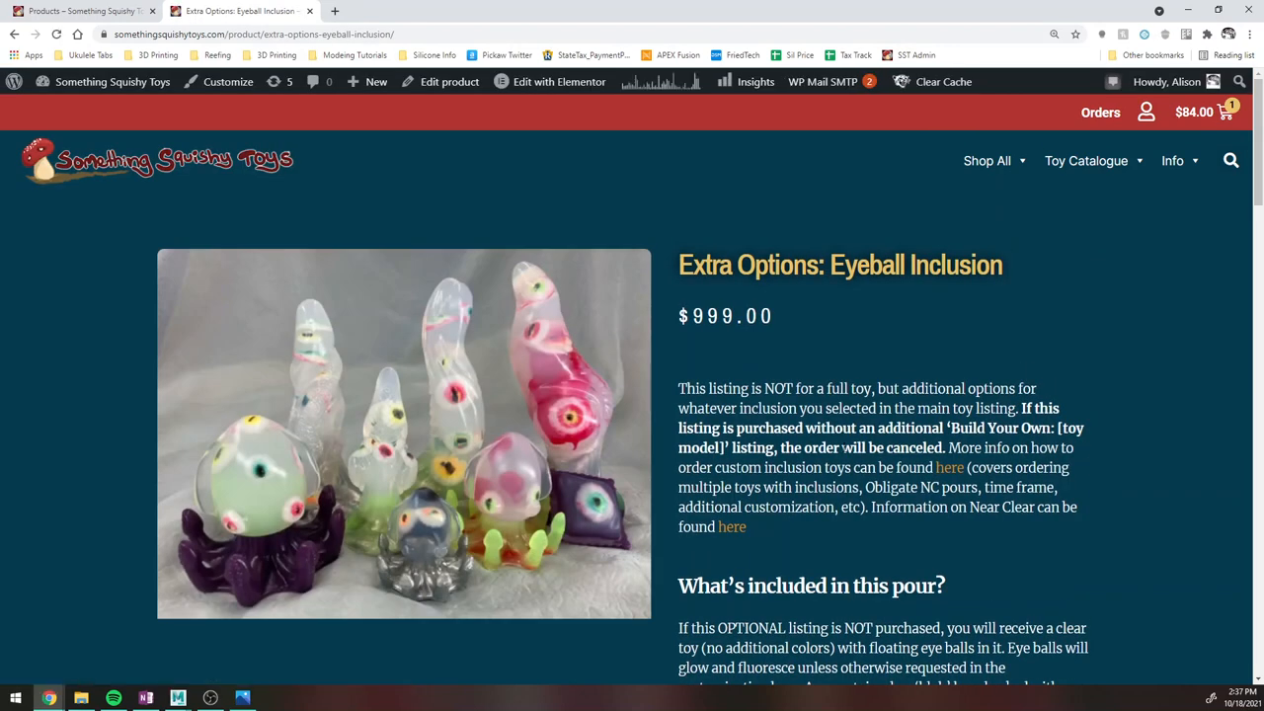
Scroll the Extra Options: Eyeball Inclusion page ($999.00) down through its description.
scroll(down, 3)
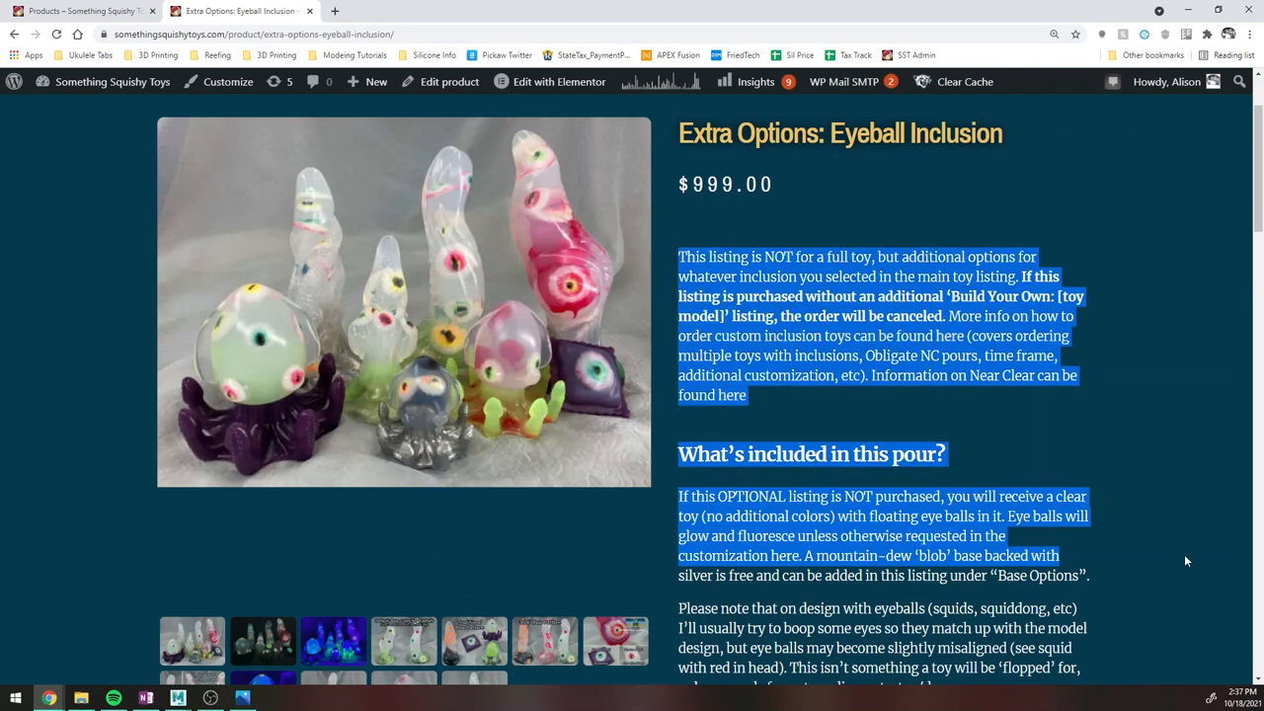
scroll(down, 3)
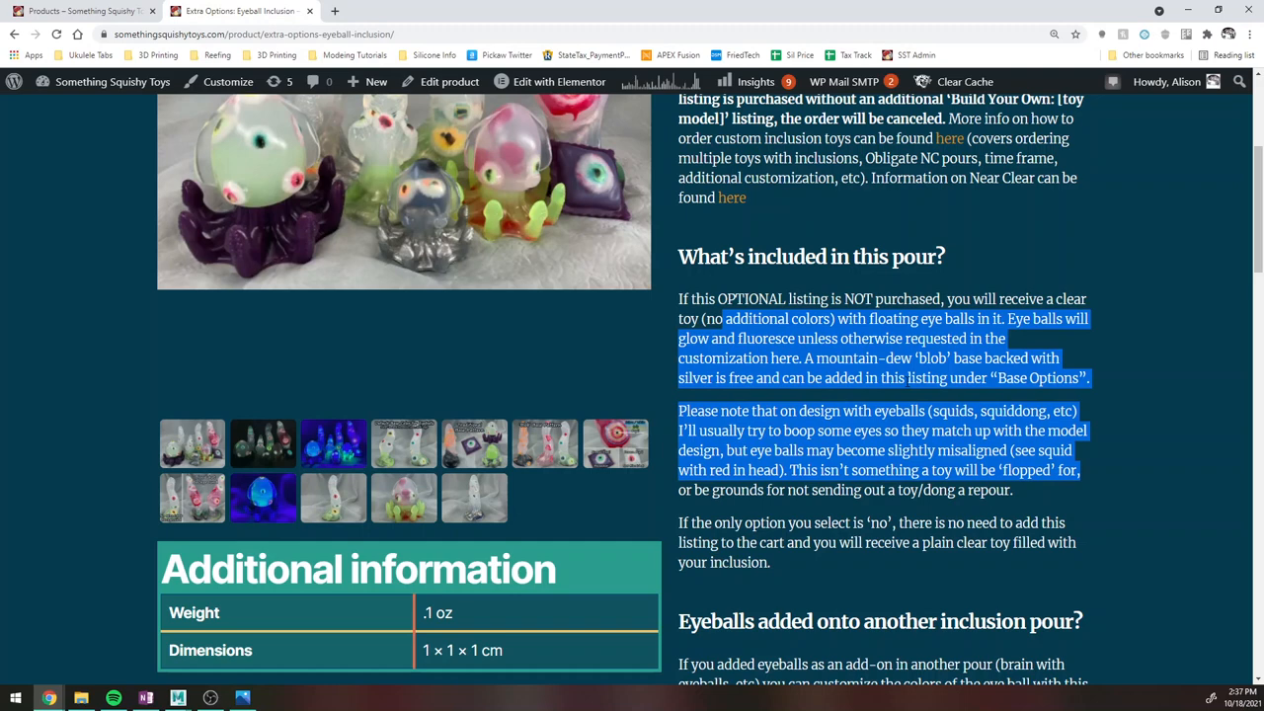
scroll(up, 3)
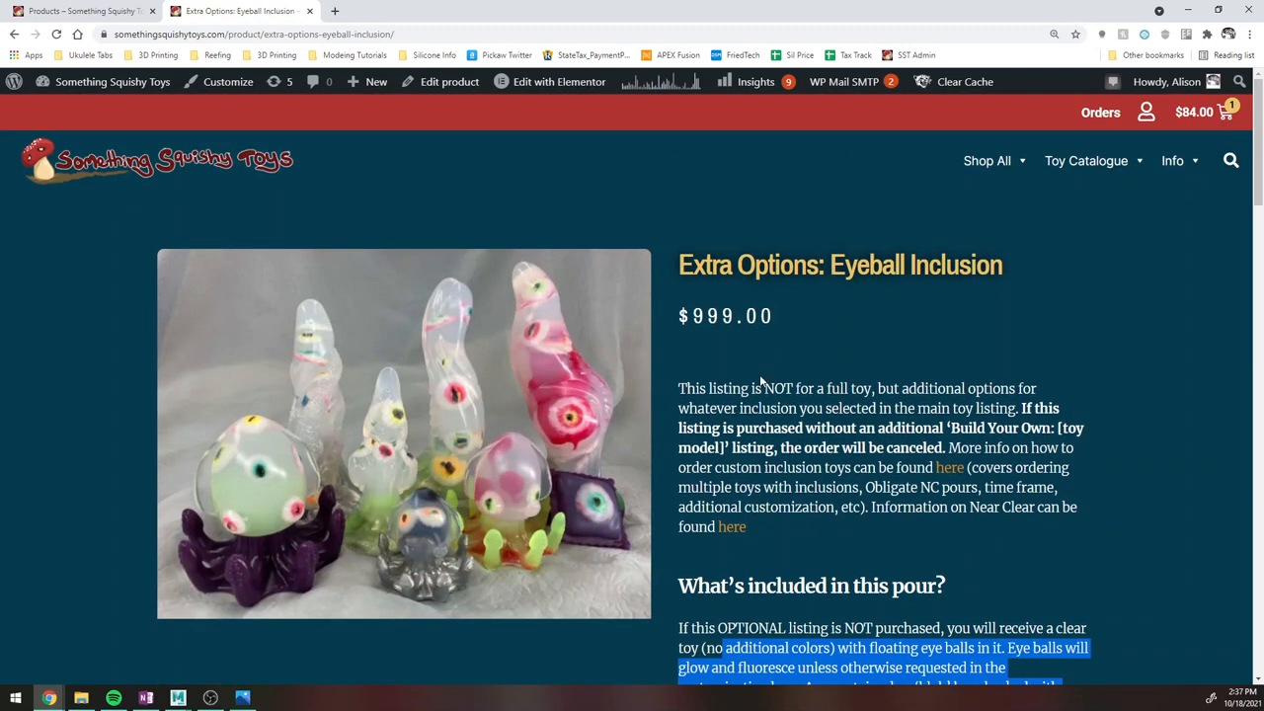
mouse_move(755, 339)
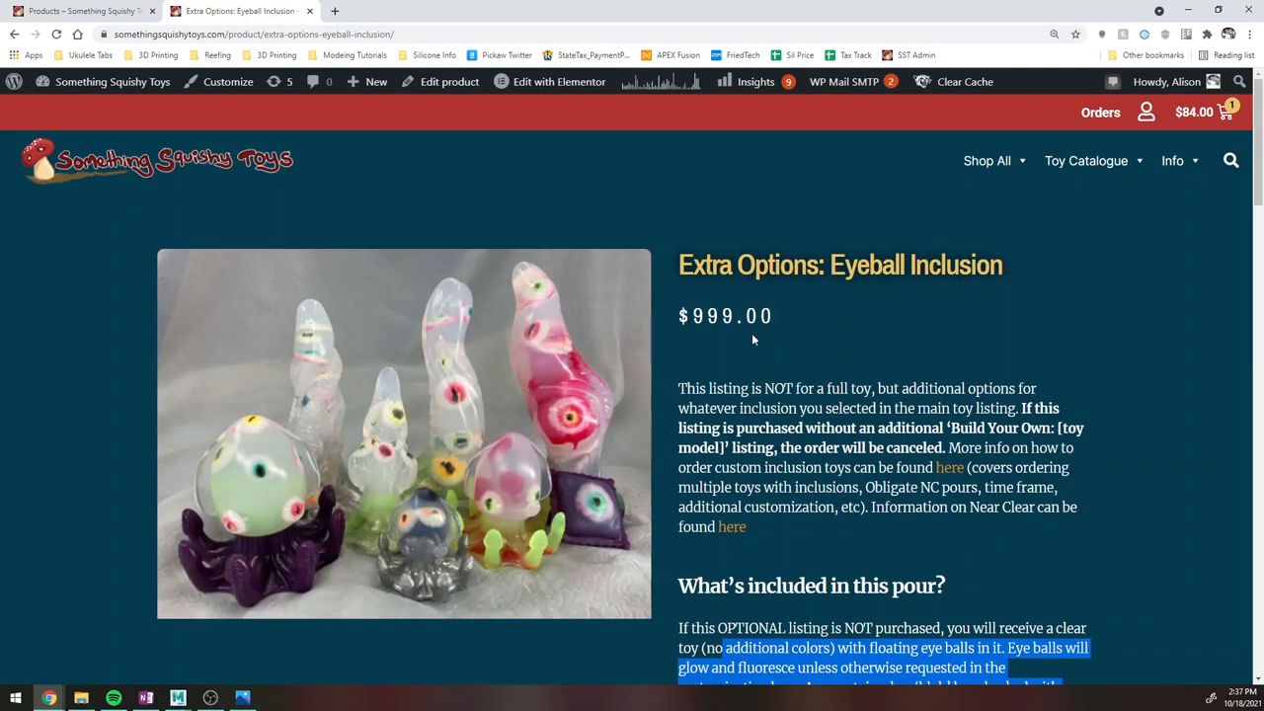
scroll(down, 3)
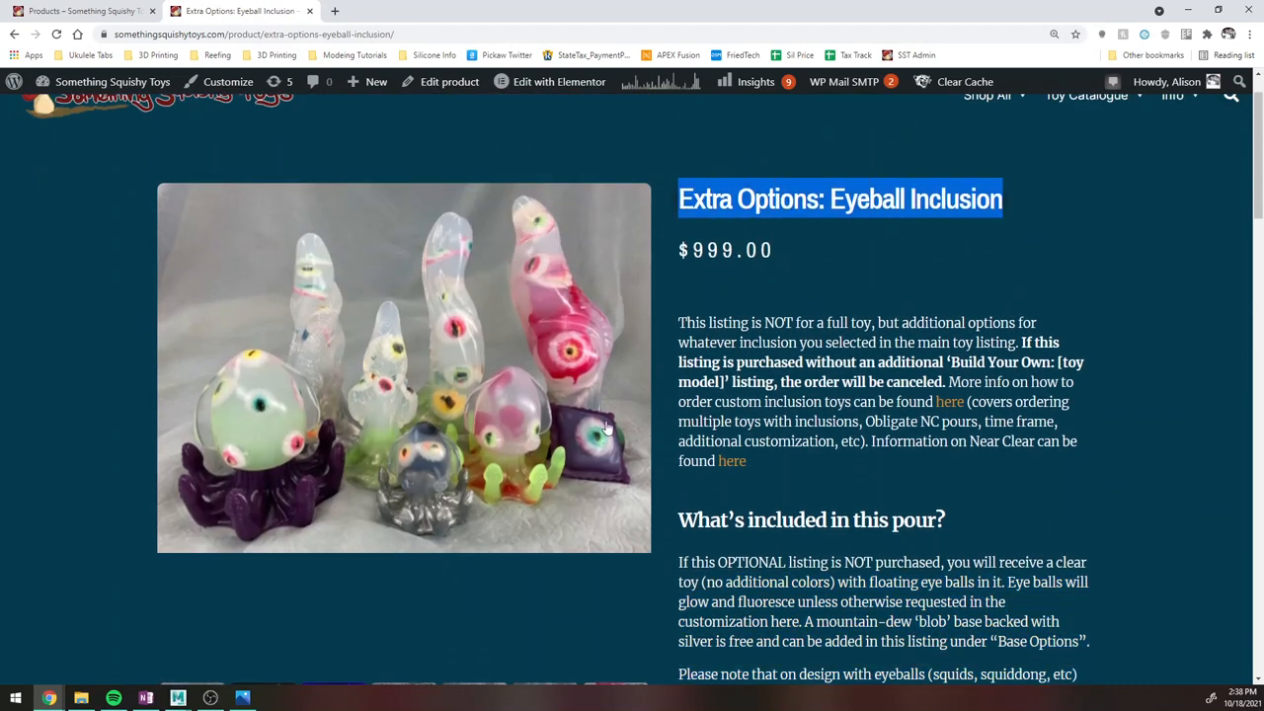
scroll(down, 3)
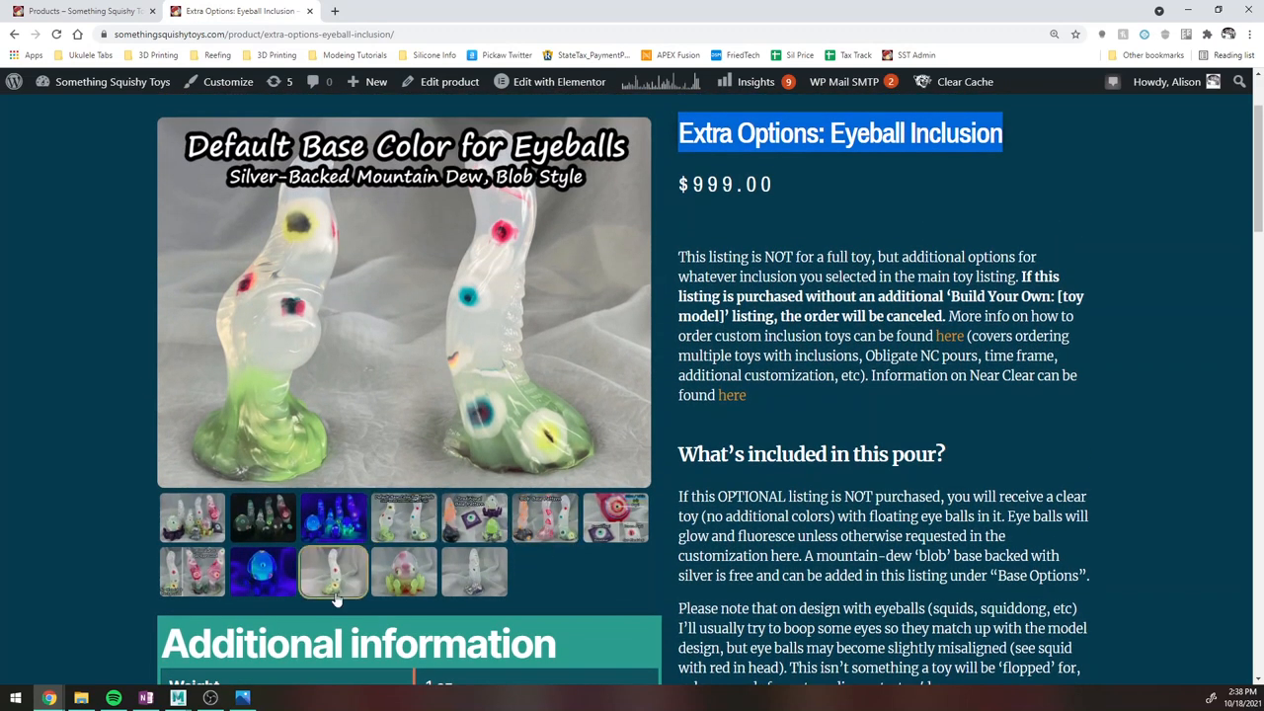
View the eyeball pupil style photos and scroll to the Eye Color Options section.
click(545, 517)
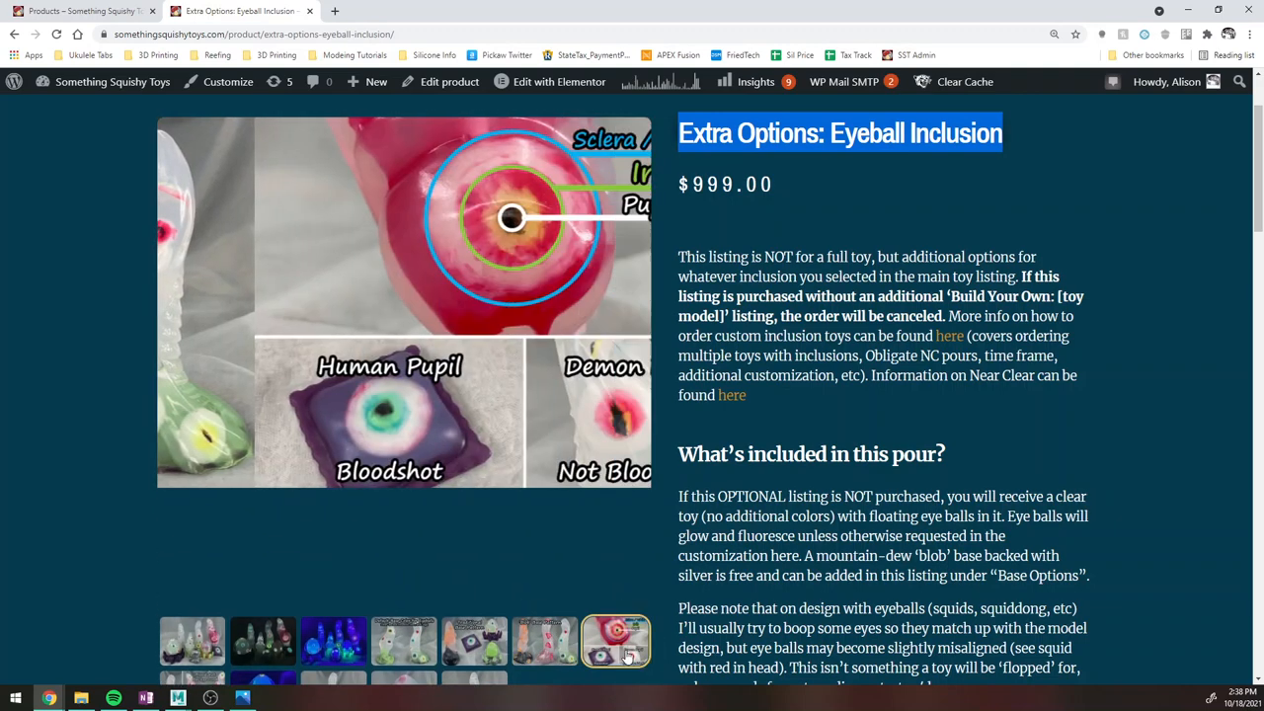
click(616, 640)
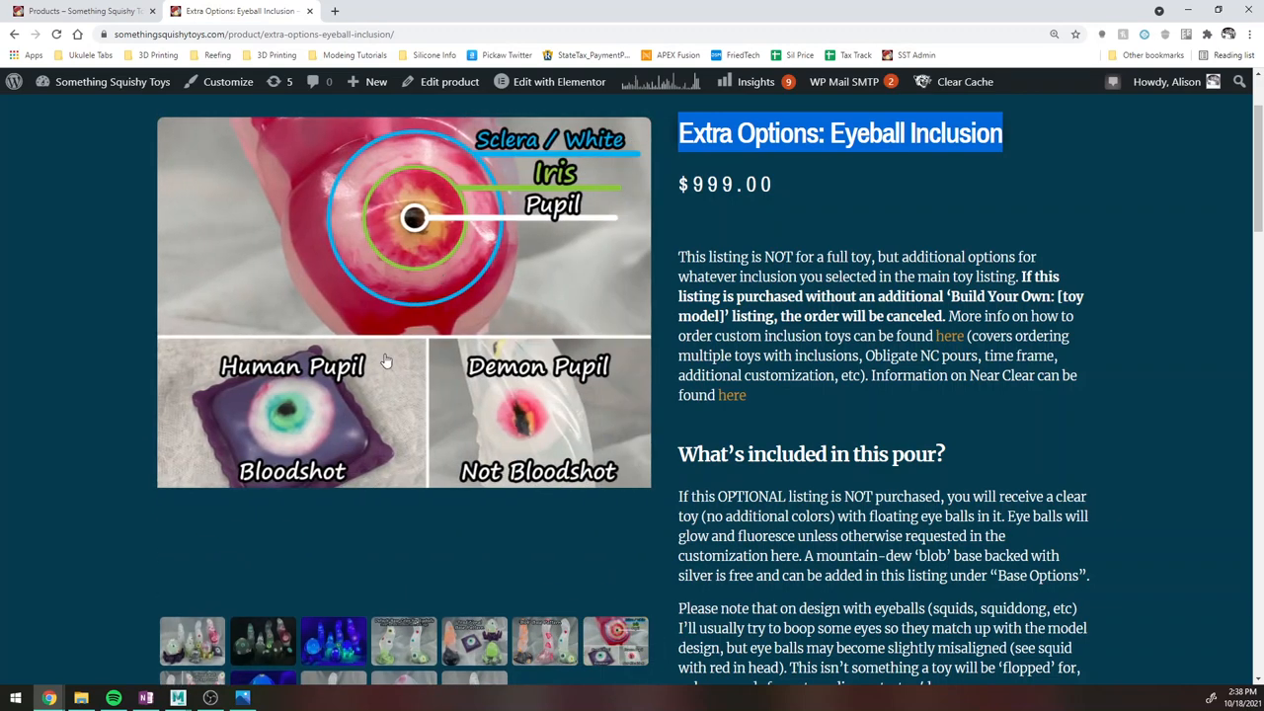
scroll(down, 3)
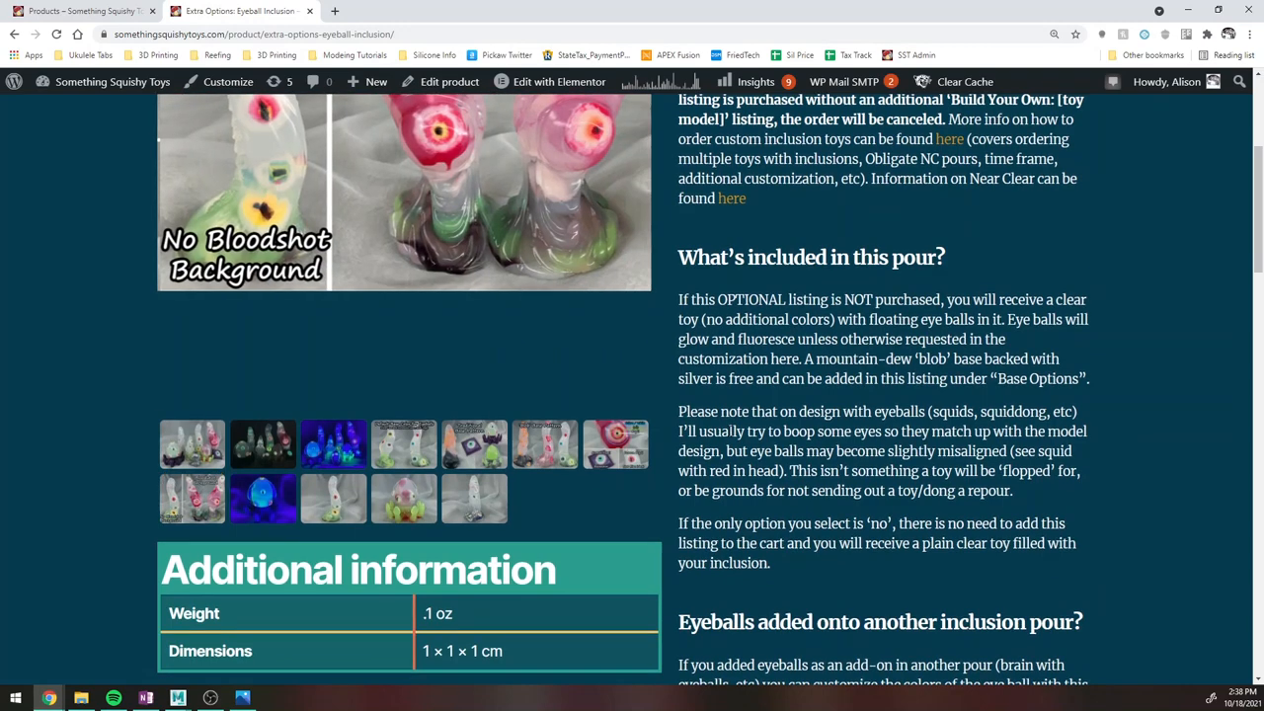
scroll(up, 3)
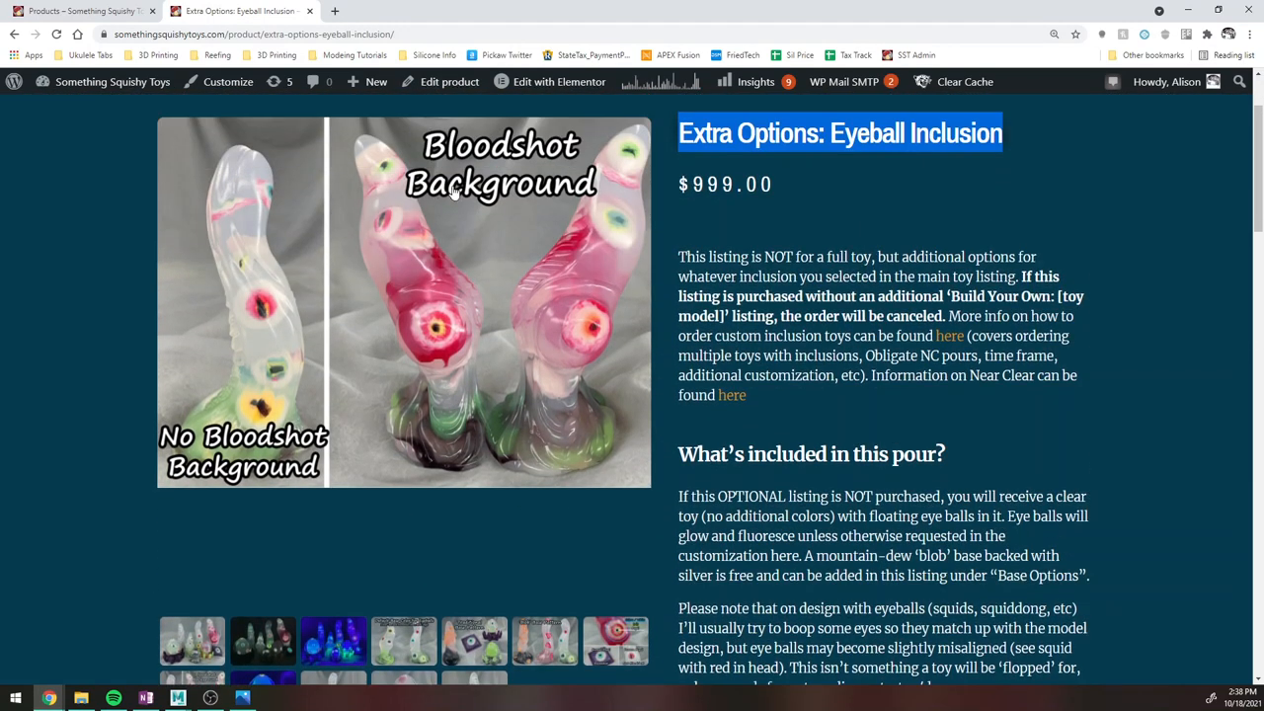
scroll(down, 3)
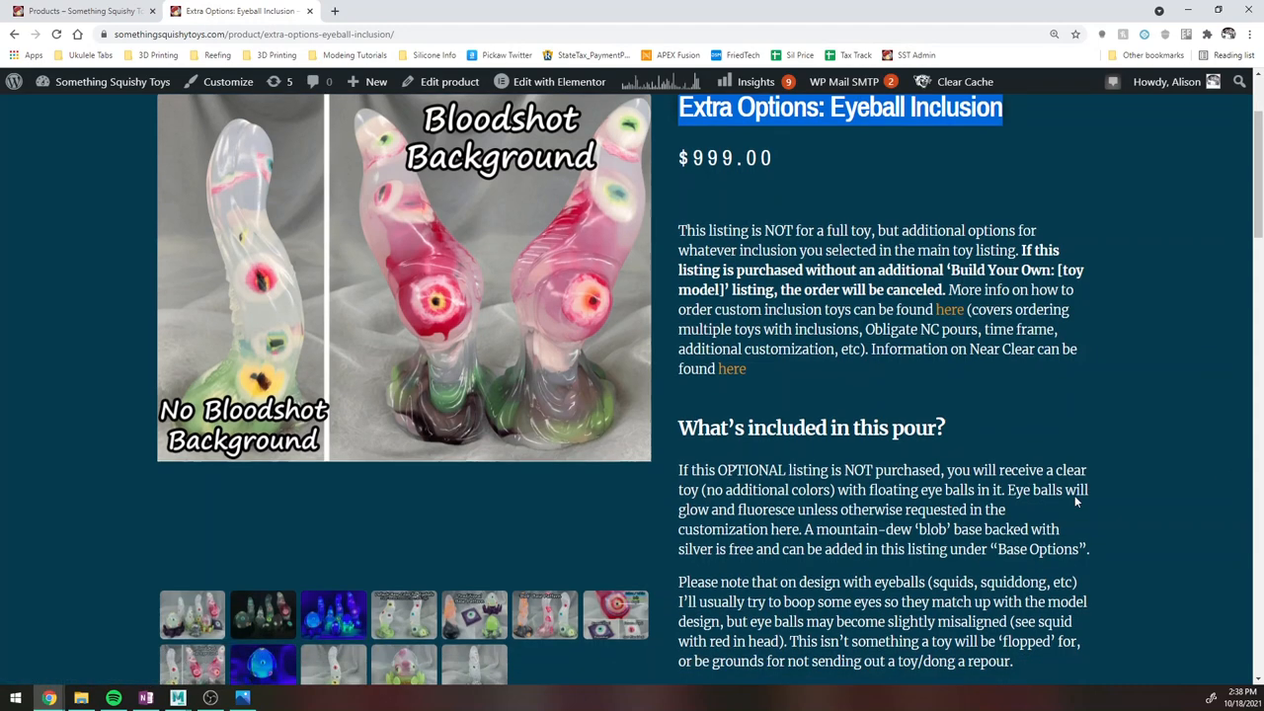
scroll(down, 3)
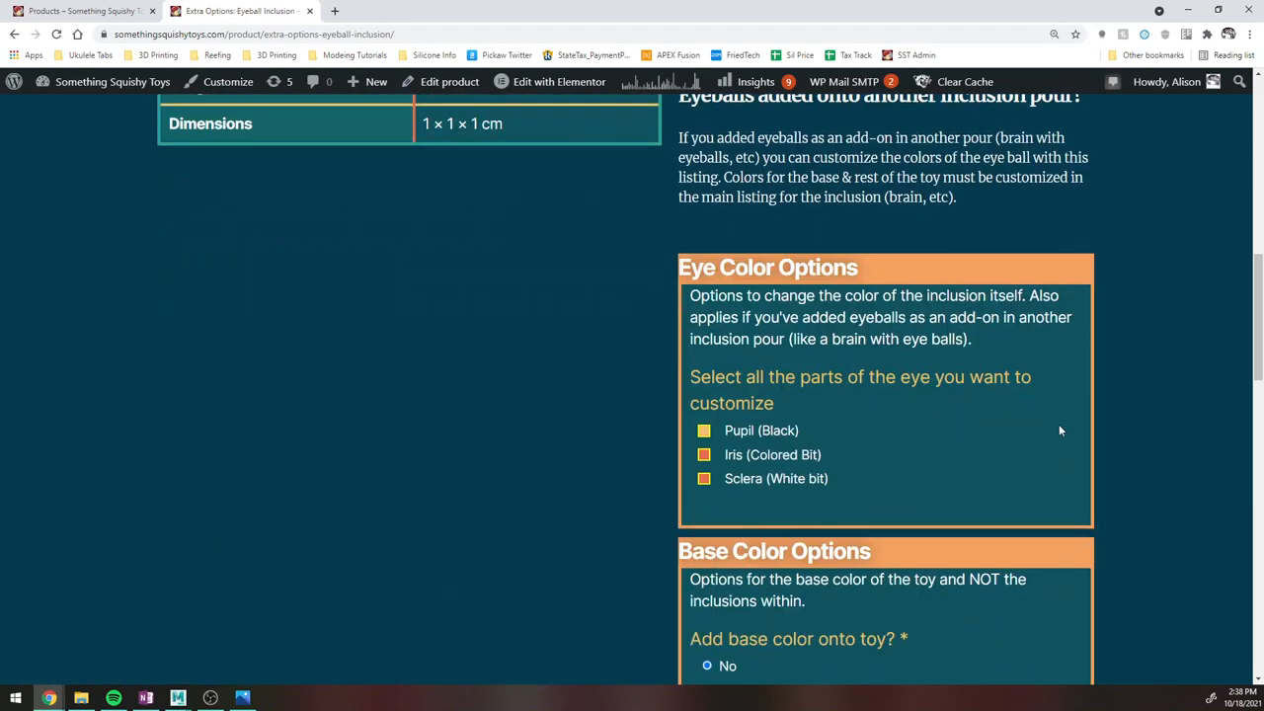
mouse_move(1096, 367)
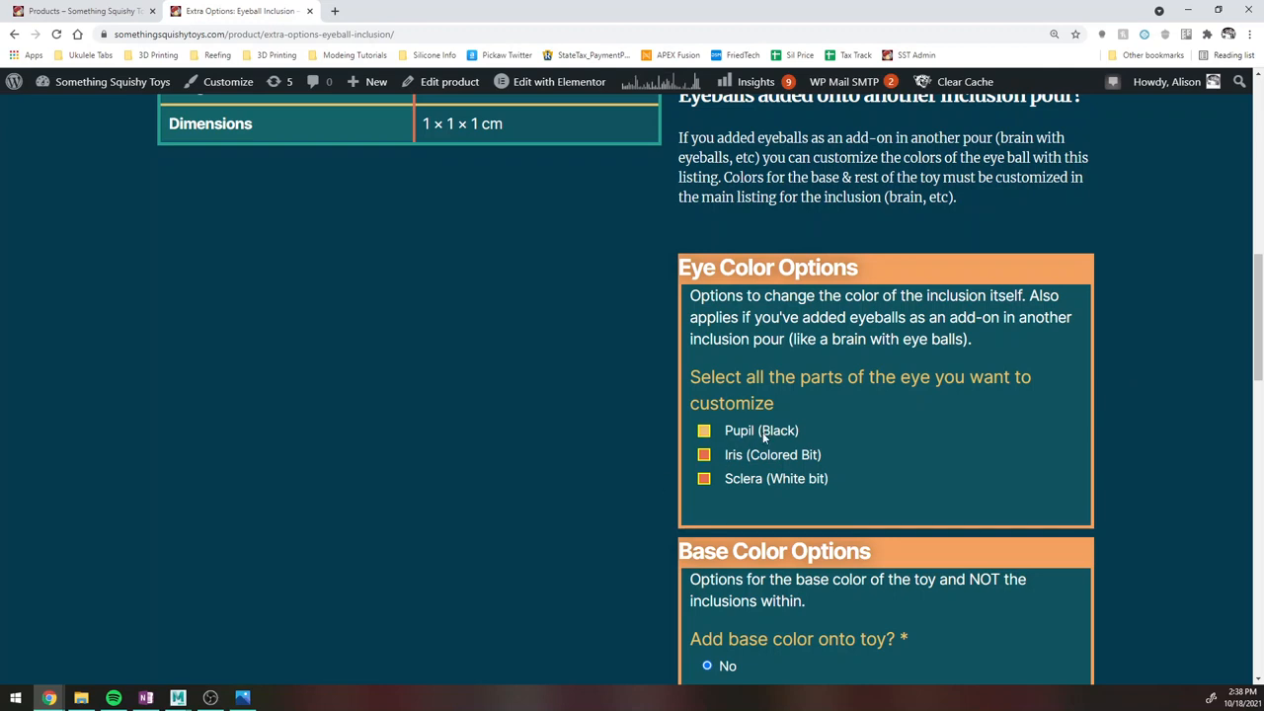
Tick Pupil and Iris instead of Sclera and choose the Demon Eye pupil shape.
scroll(down, 3)
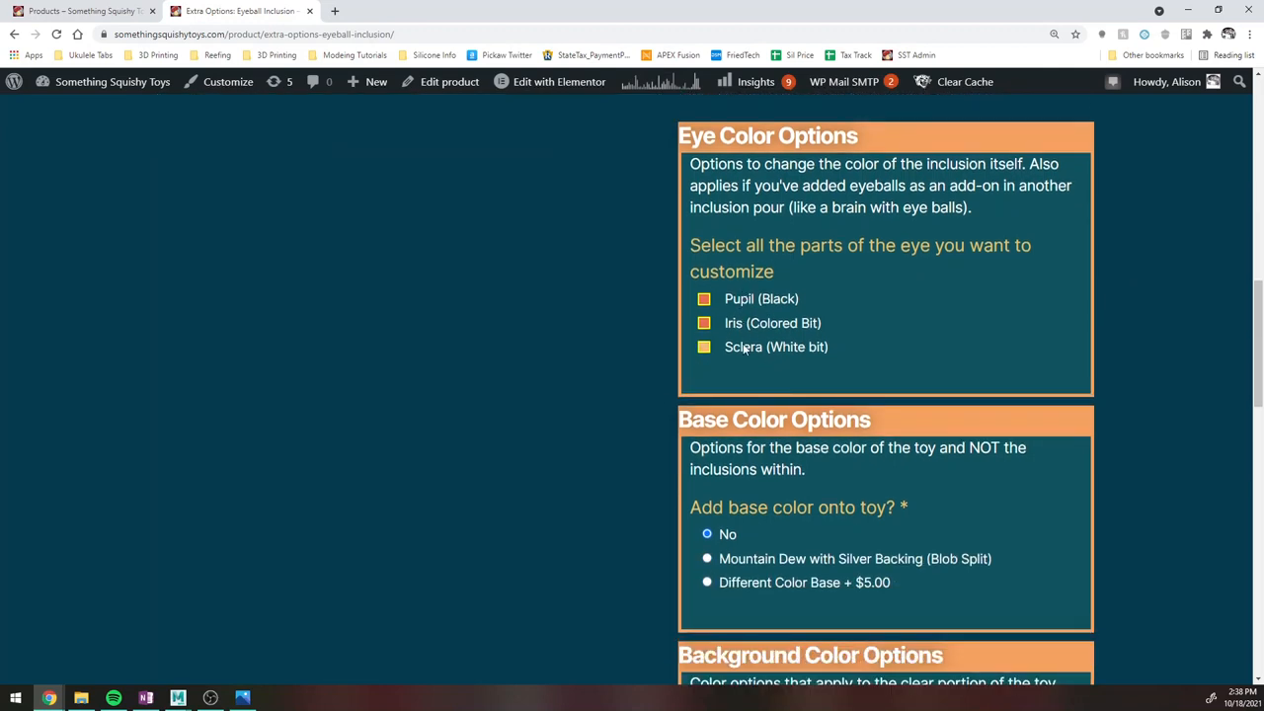
click(703, 347)
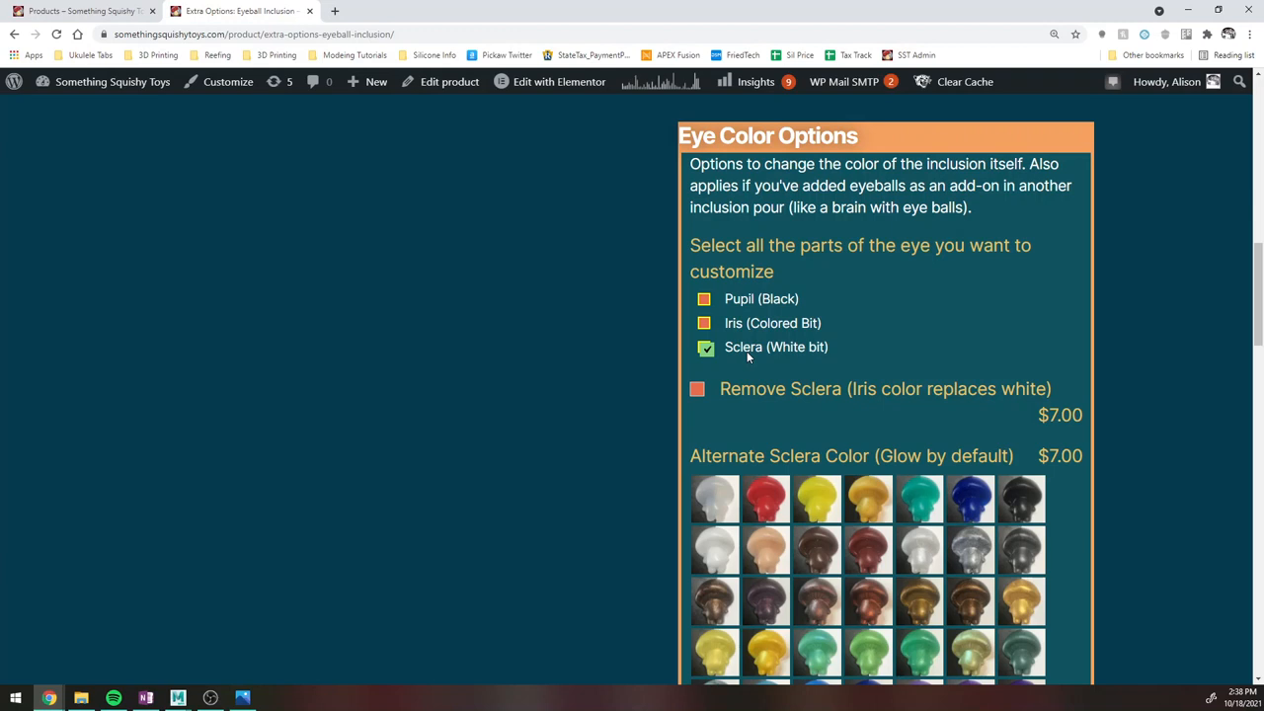
mouse_move(853, 404)
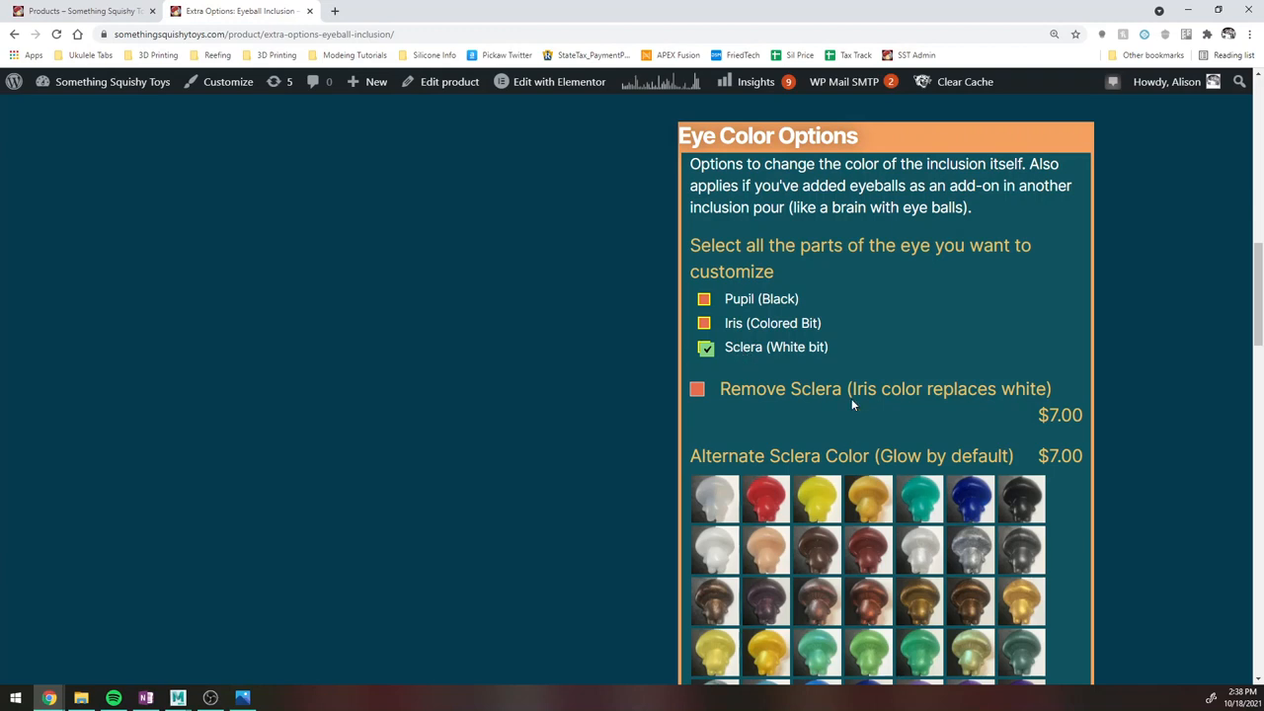
mouse_move(750, 383)
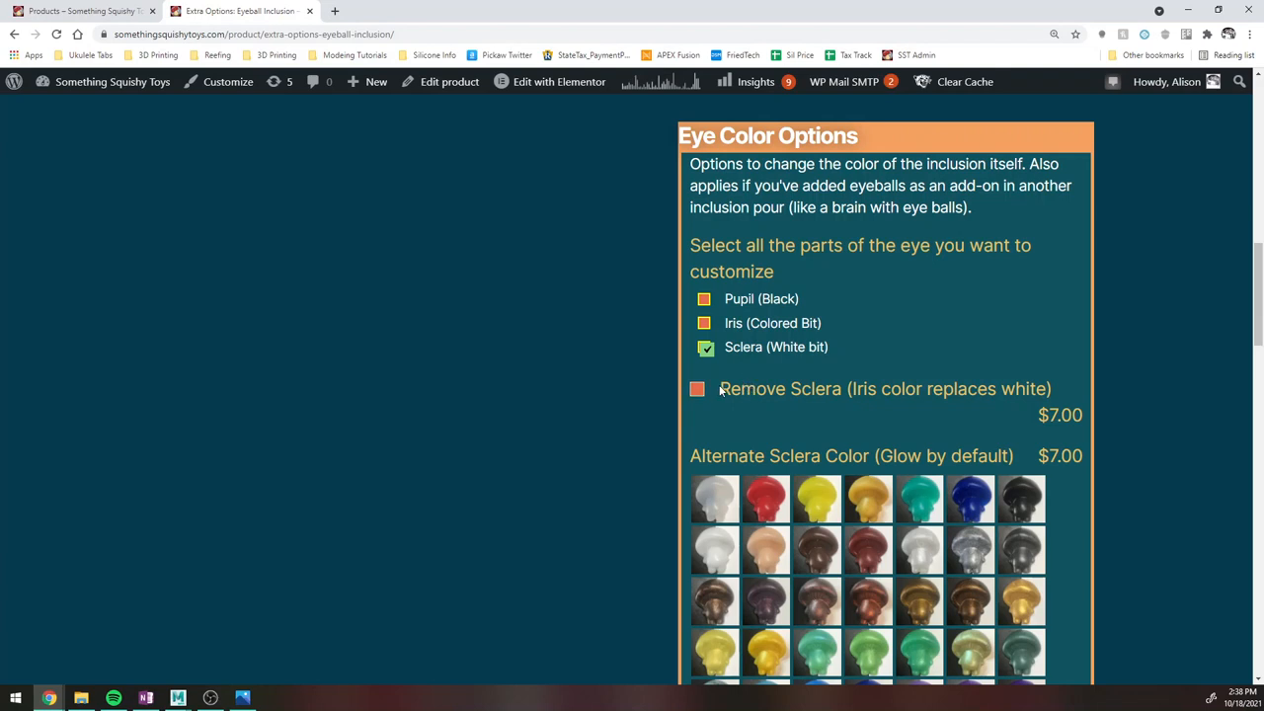
click(703, 299)
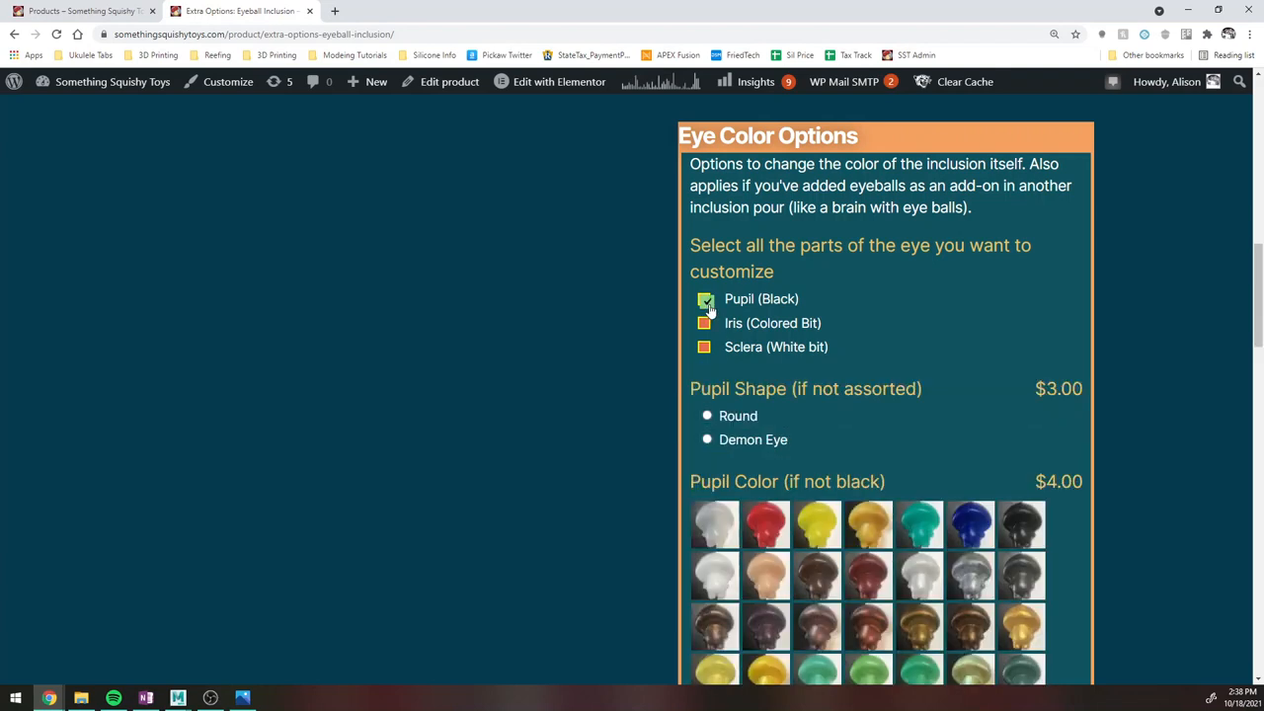
click(707, 439)
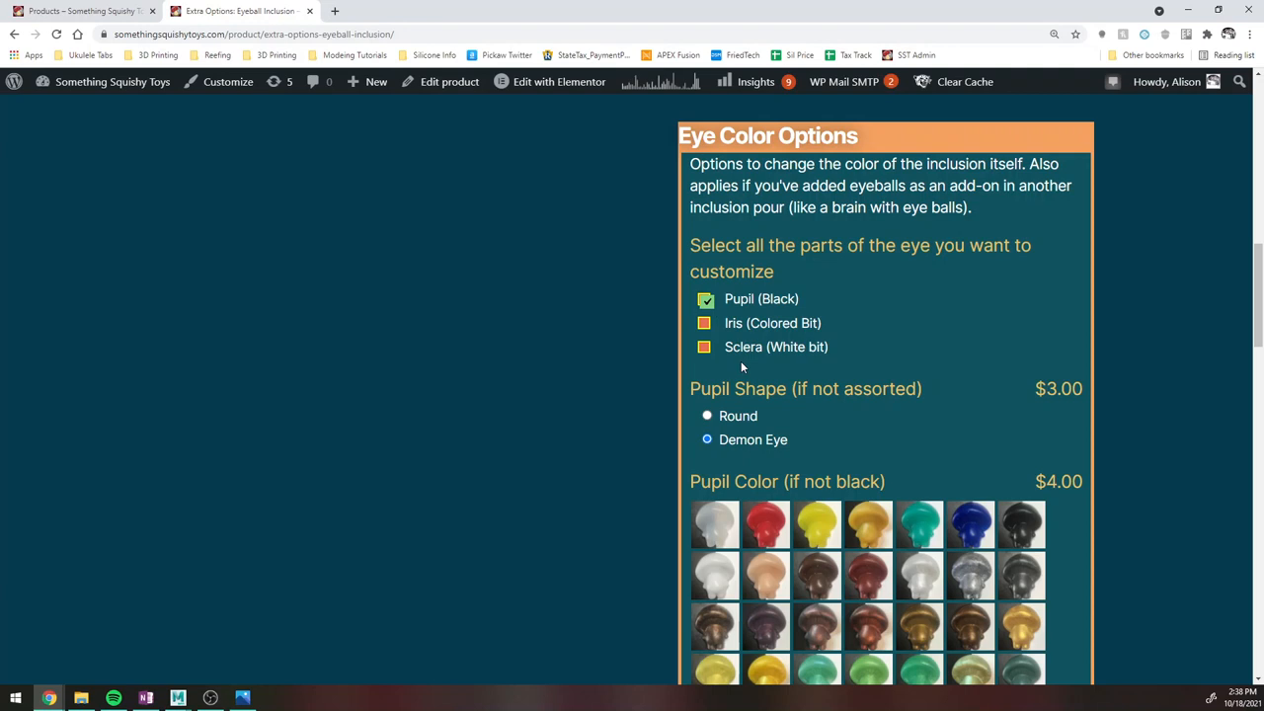
Scroll through the revealed pupil and alternate iris colour swatches.
scroll(down, 3)
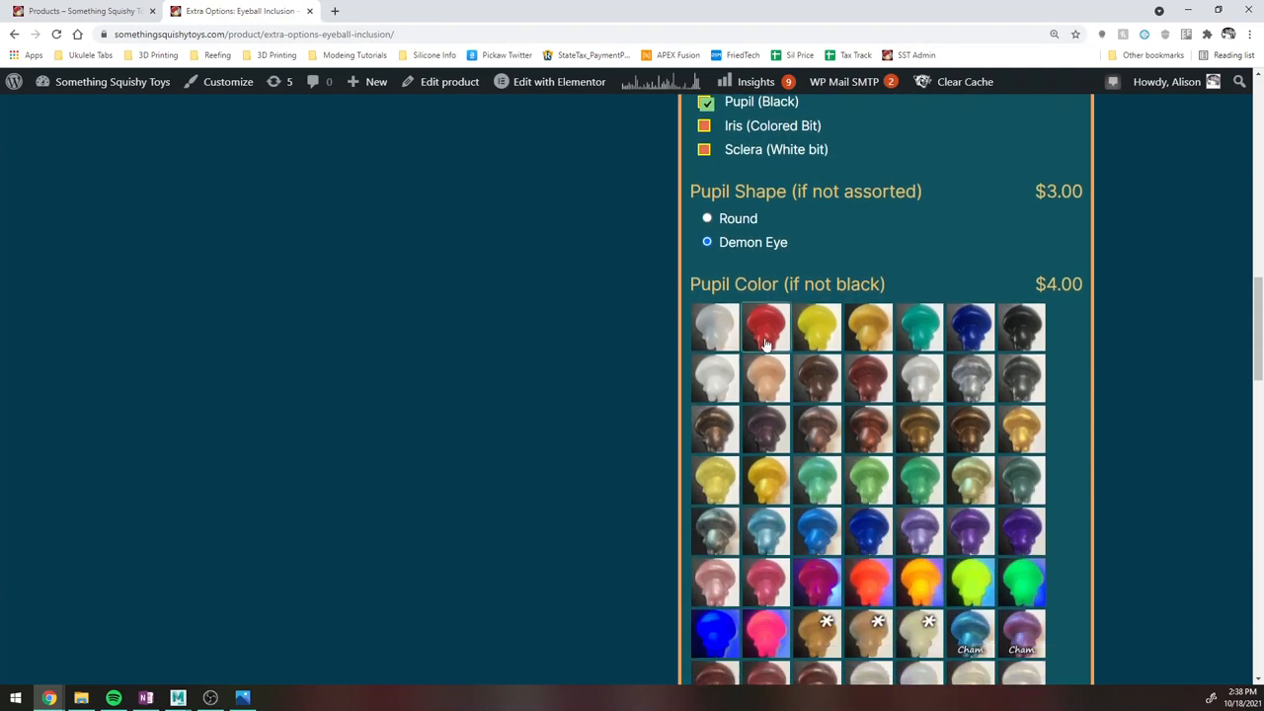
mouse_move(869, 379)
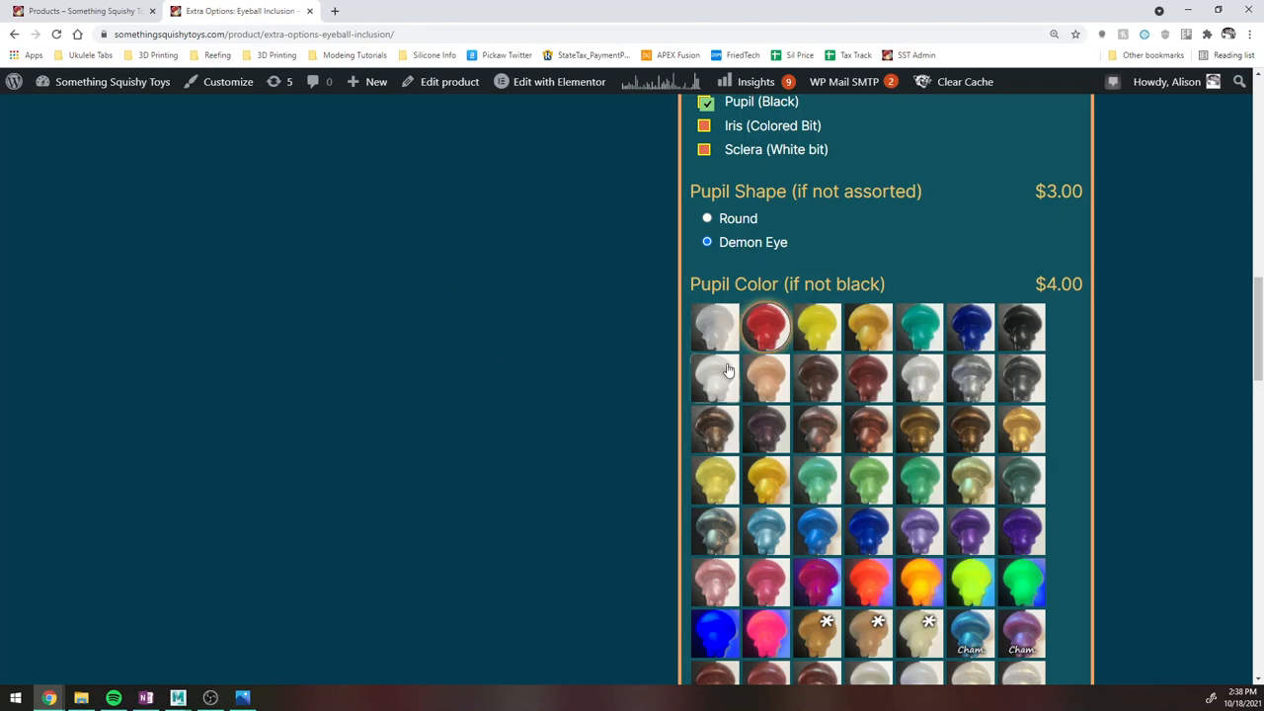
scroll(up, 3)
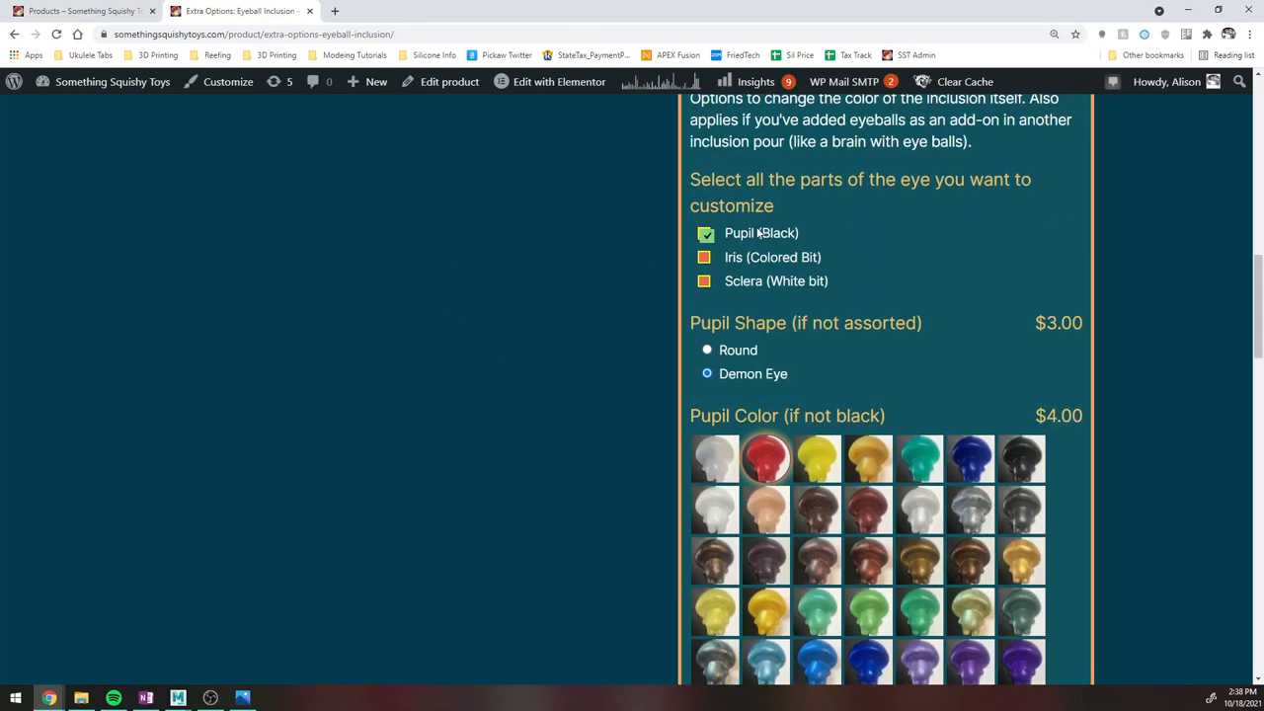
scroll(down, 3)
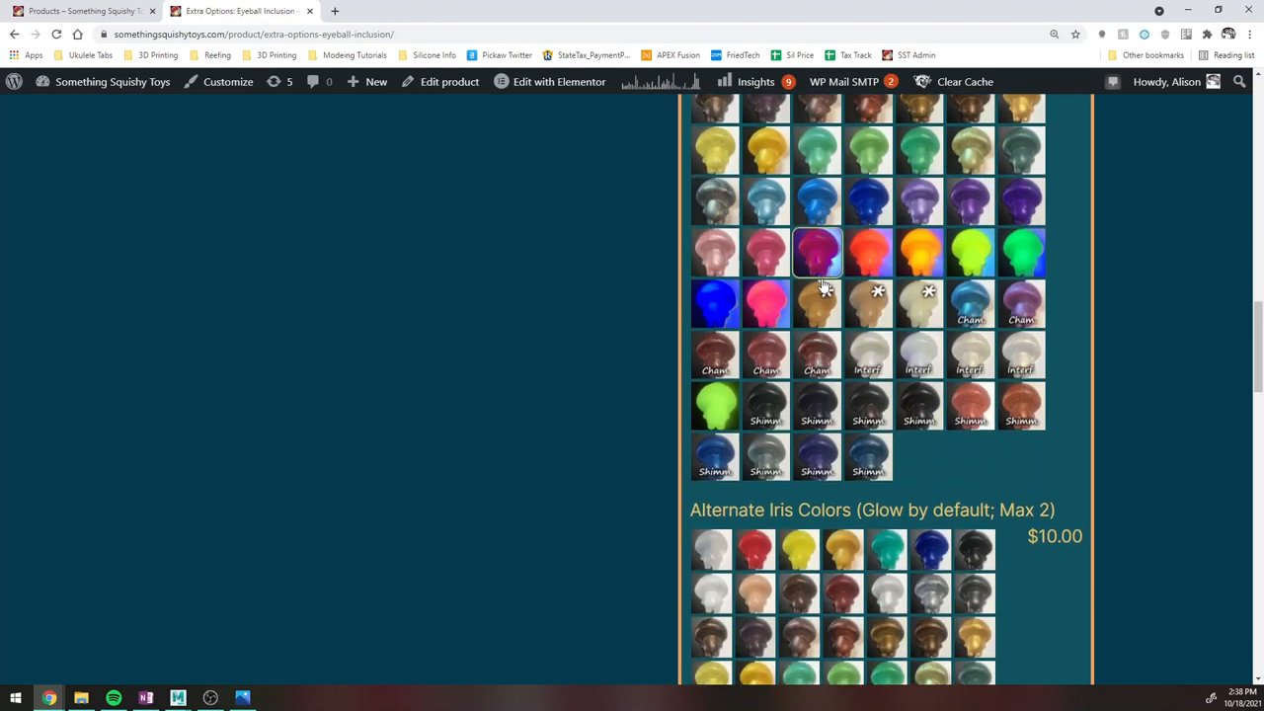
scroll(down, 3)
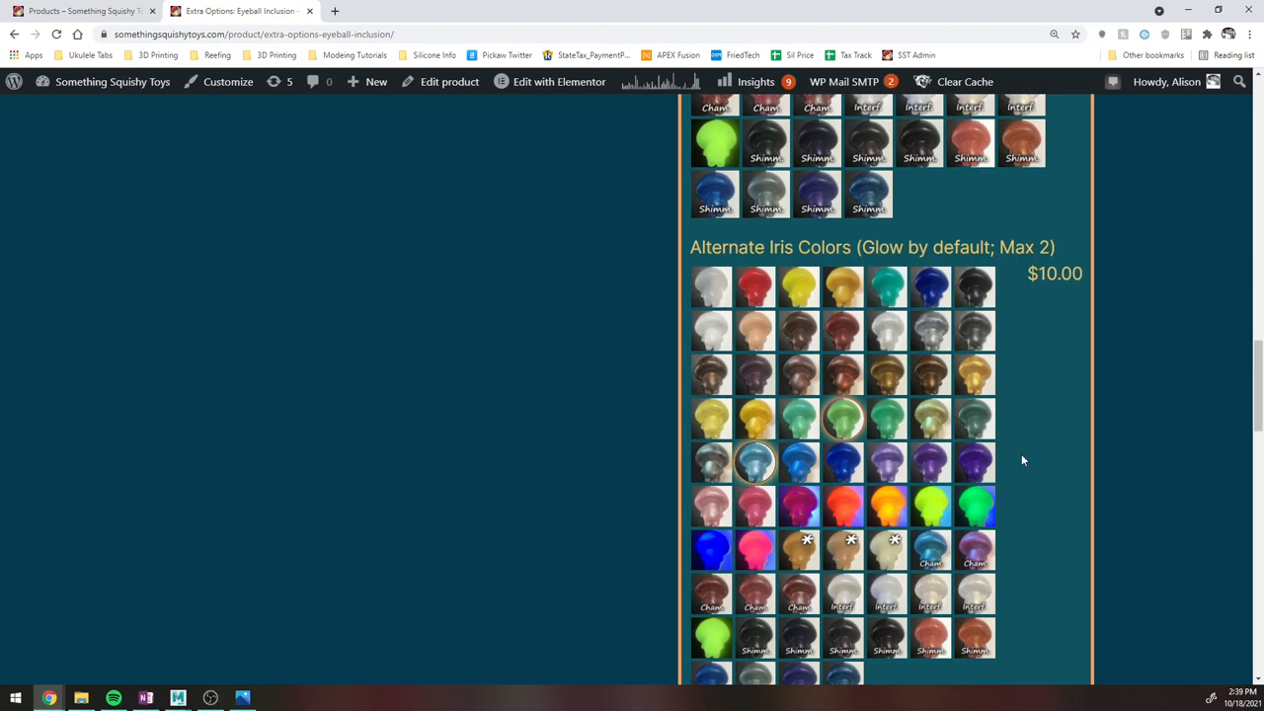
scroll(up, 3)
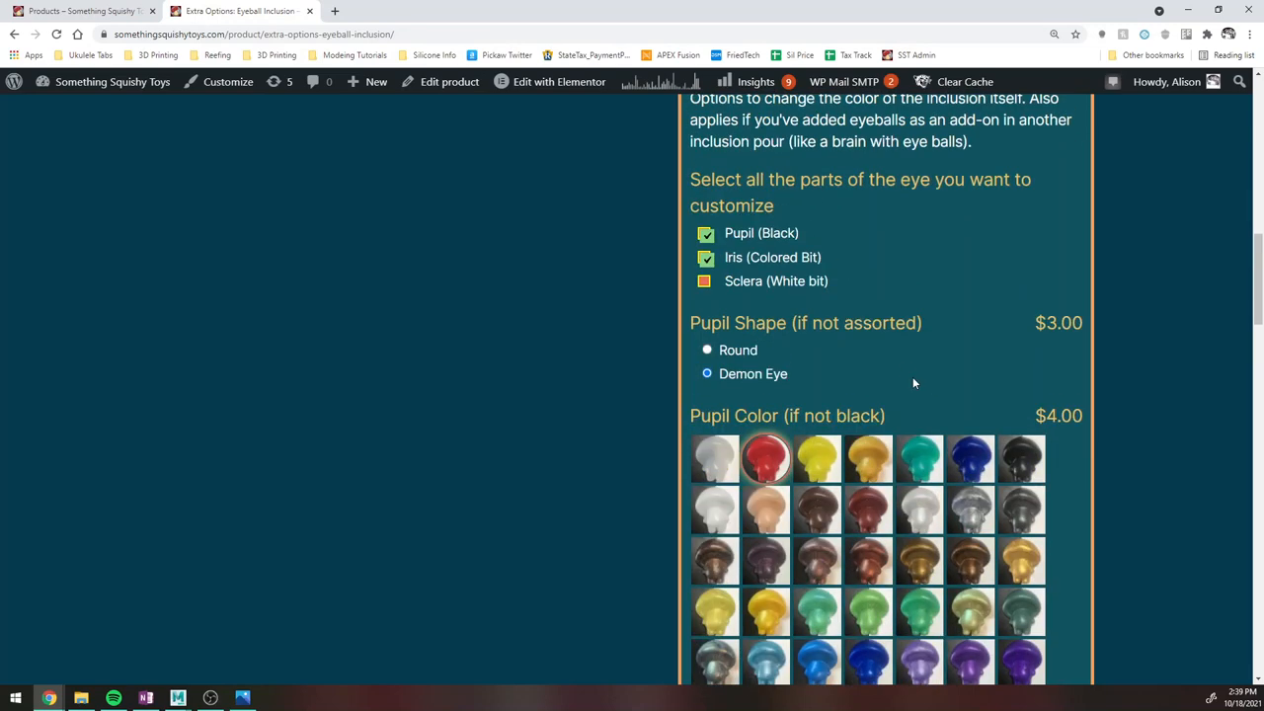
Tick the Sclera (White bit) checkbox and scroll through the colour swatches.
click(705, 280)
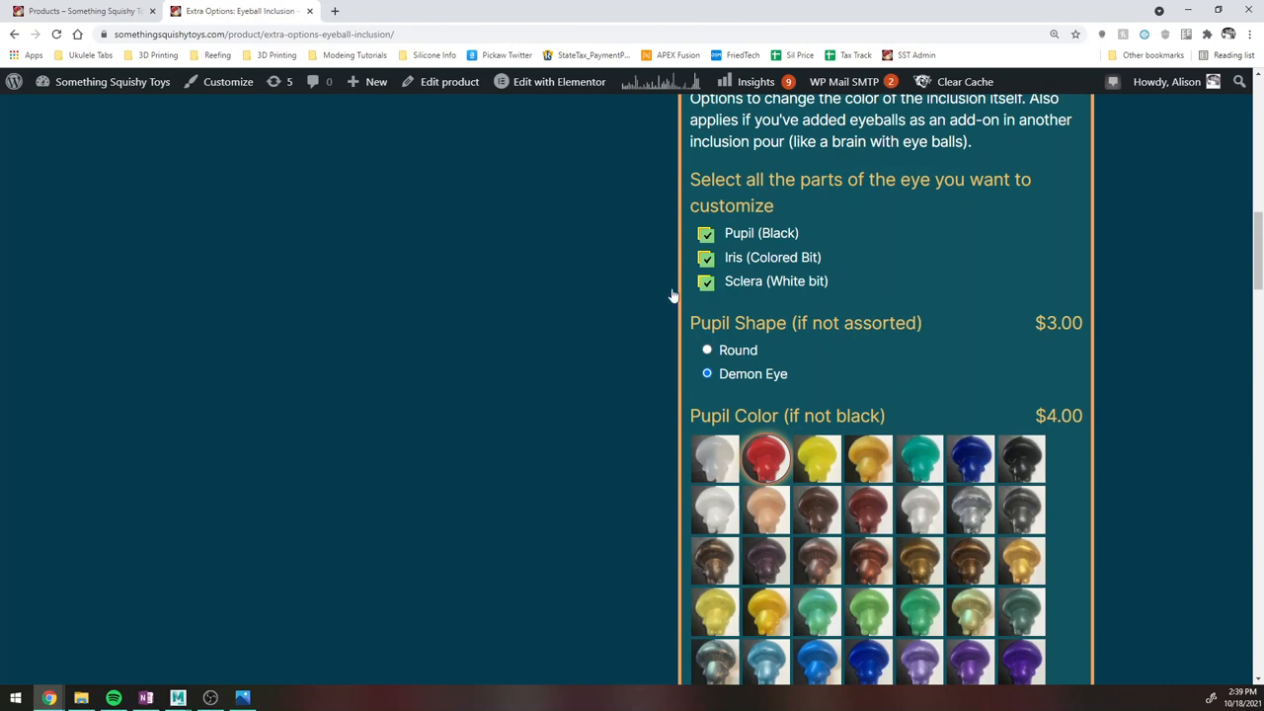
scroll(down, 3)
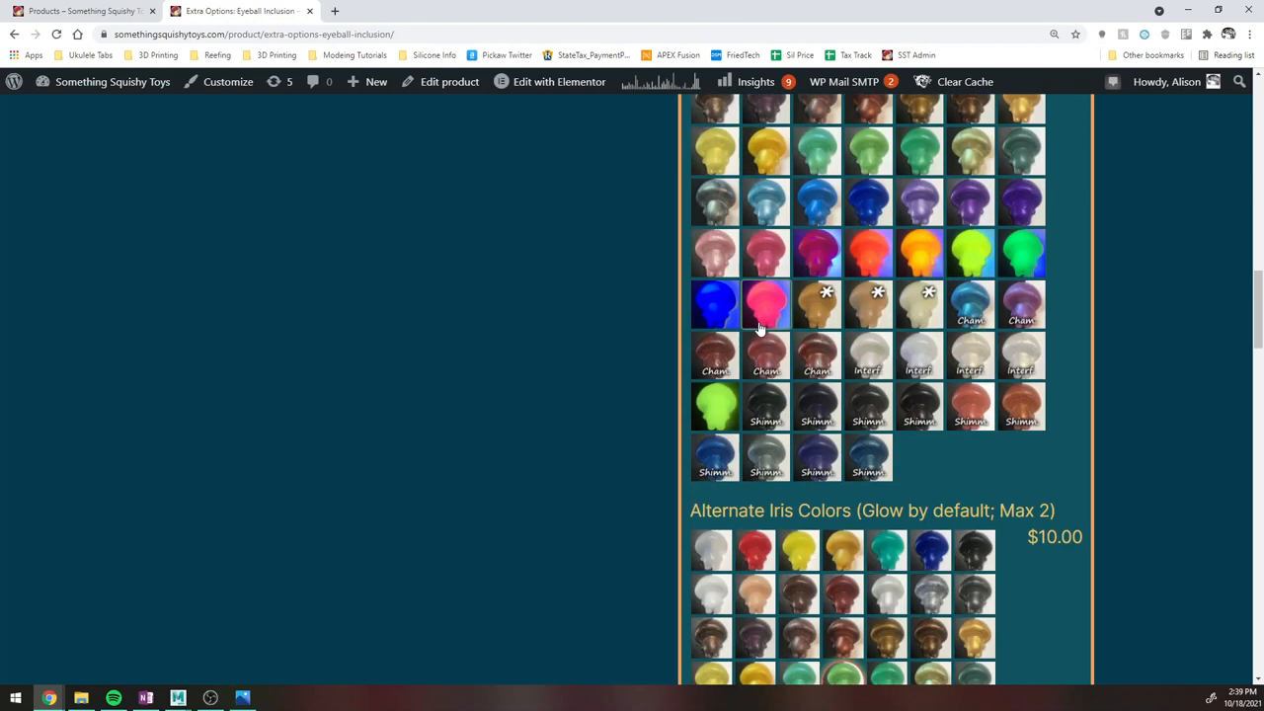
scroll(down, 3)
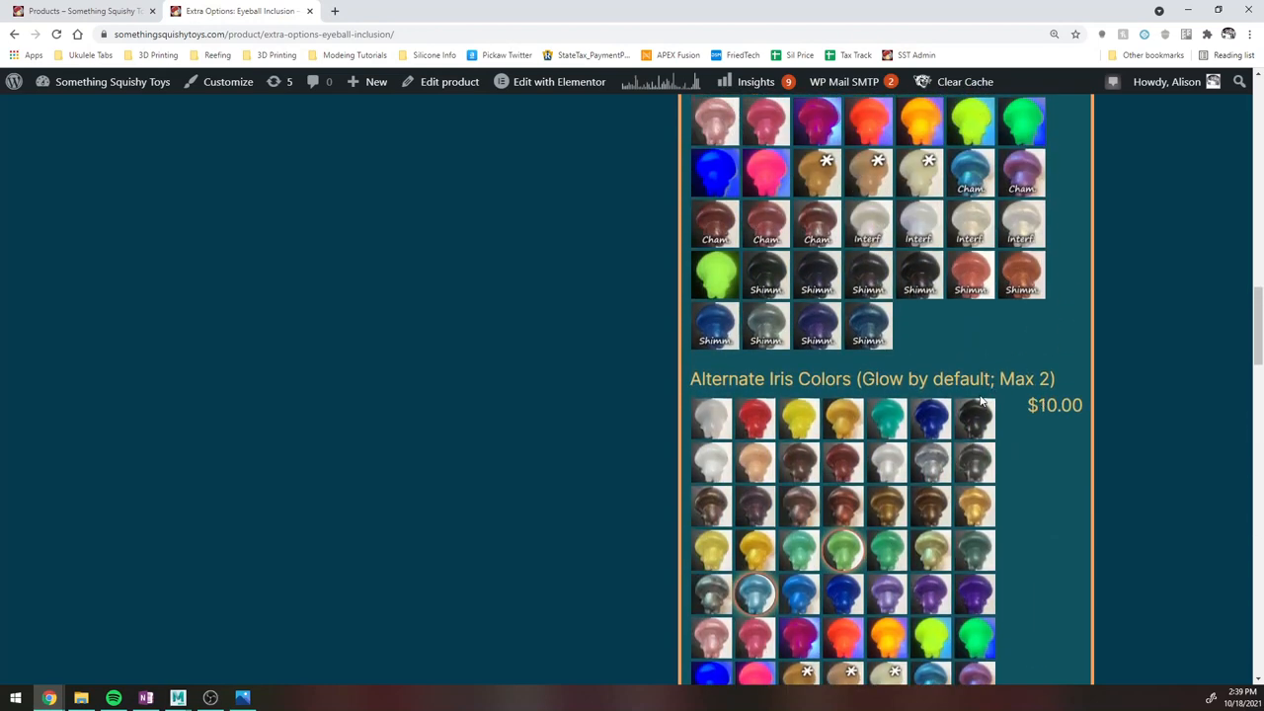
scroll(up, 3)
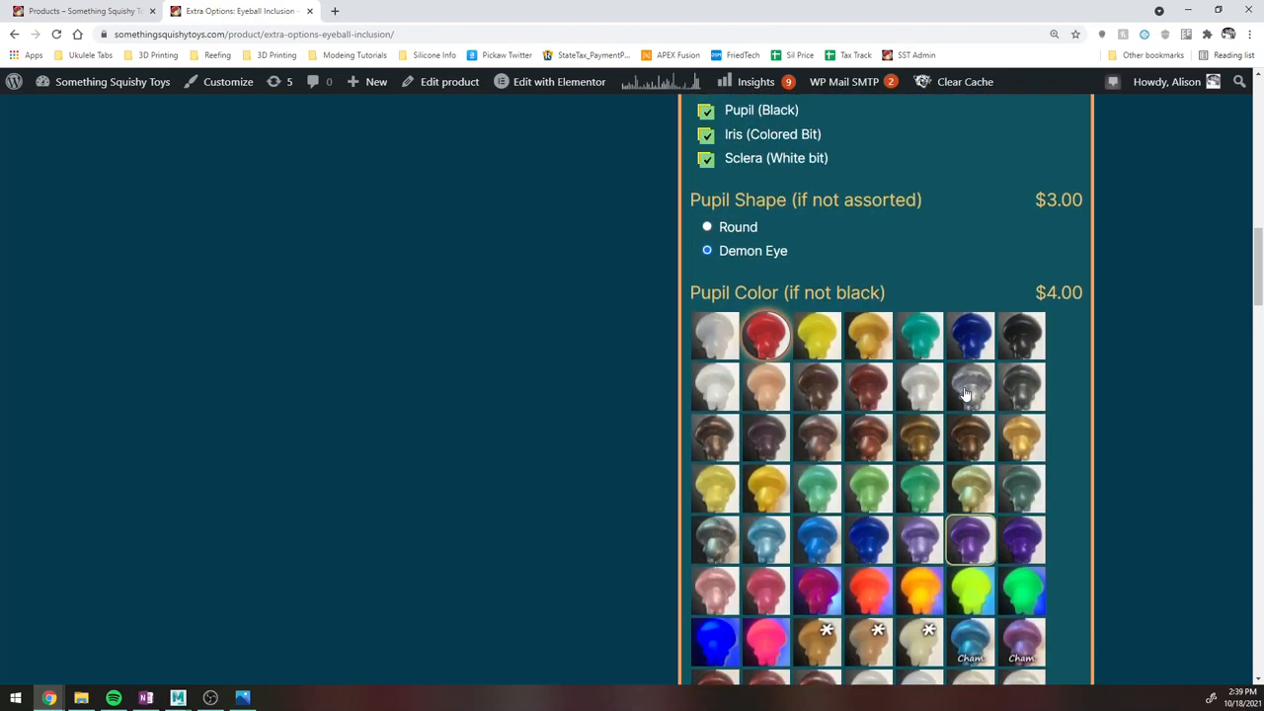
scroll(down, 3)
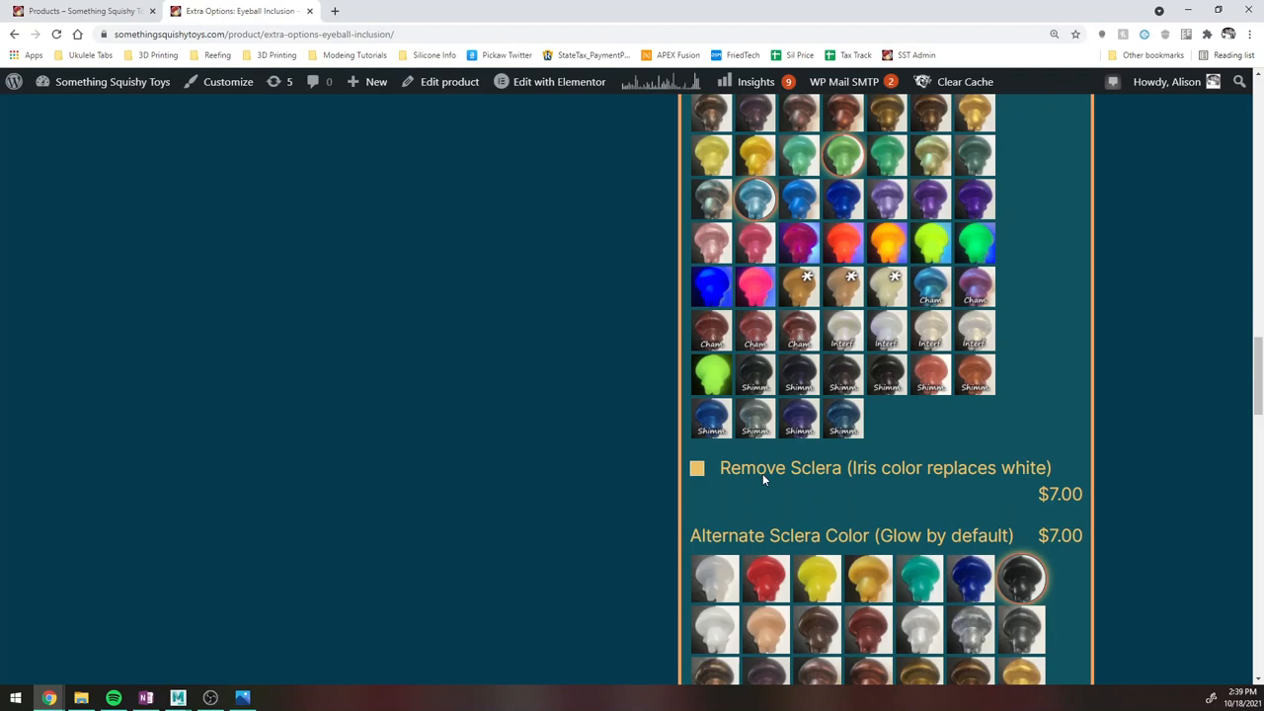
mouse_move(729, 482)
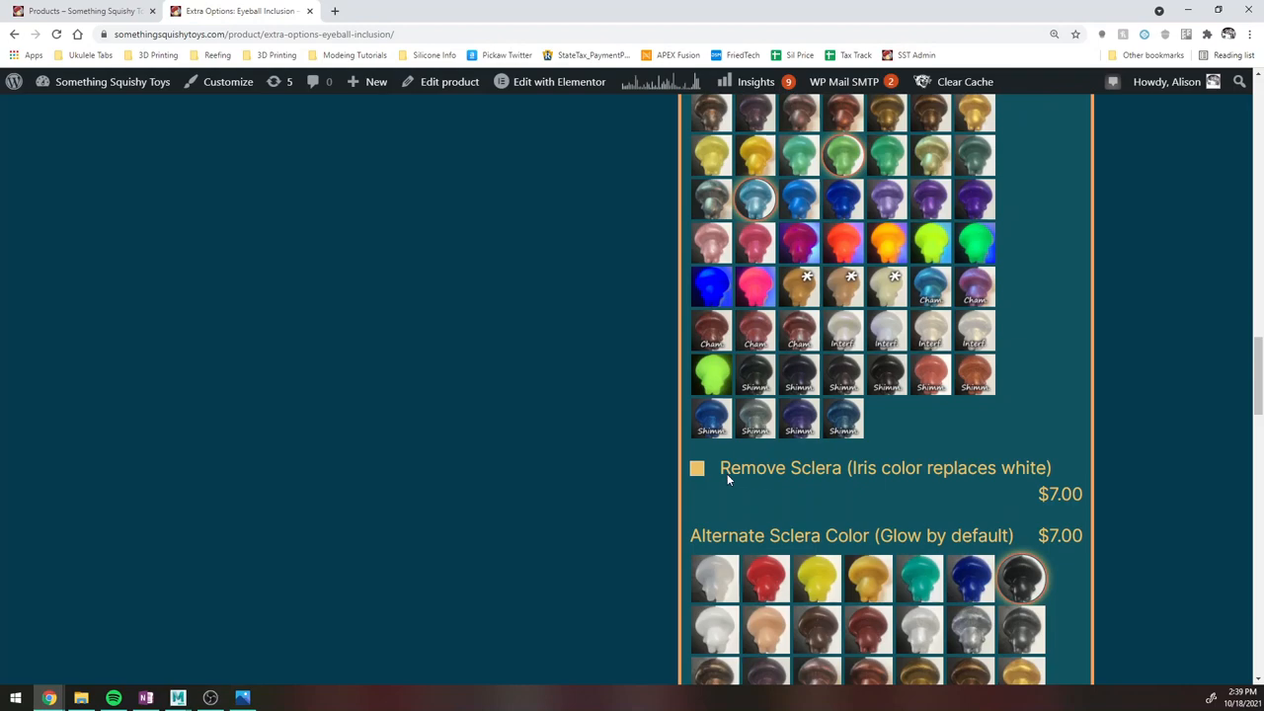
Revisit the eye diagram and return to the Alternate Iris Colors section ($10.00, max 2).
scroll(up, 3)
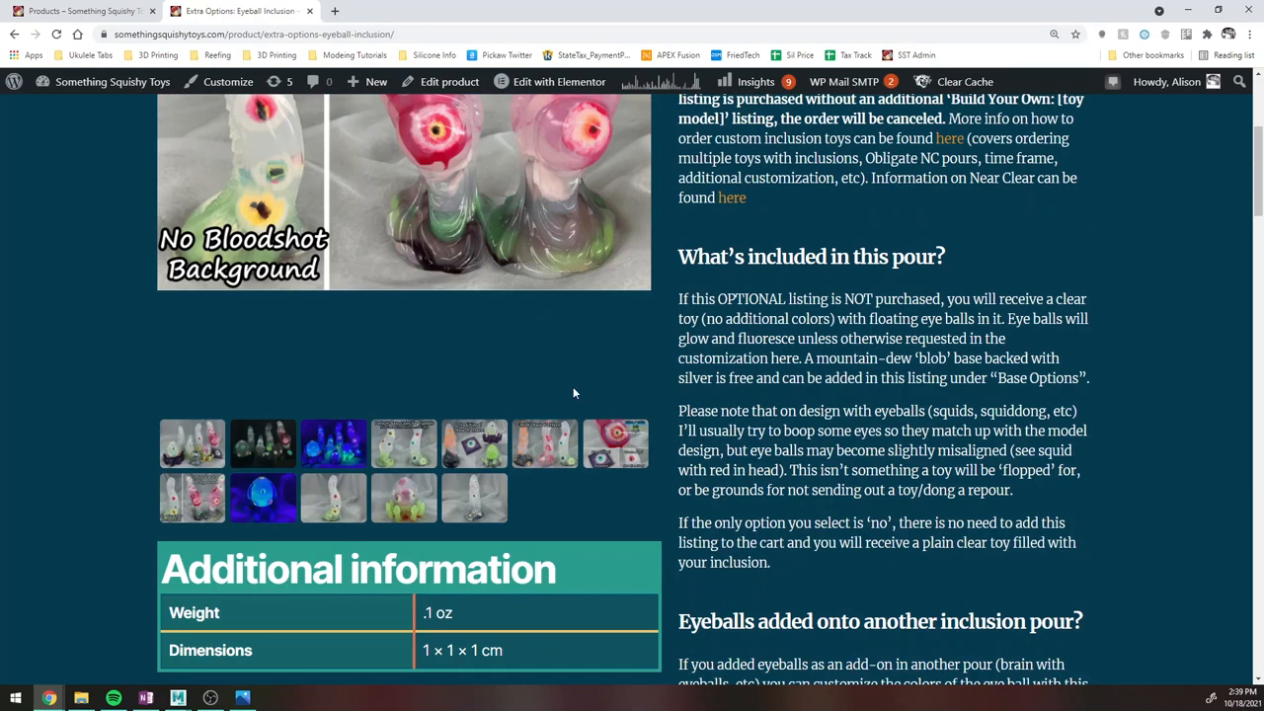
scroll(up, 3)
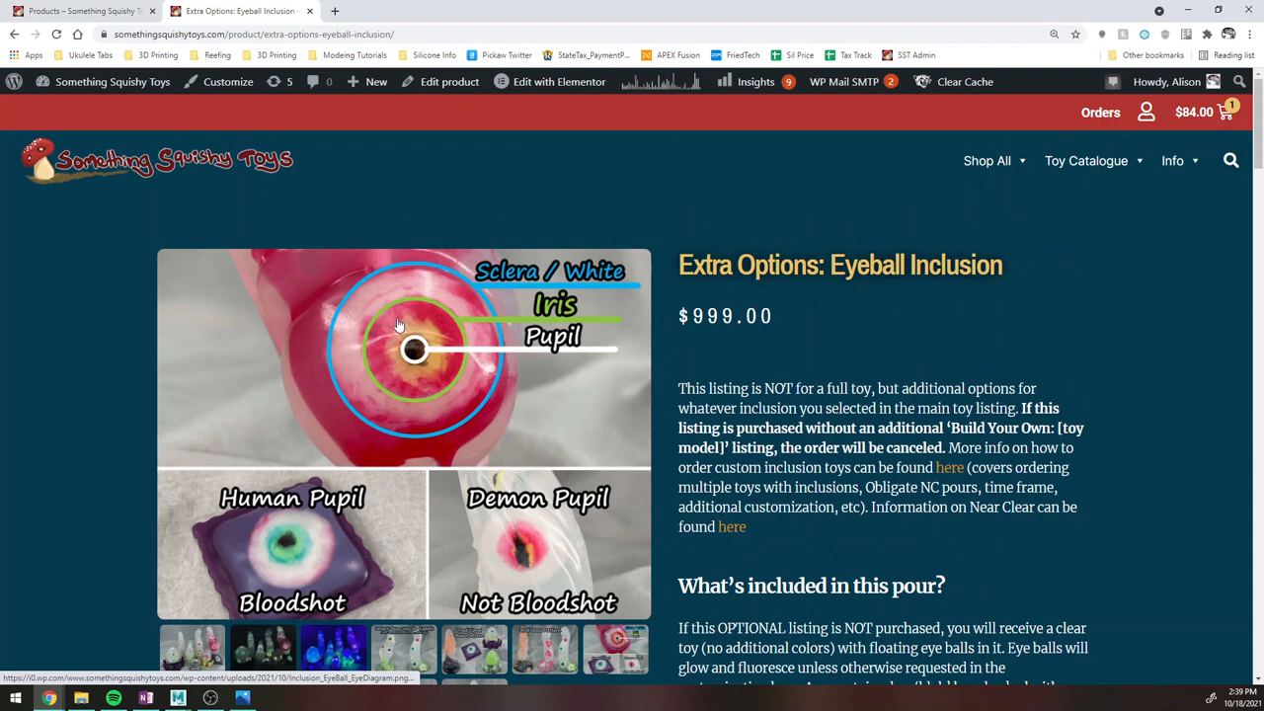
mouse_move(395, 407)
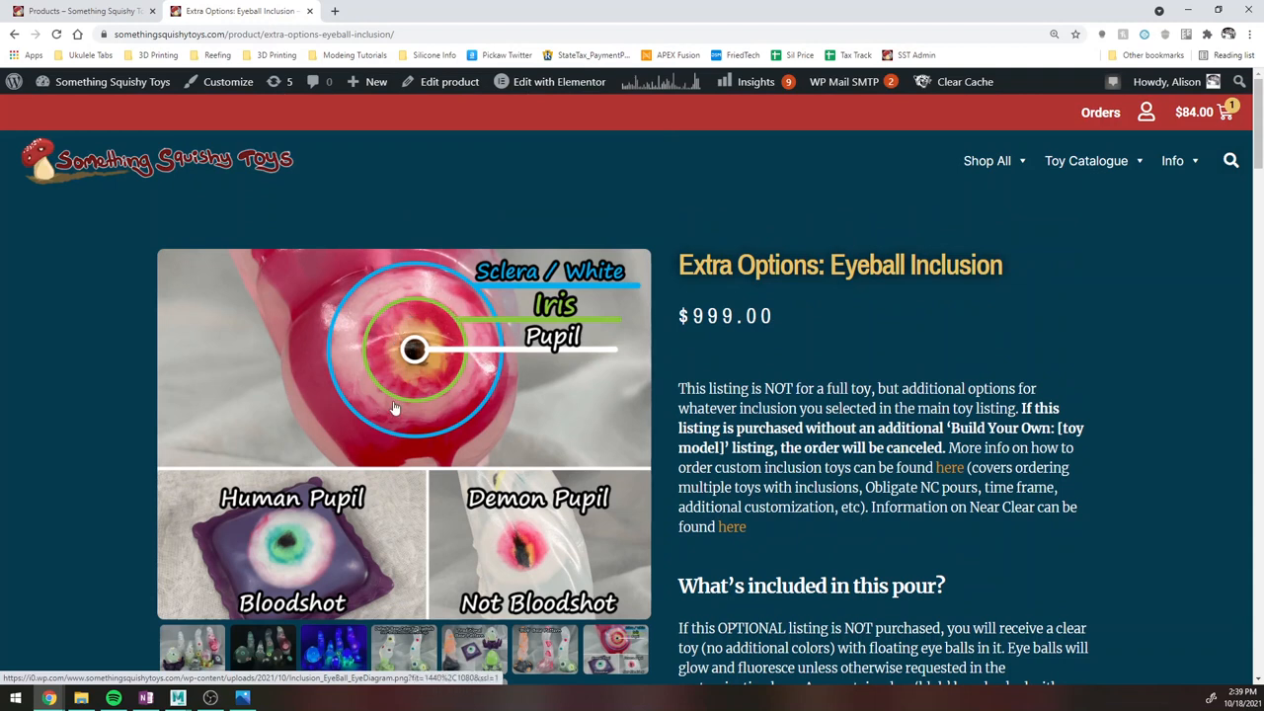
mouse_move(332, 327)
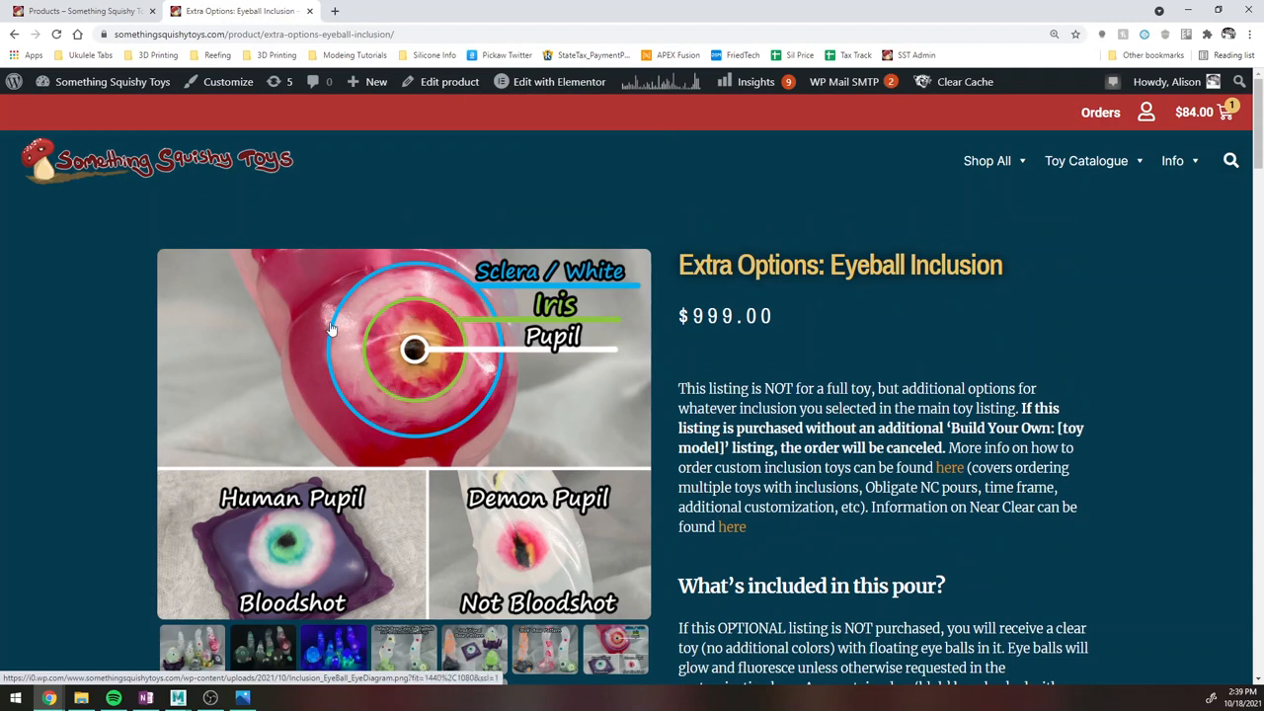
mouse_move(432, 245)
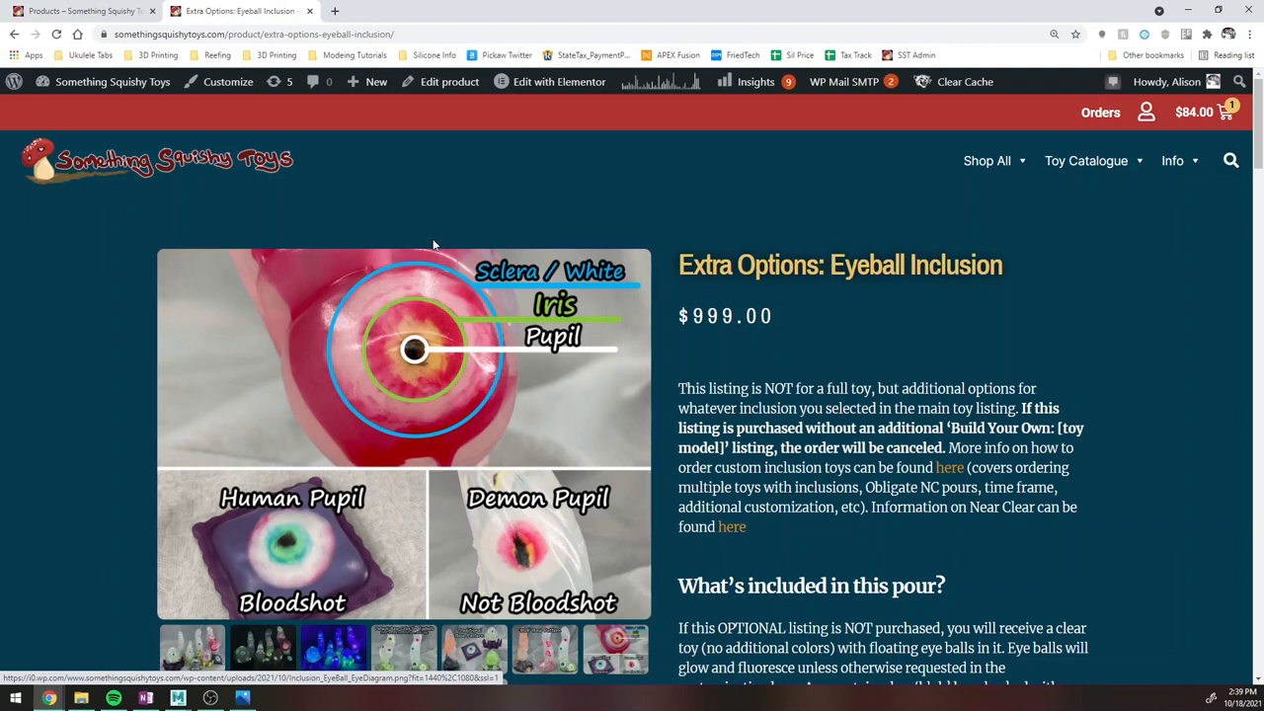
mouse_move(414, 371)
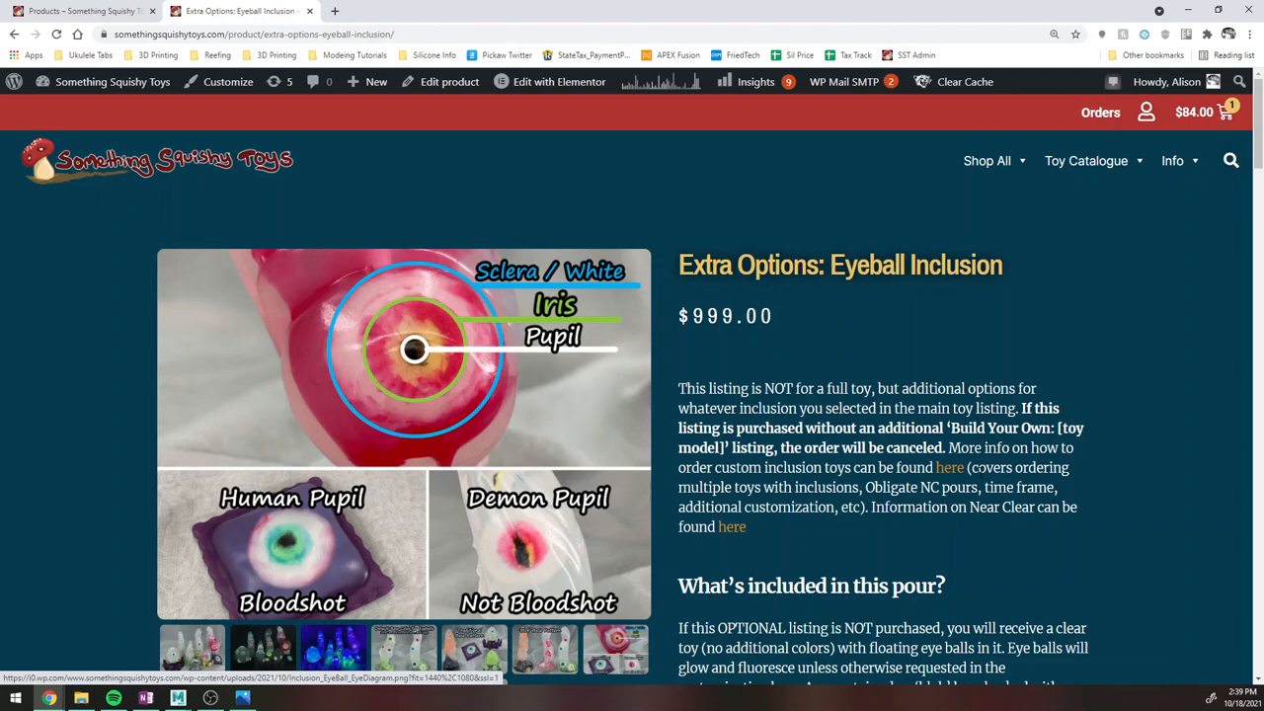
scroll(down, 3)
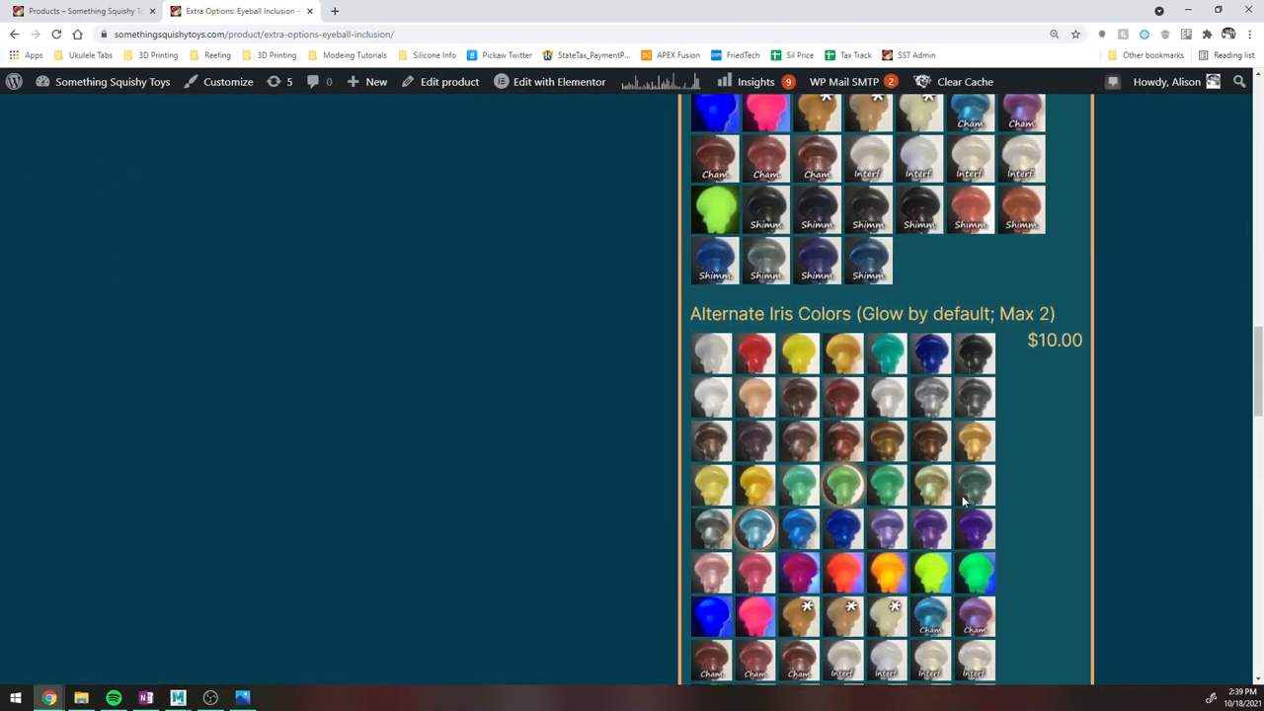
Scroll back and forth to reach the Base Color Options section.
scroll(down, 3)
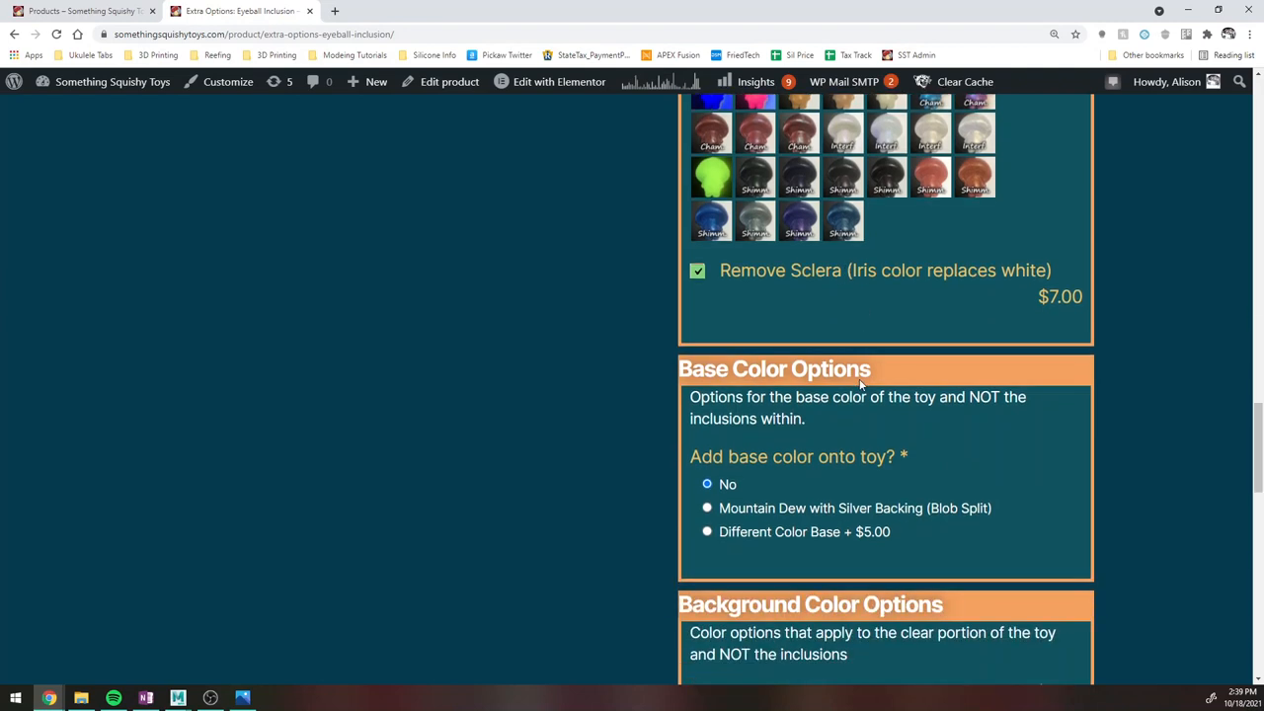
mouse_move(884, 537)
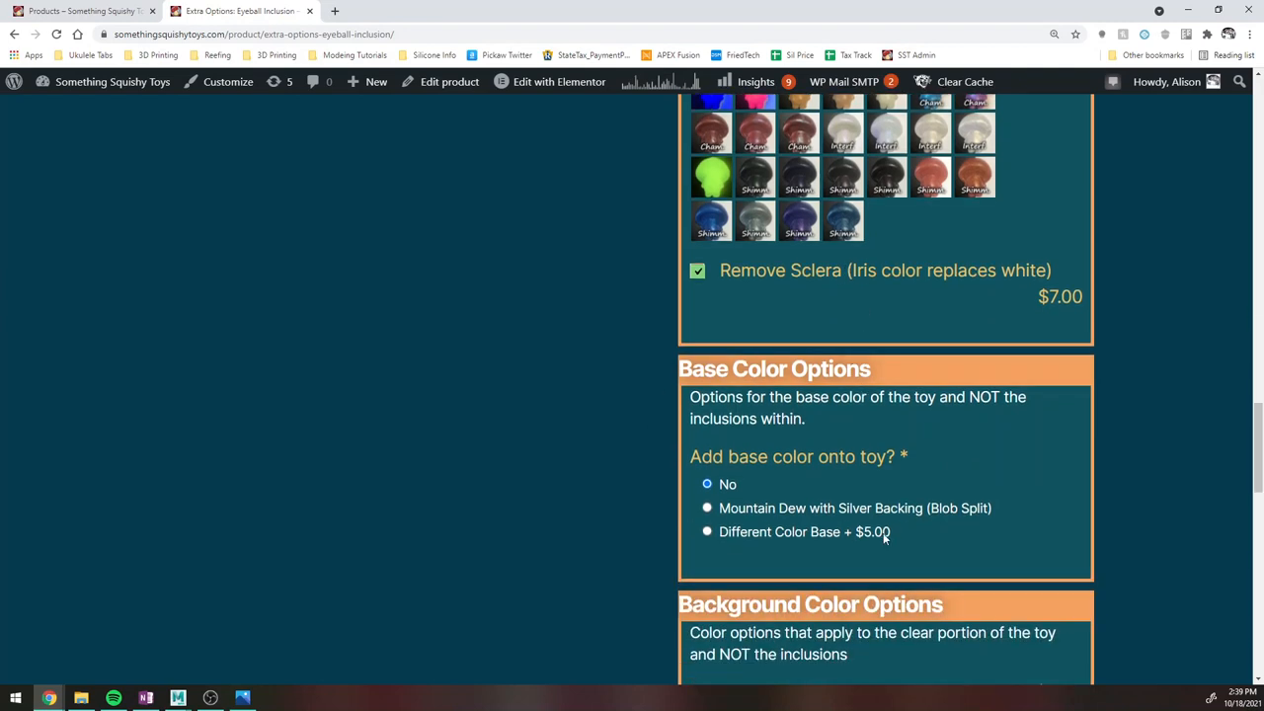
mouse_move(754, 508)
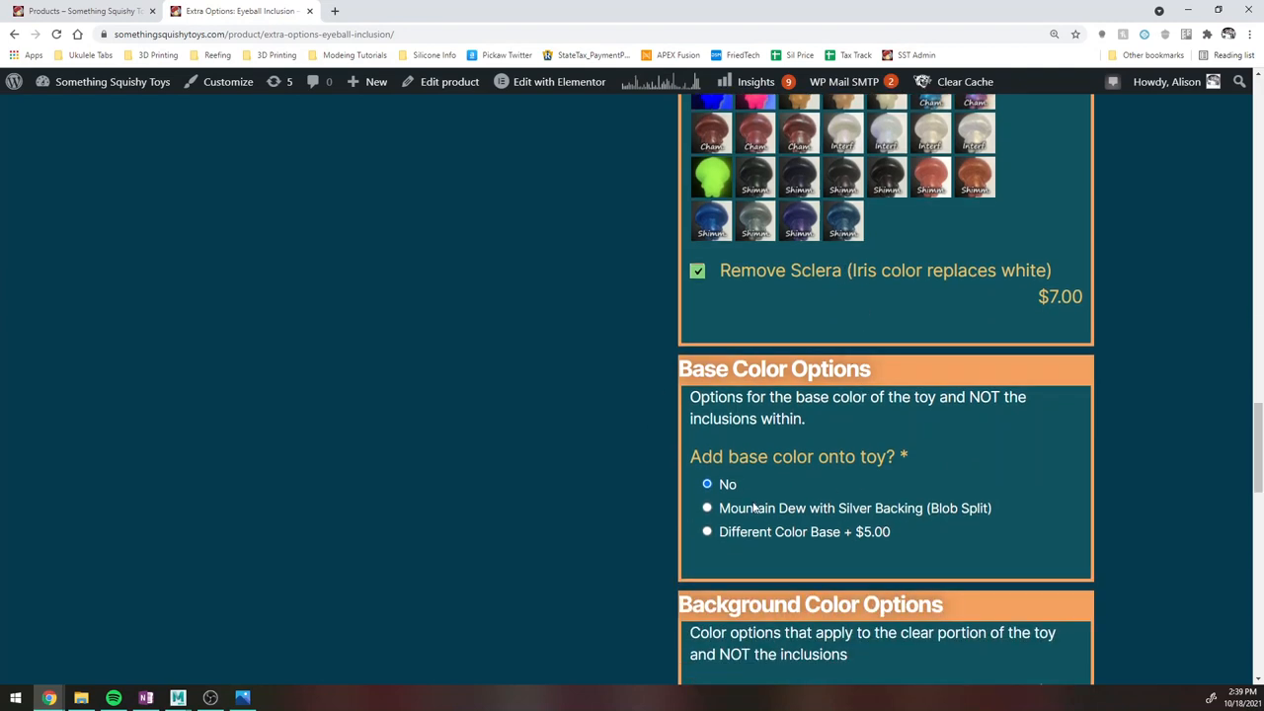
scroll(down, 3)
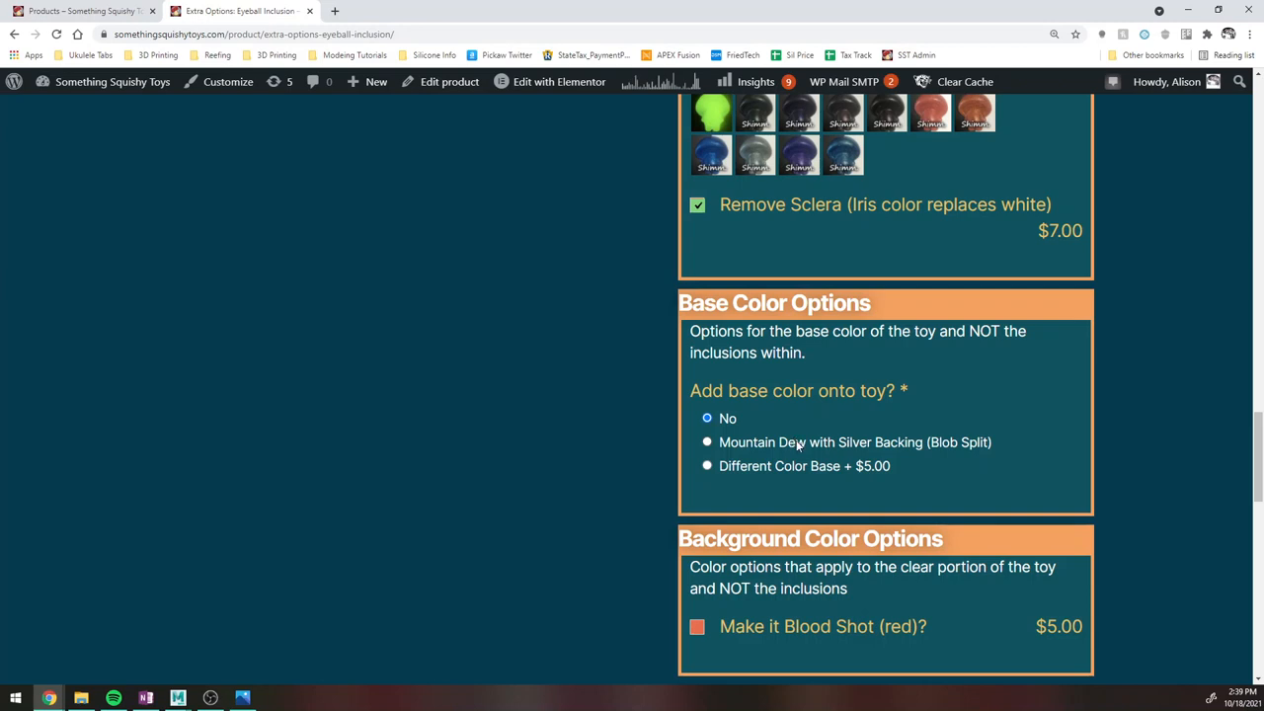
scroll(up, 3)
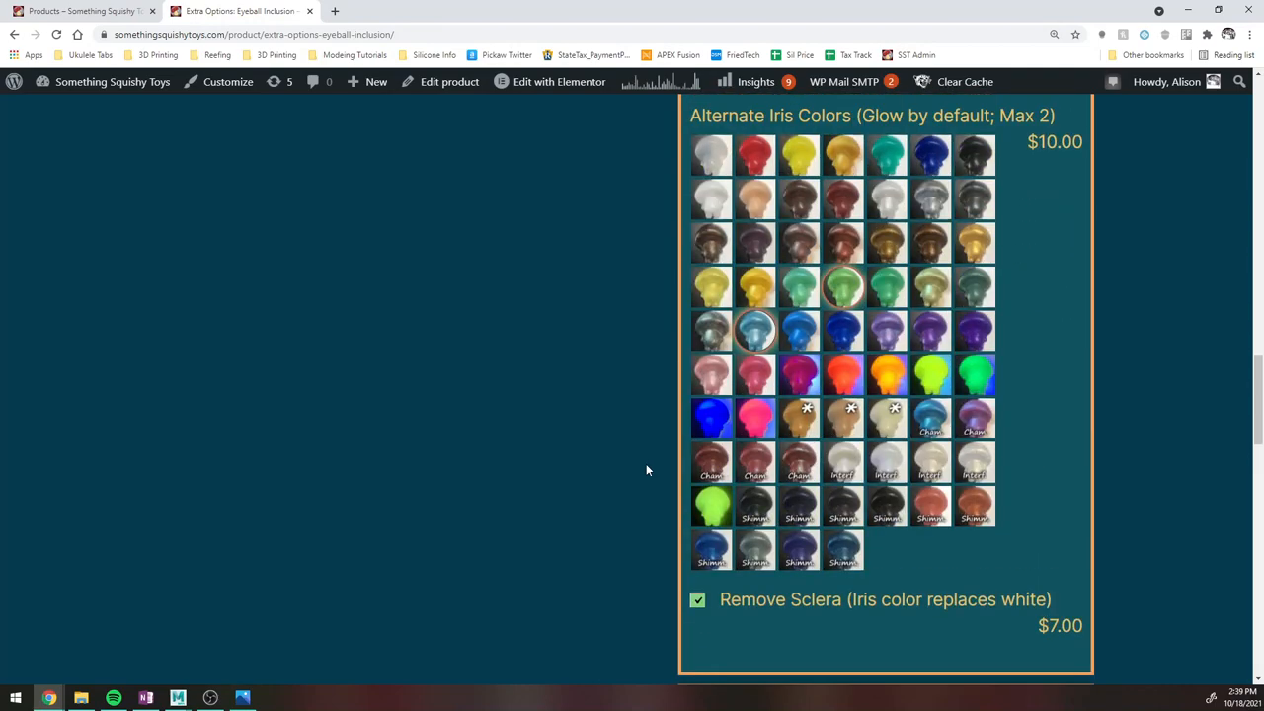
scroll(up, 3)
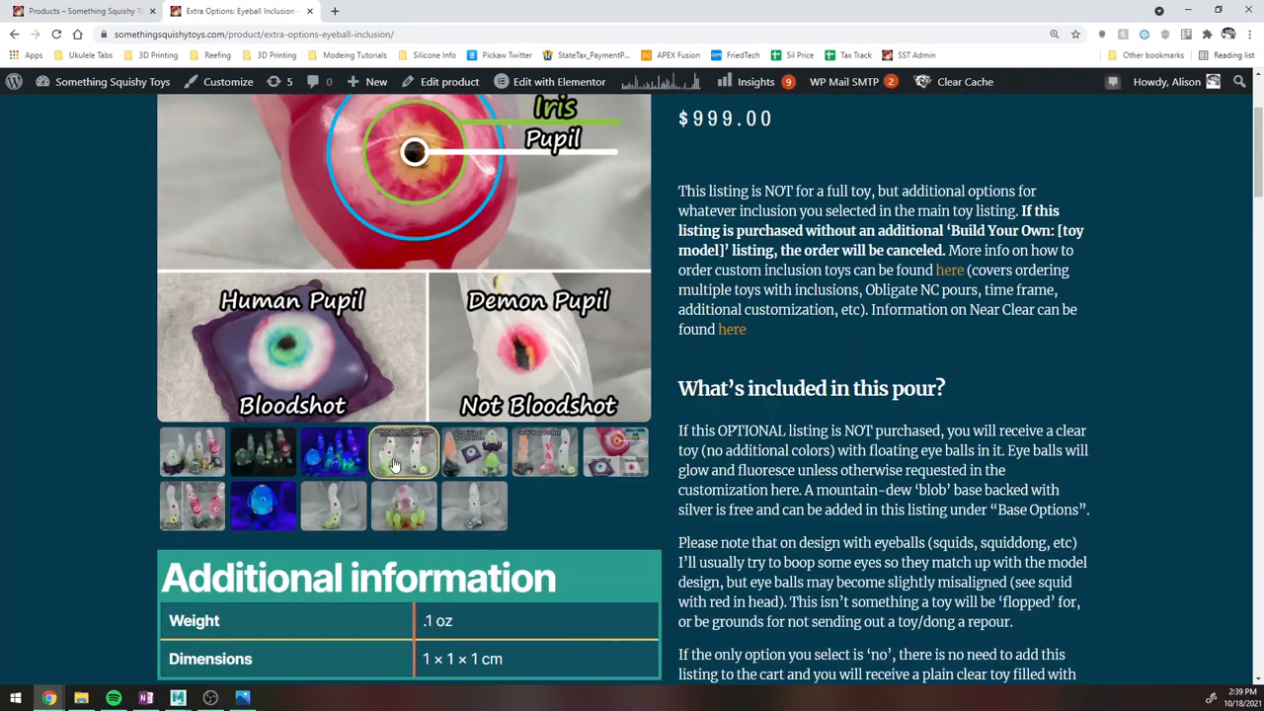
scroll(up, 3)
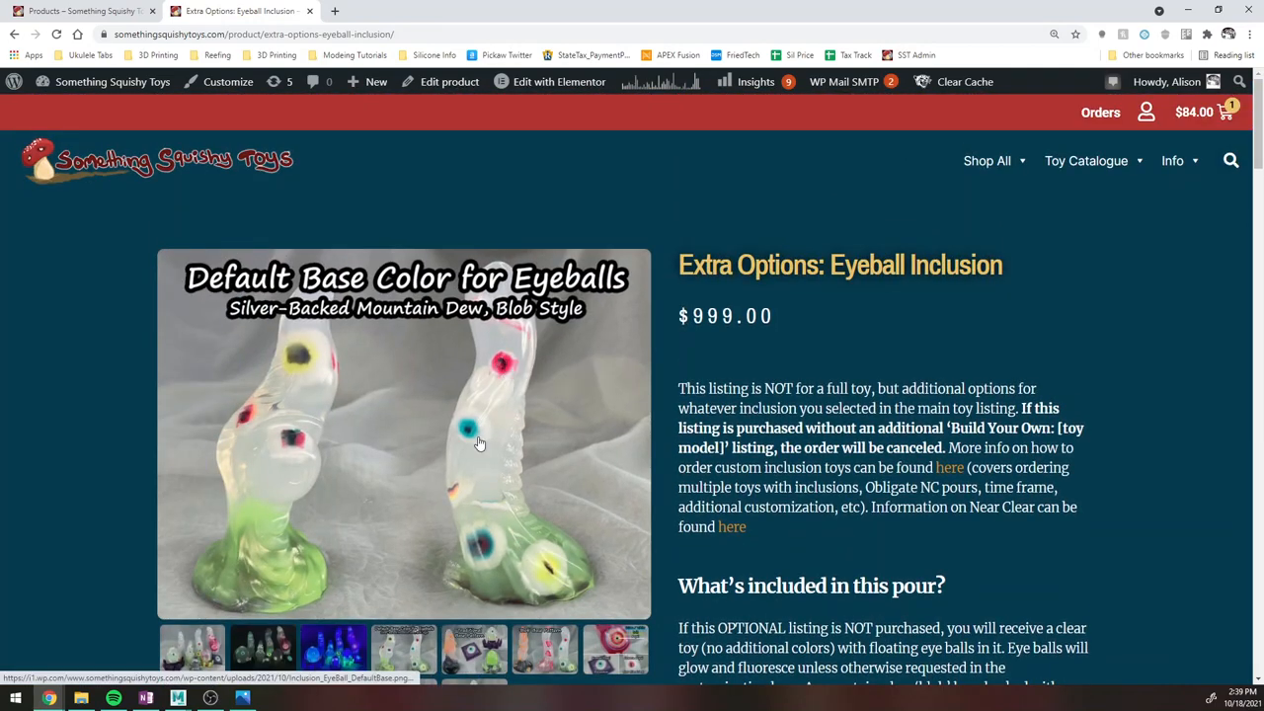
scroll(down, 3)
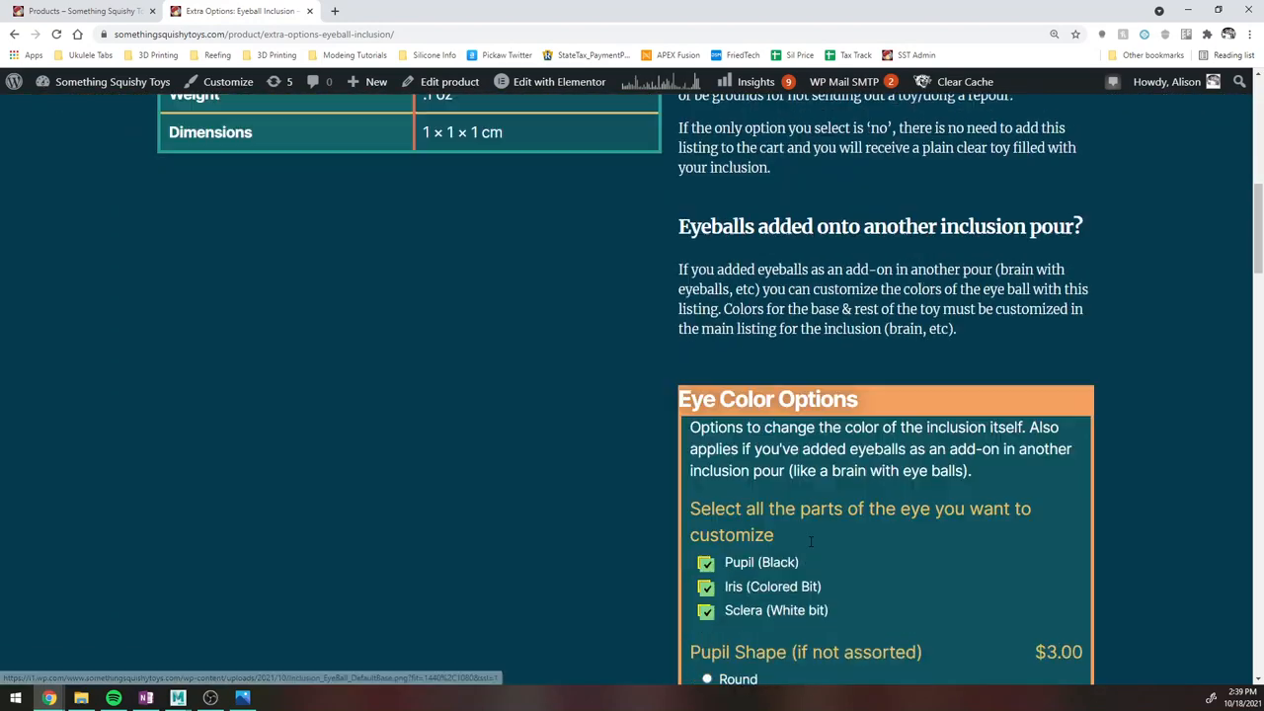
scroll(down, 3)
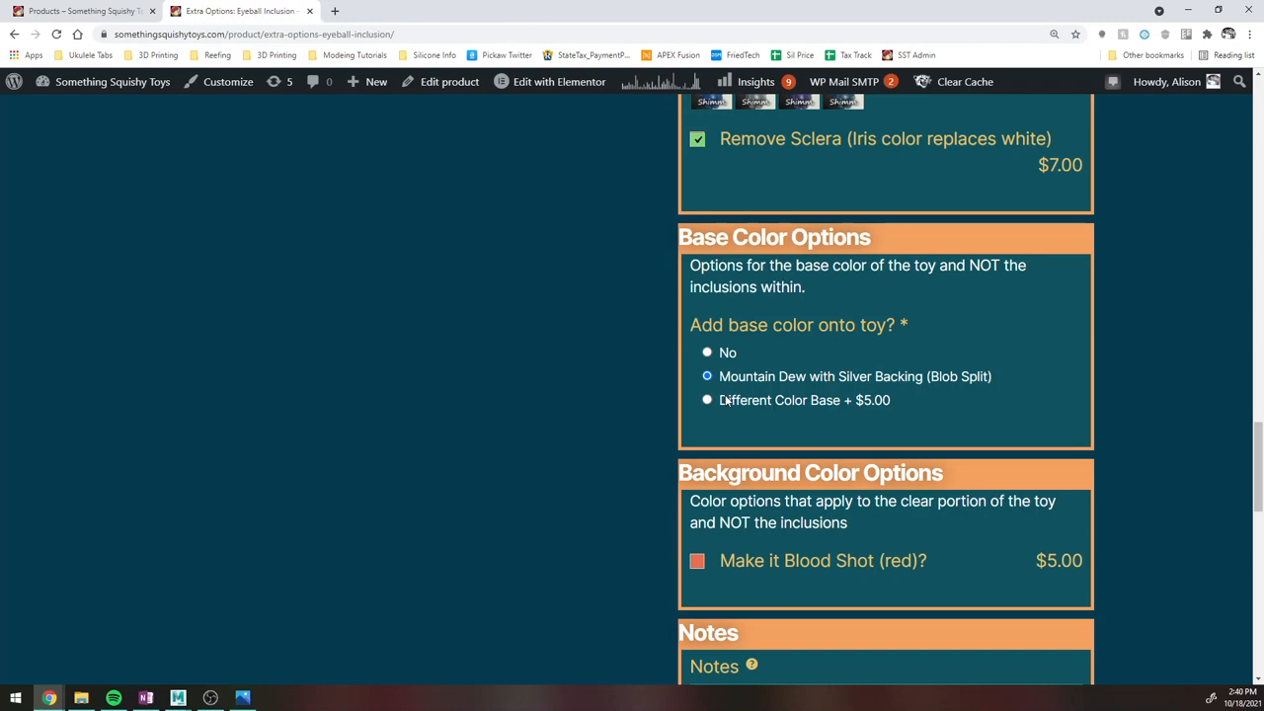
Select Different Color Base and Very Alternate Base Color (+$5.00 each), revealing base and glow swatches.
click(707, 399)
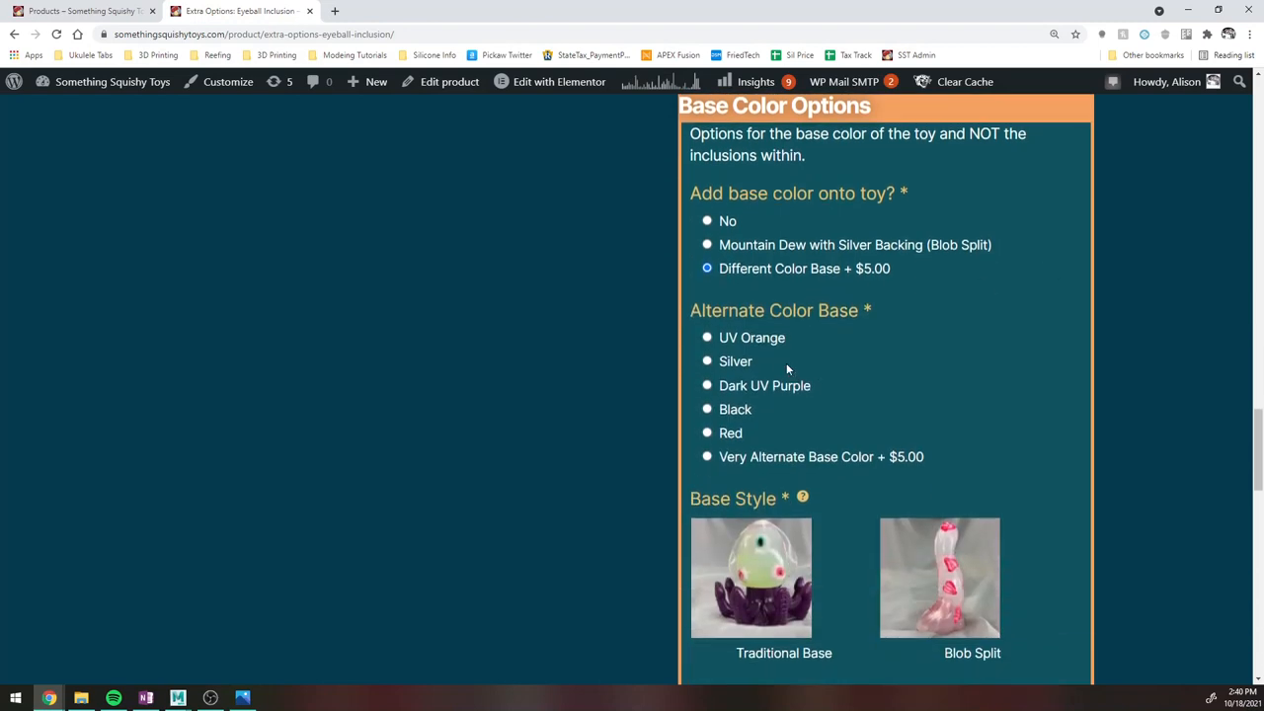
mouse_move(792, 318)
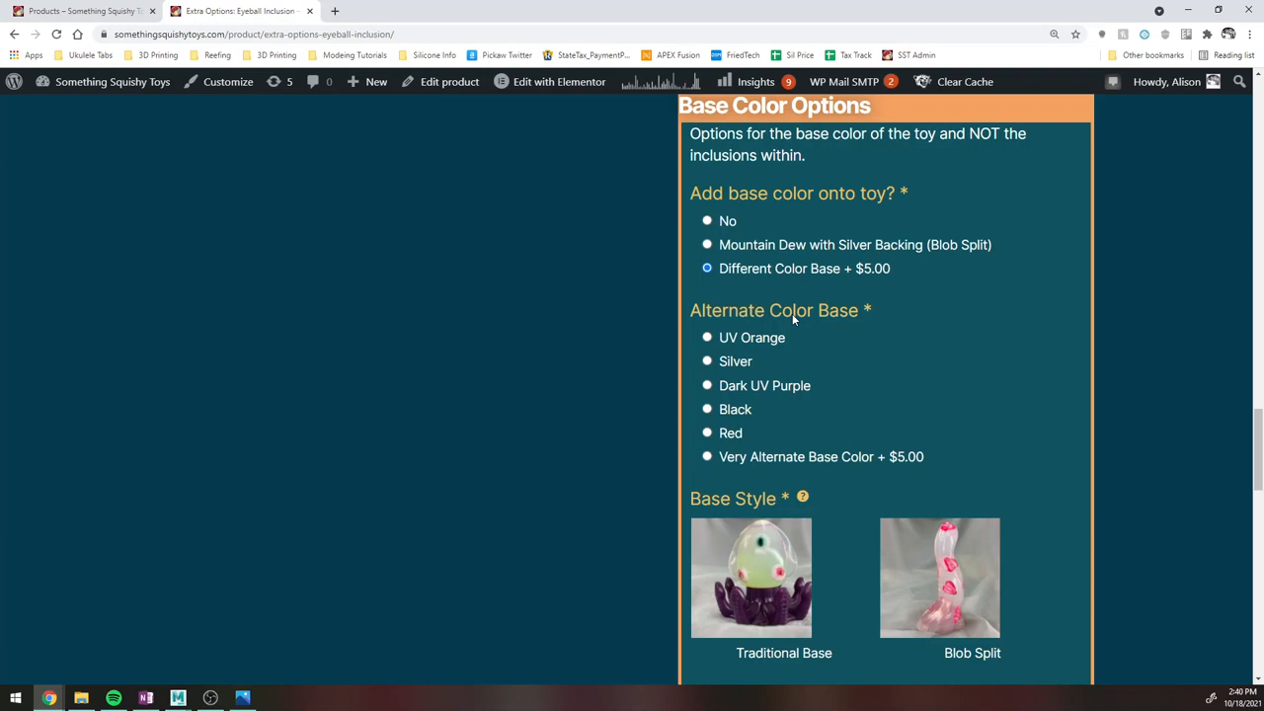
mouse_move(689, 409)
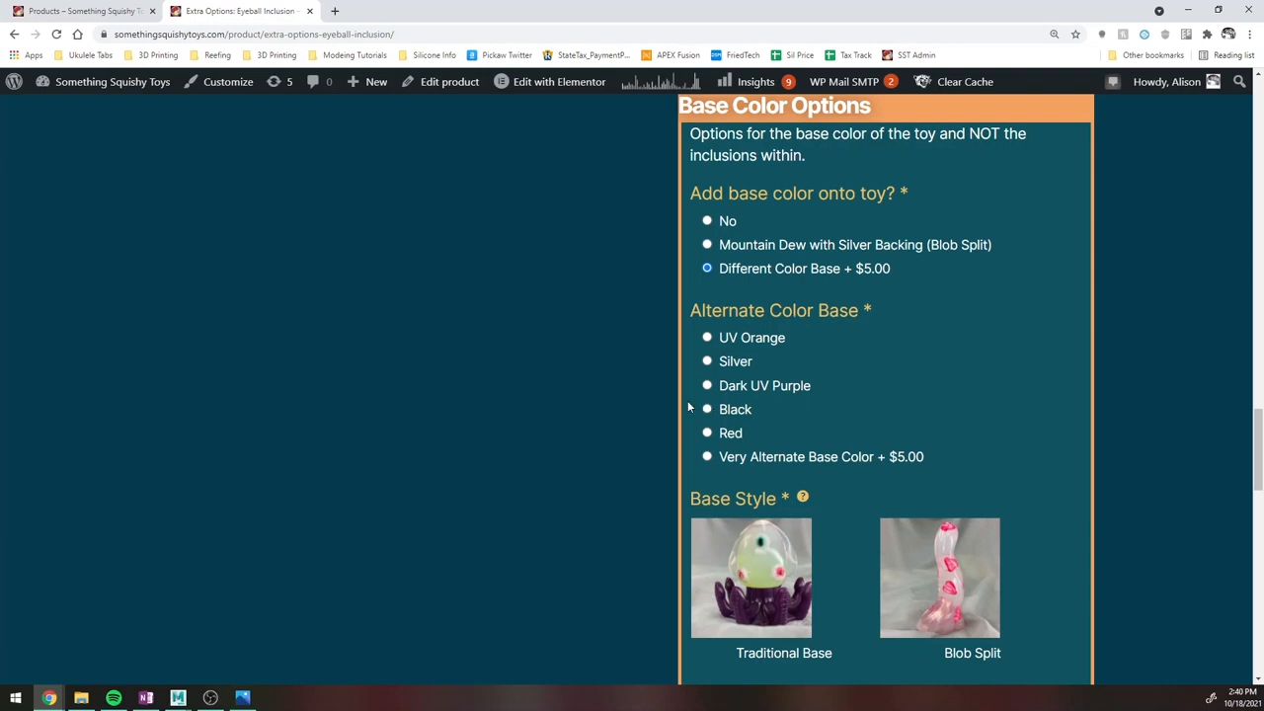
click(707, 456)
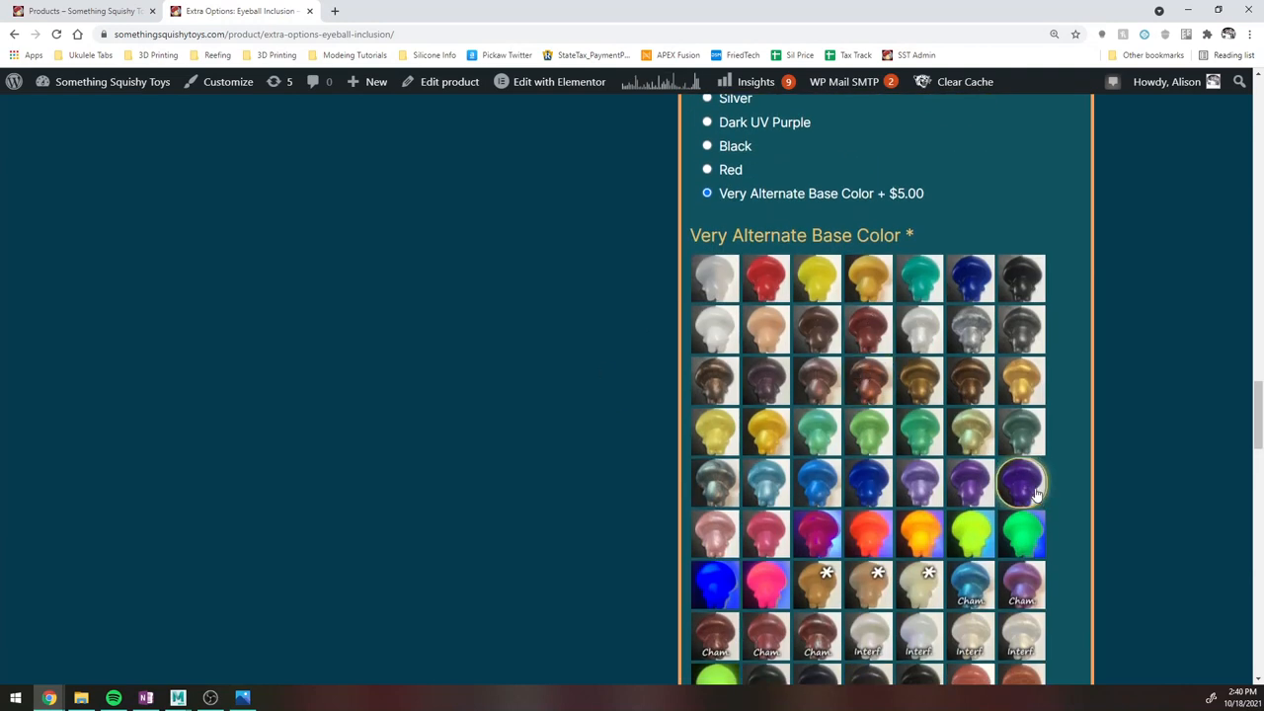
mouse_move(1064, 431)
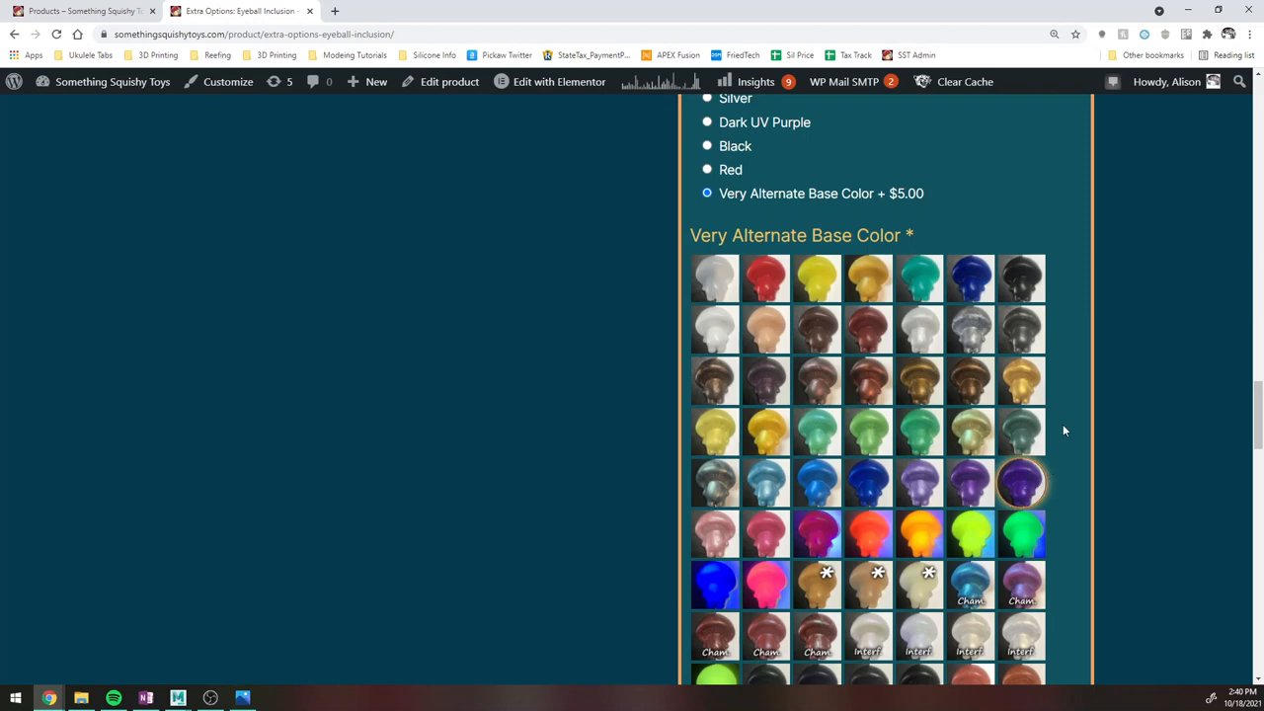
scroll(down, 3)
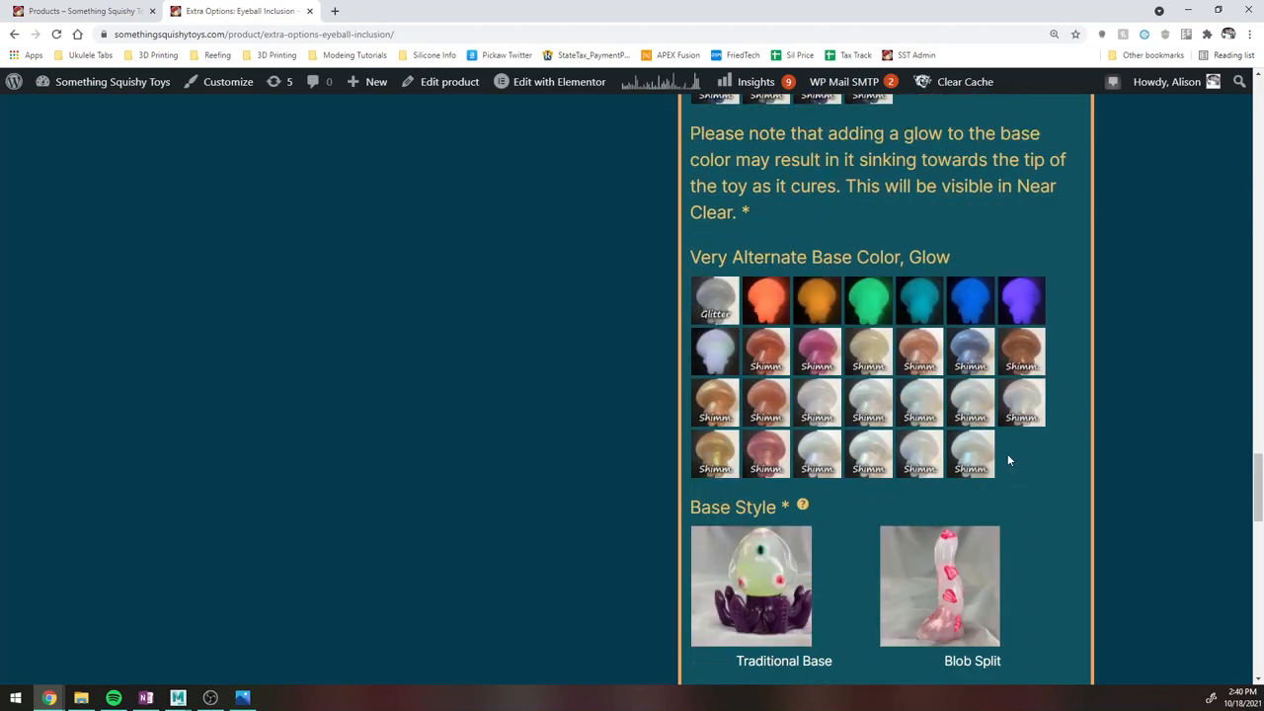
mouse_move(944, 249)
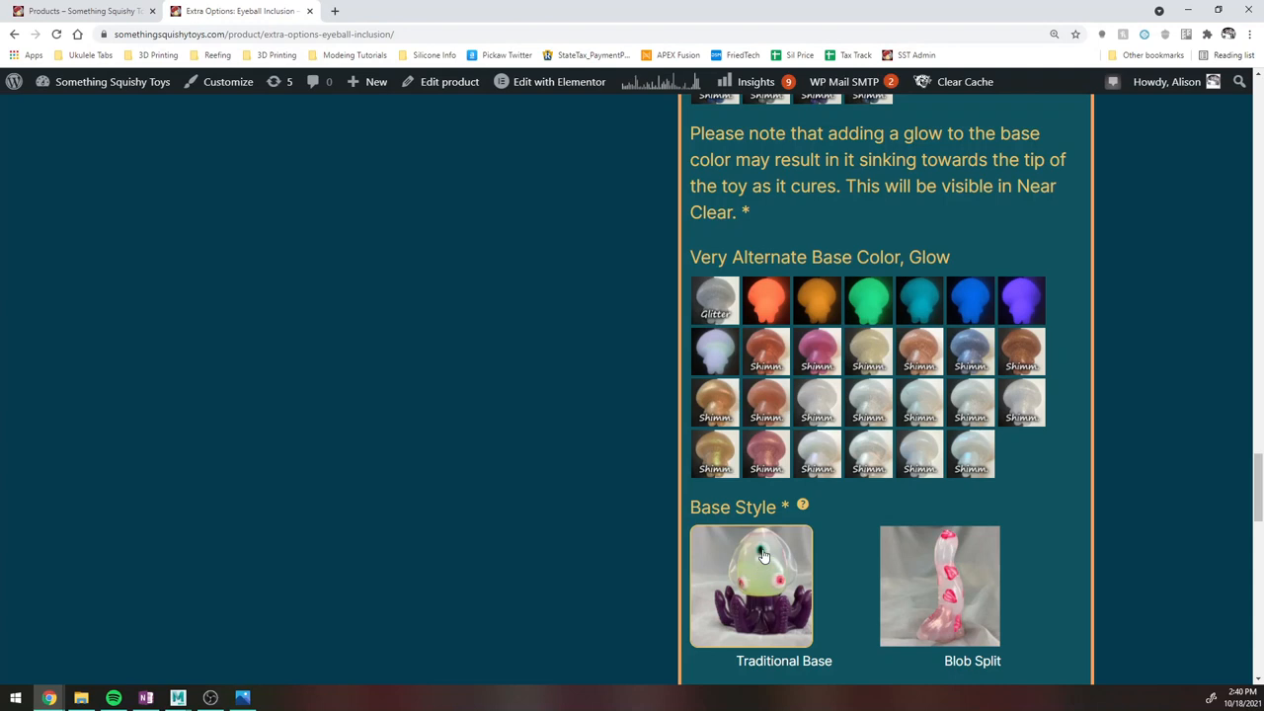
Choose Blob Split as the base style and tick the $2.00 silver base backing.
scroll(down, 3)
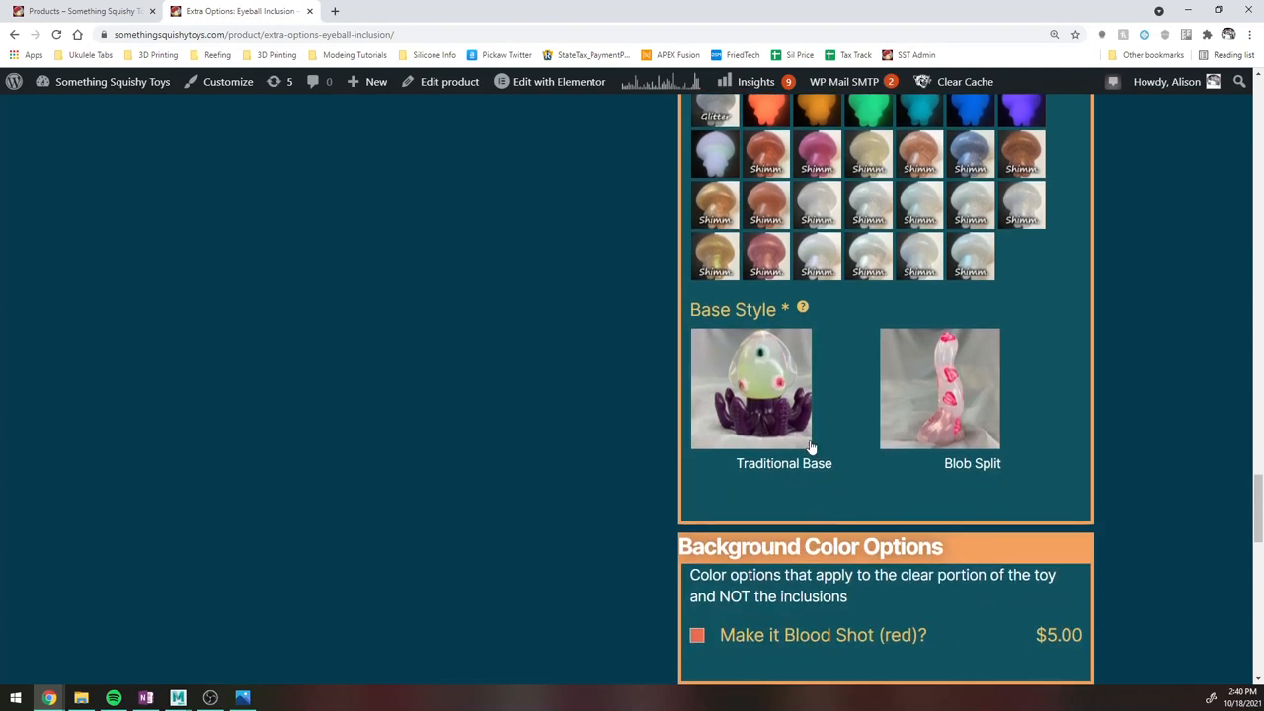
mouse_move(748, 413)
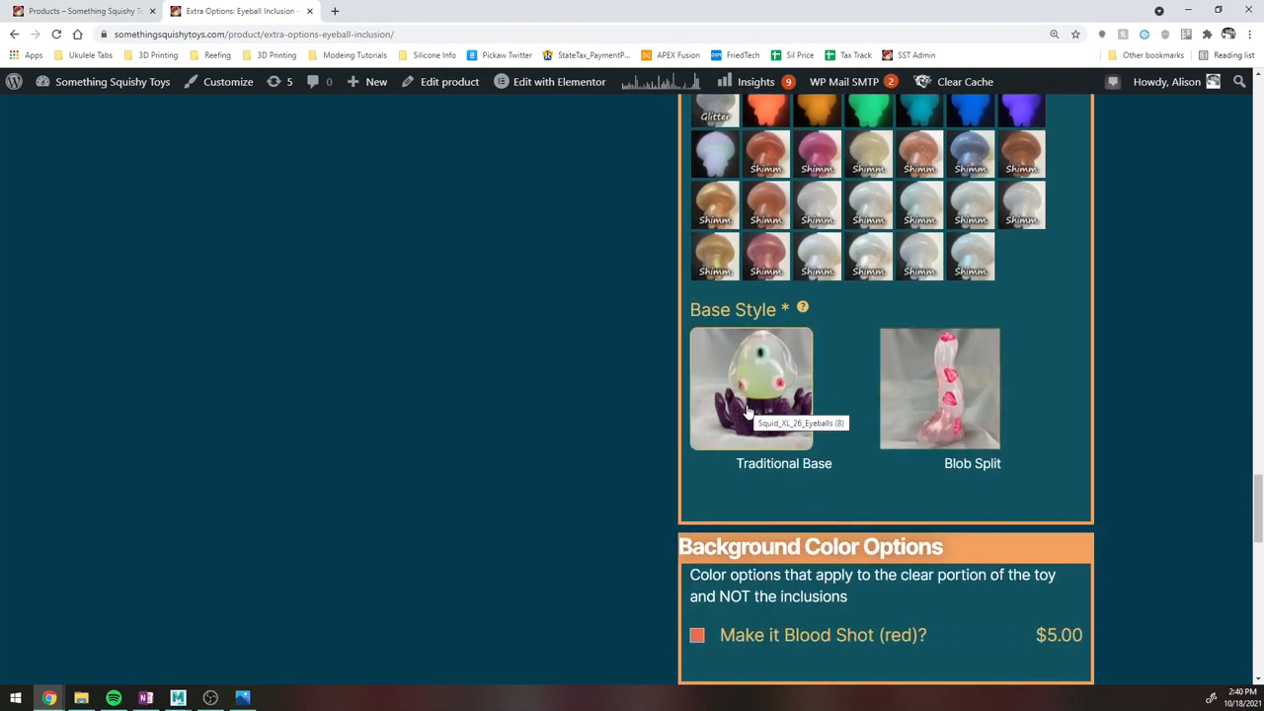
mouse_move(968, 393)
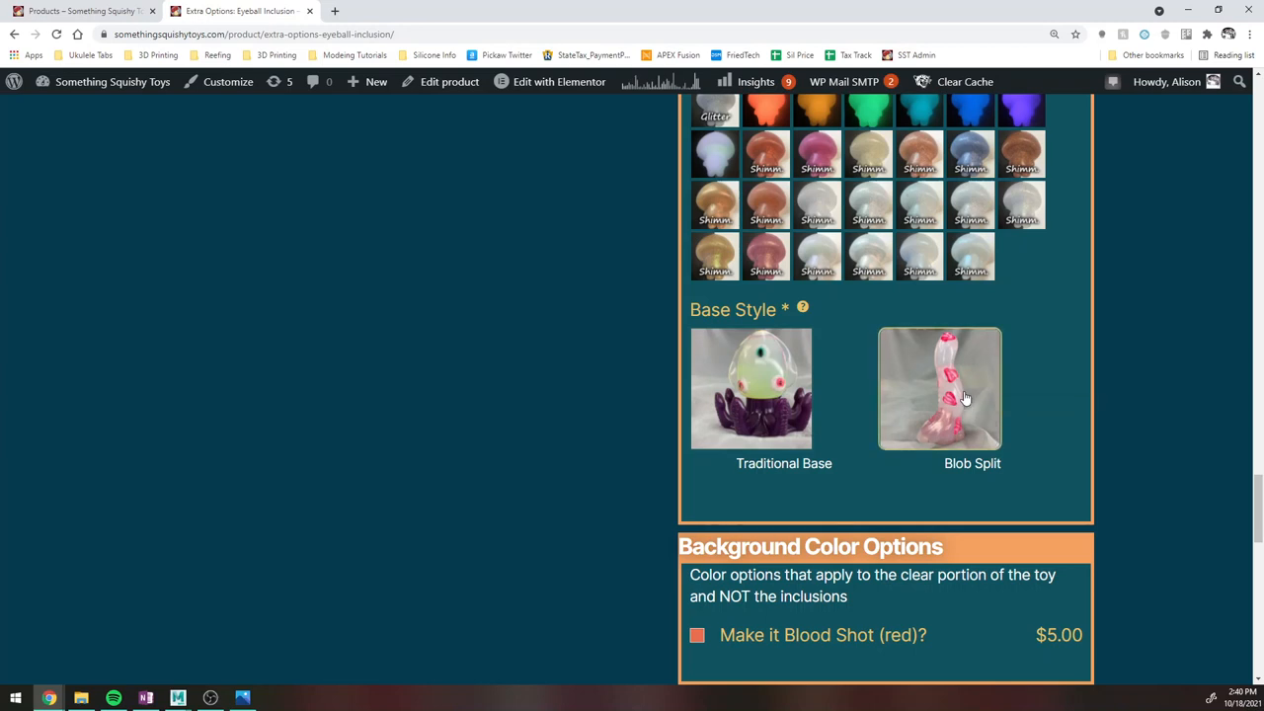
click(940, 387)
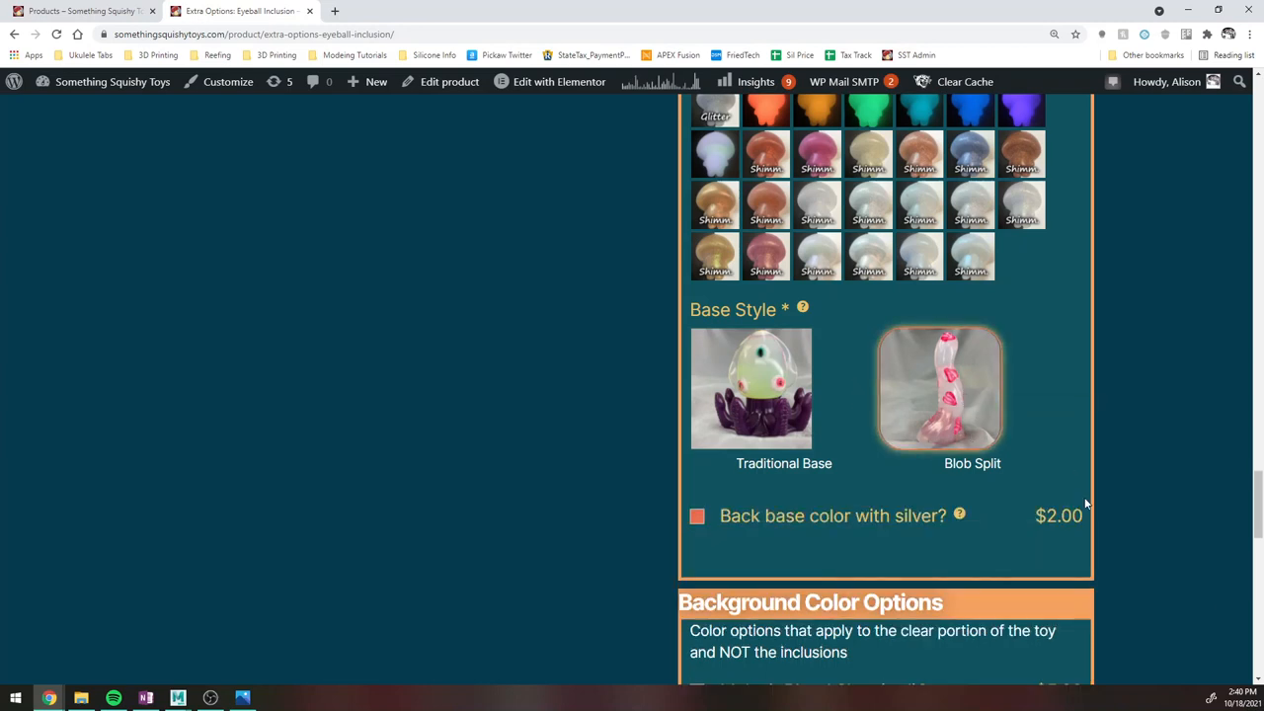
mouse_move(1003, 534)
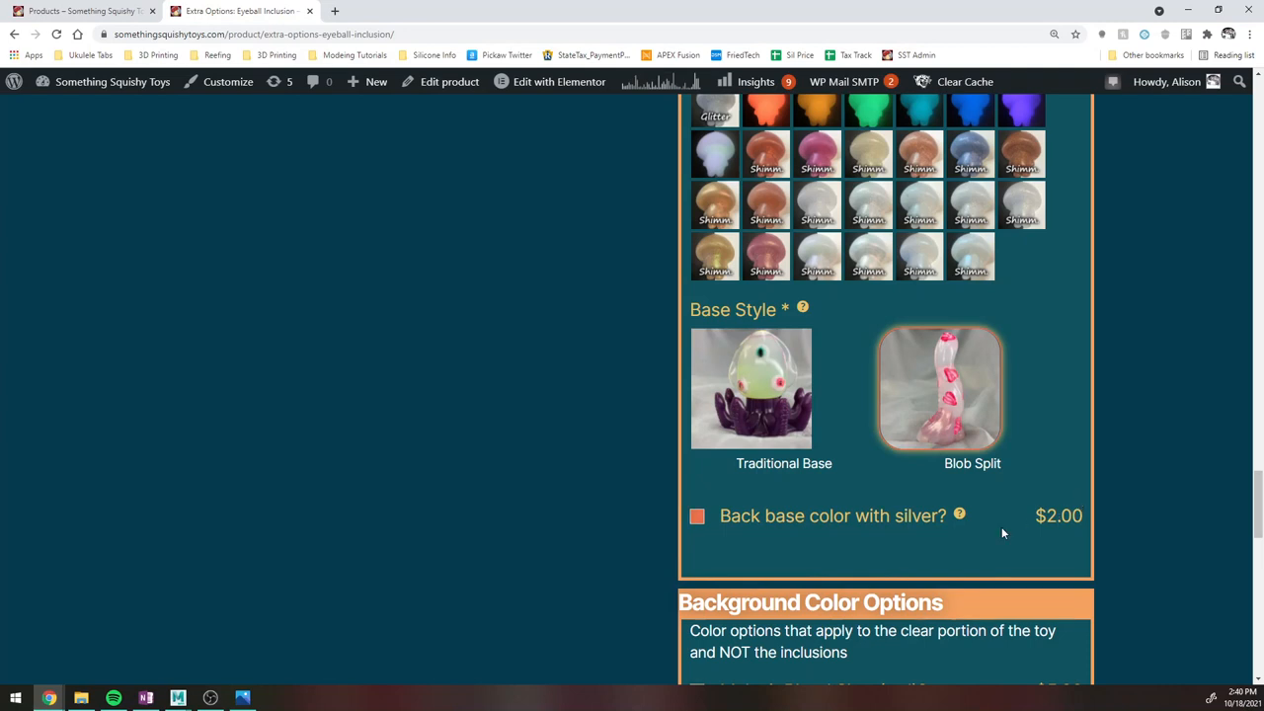
mouse_move(802, 533)
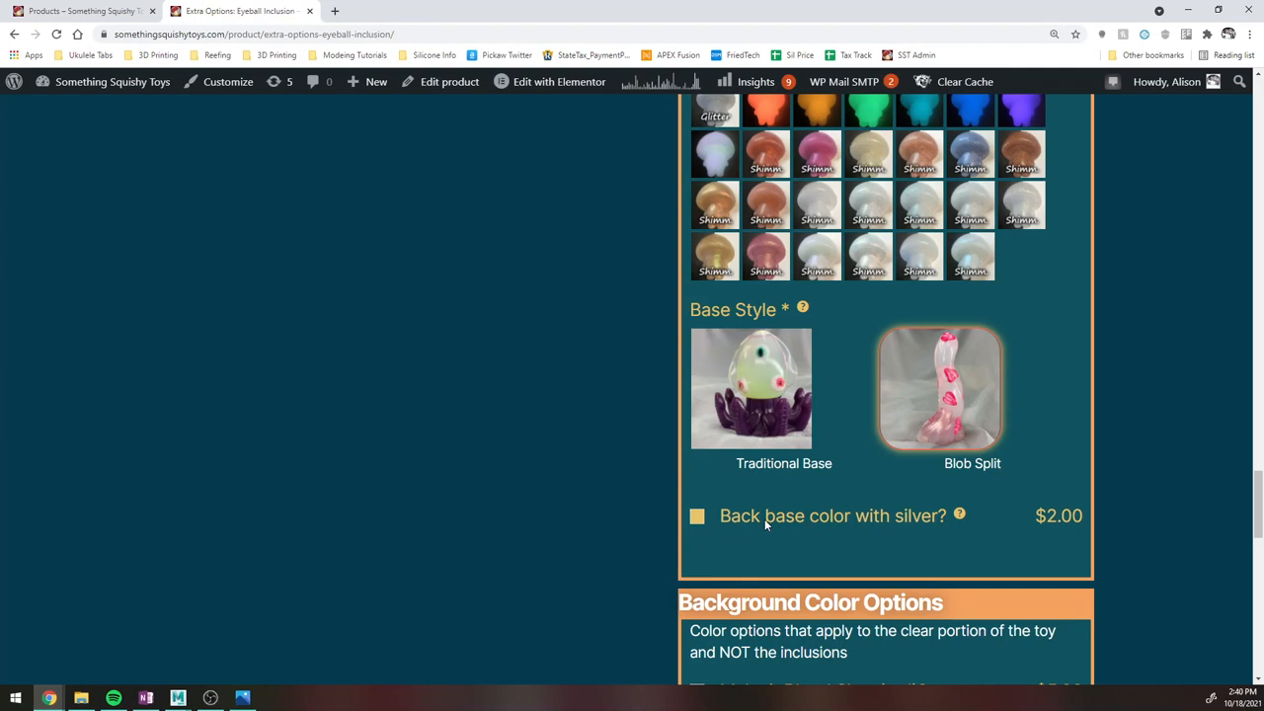
click(695, 516)
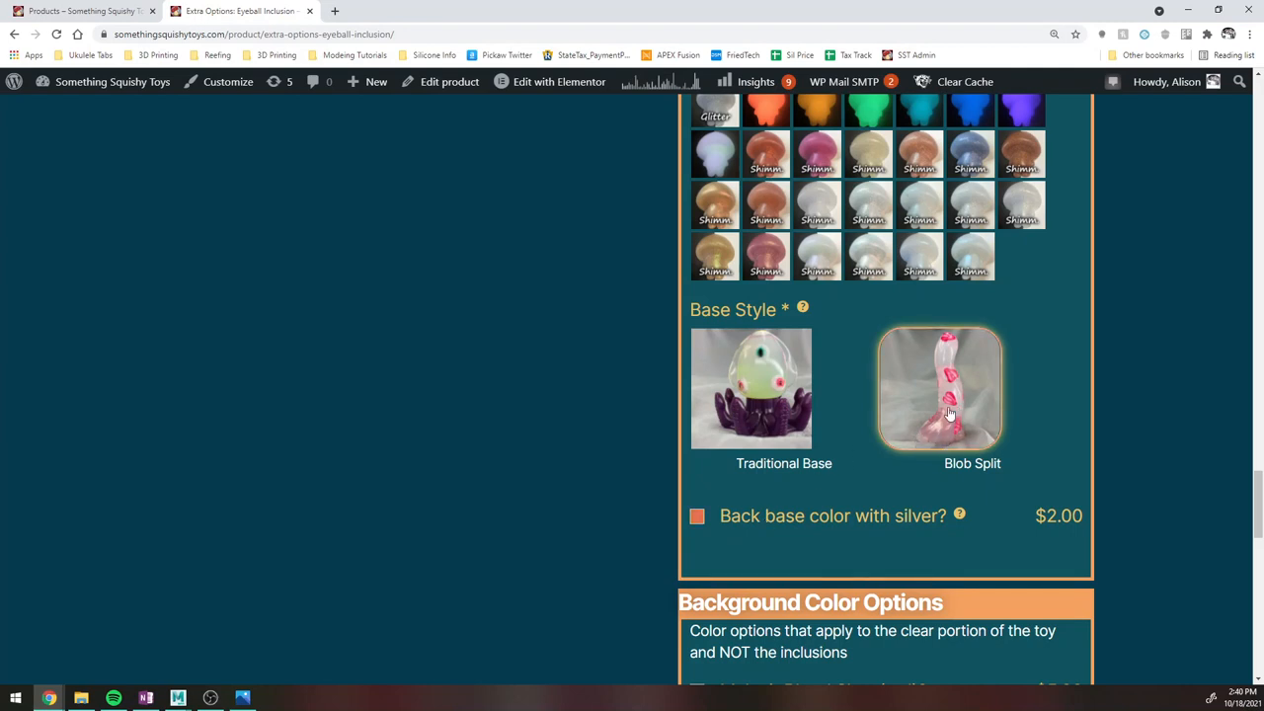
mouse_move(959, 403)
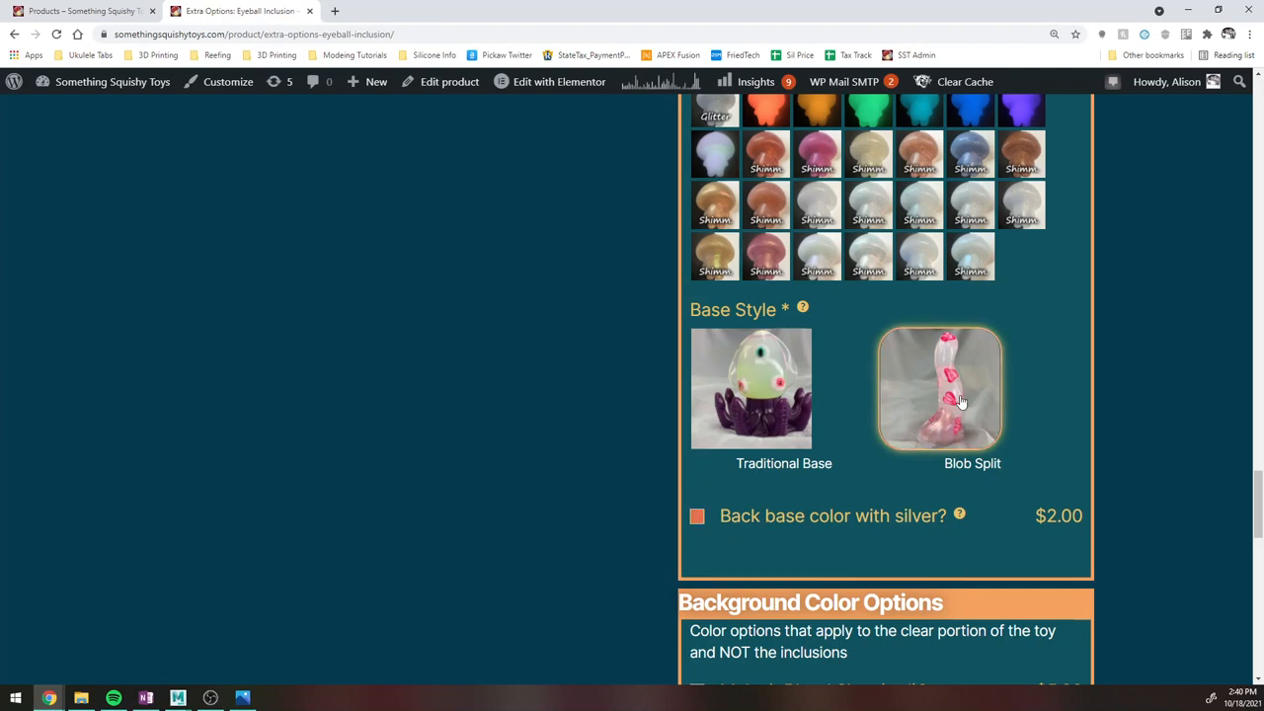
mouse_move(951, 424)
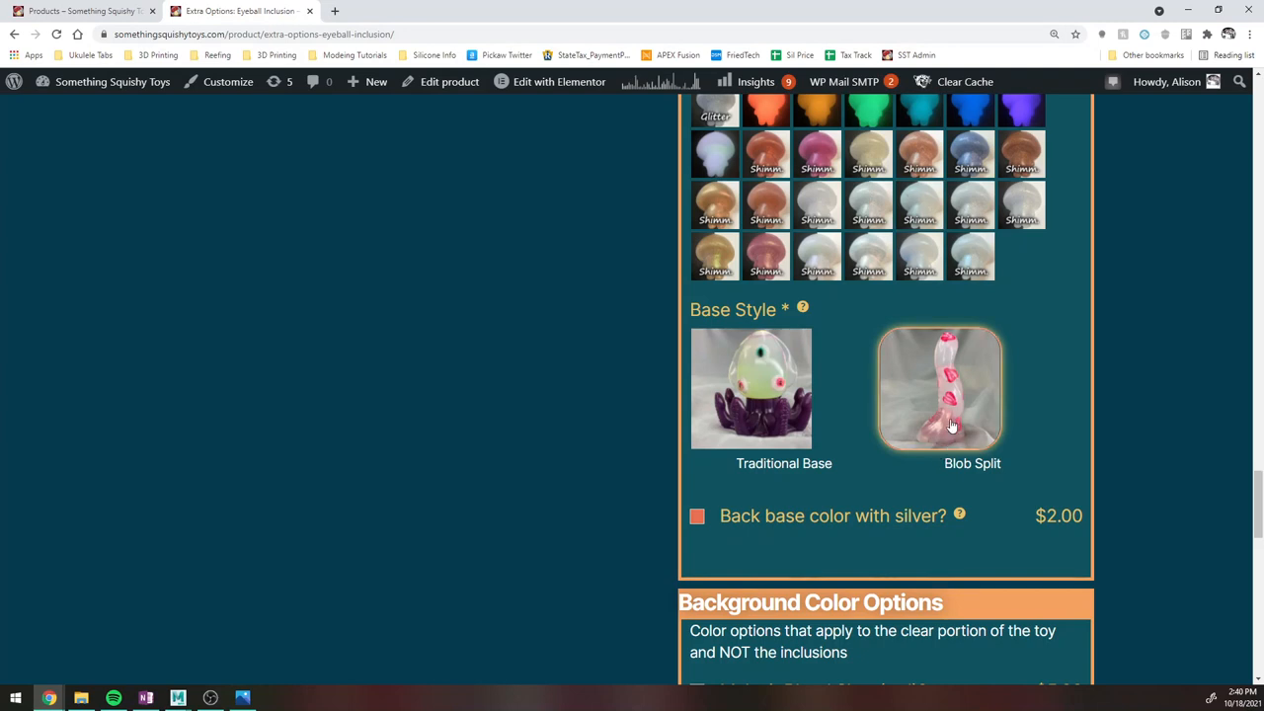
mouse_move(885, 462)
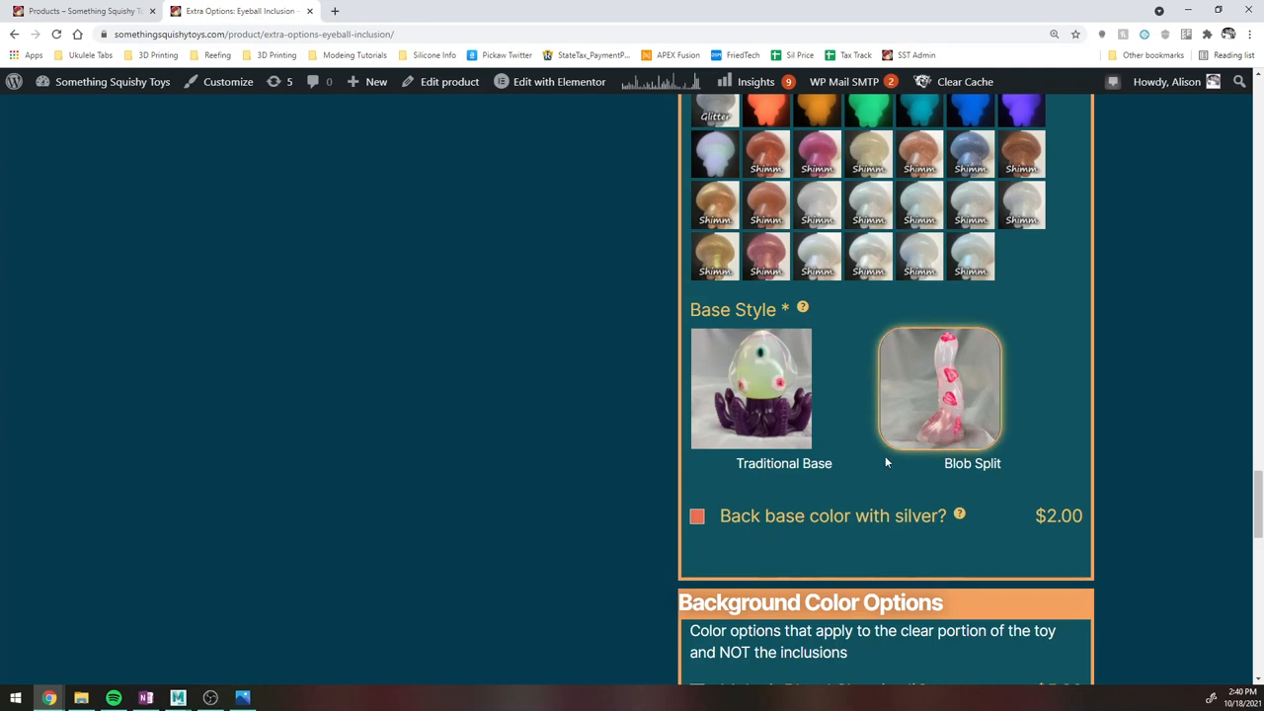
Tick 'Make it Blood Shot (red)?' ($5.00) to reveal the Alternate Bloodshot Color swatches.
scroll(down, 3)
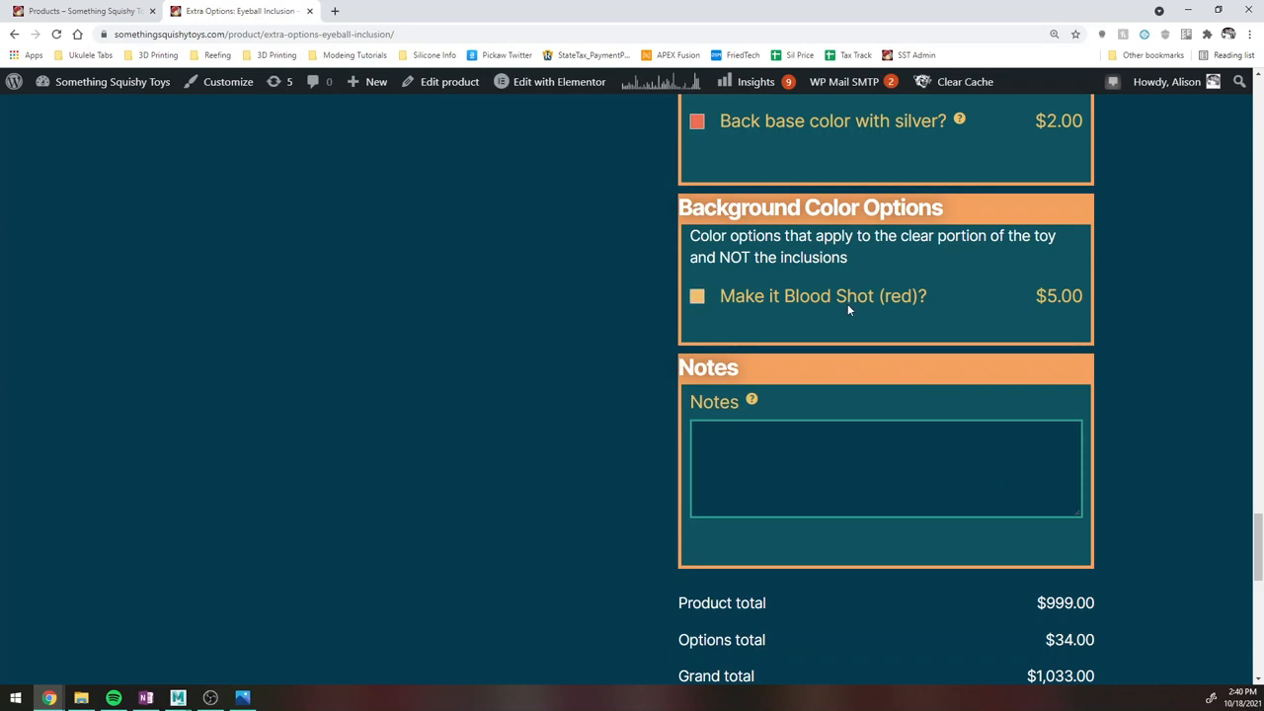
mouse_move(833, 301)
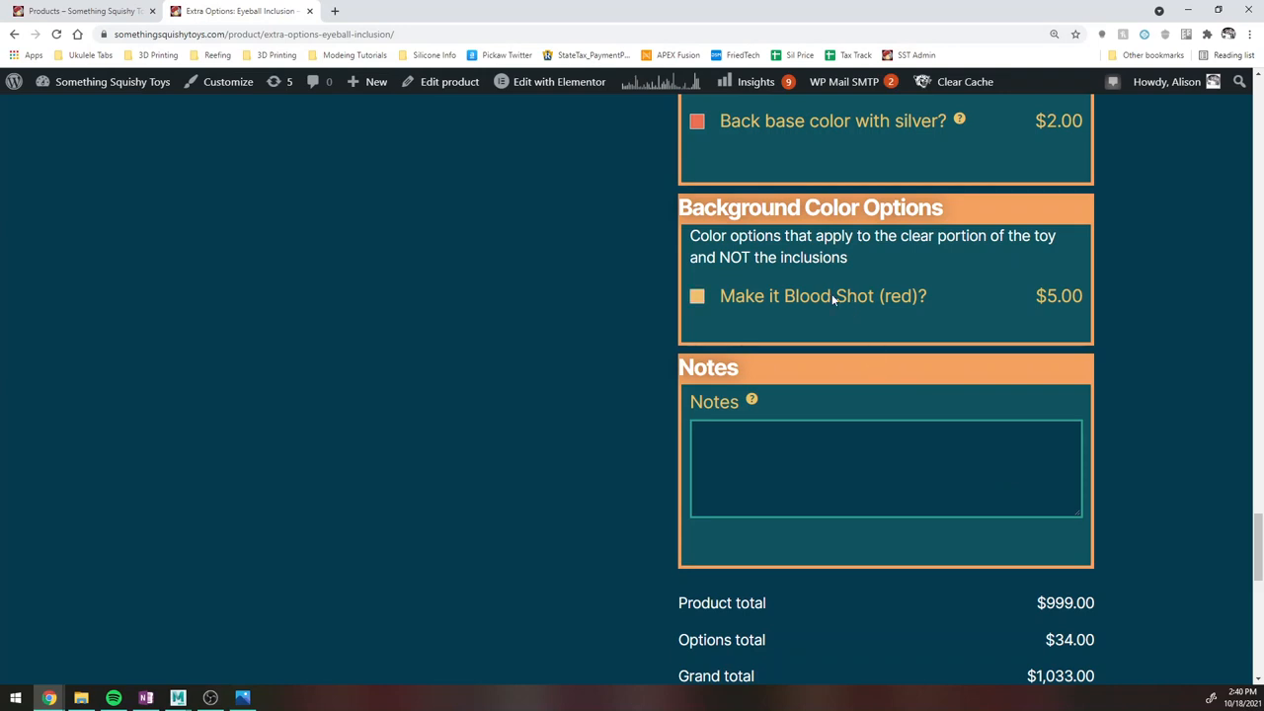
click(697, 296)
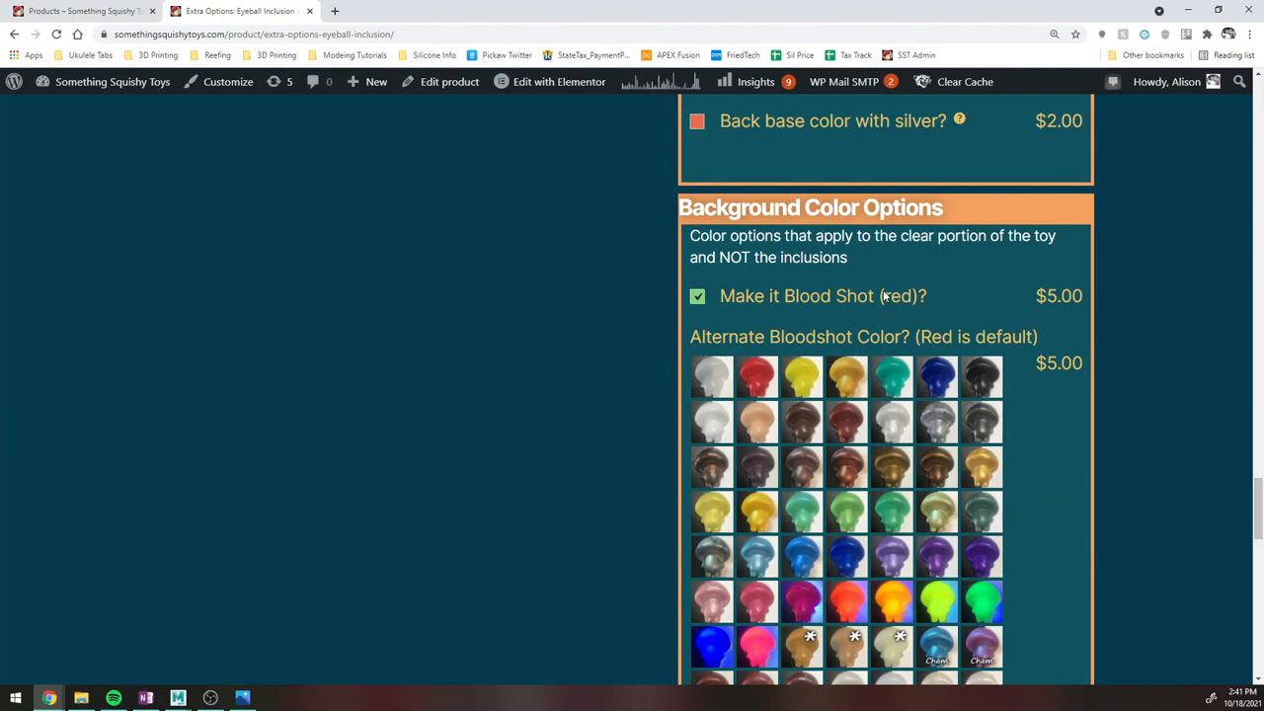
mouse_move(869, 298)
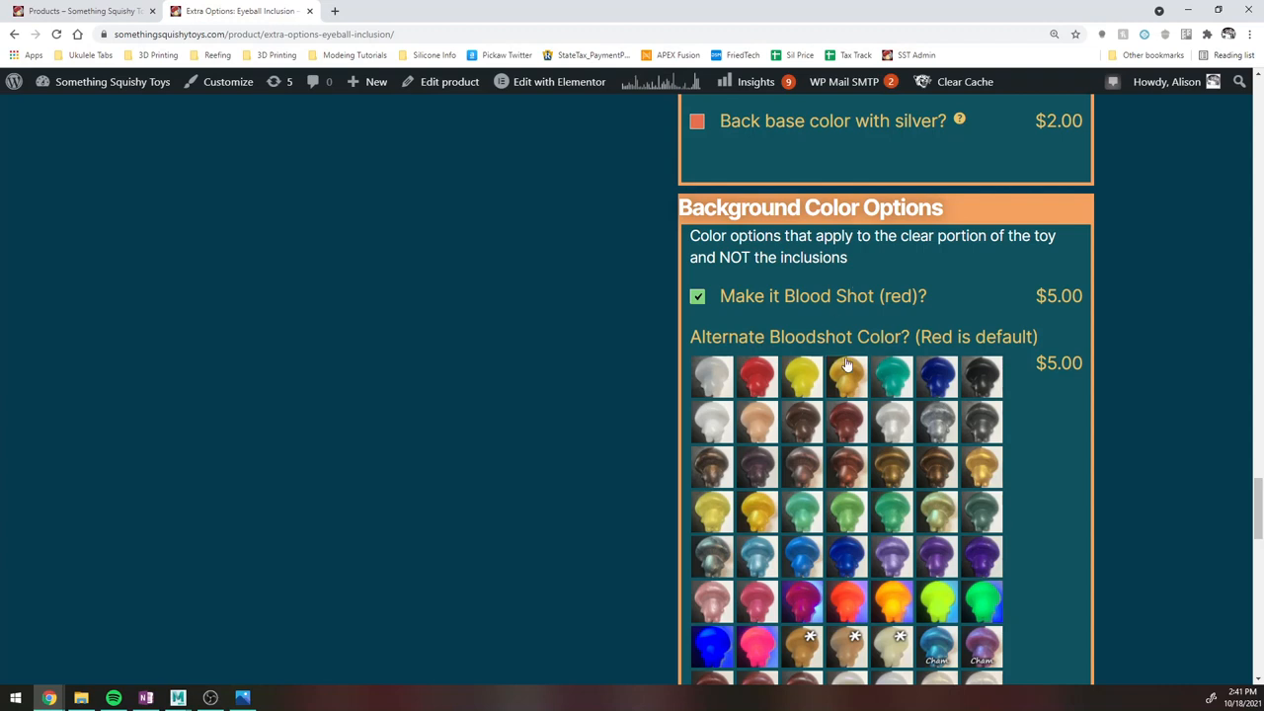
mouse_move(825, 545)
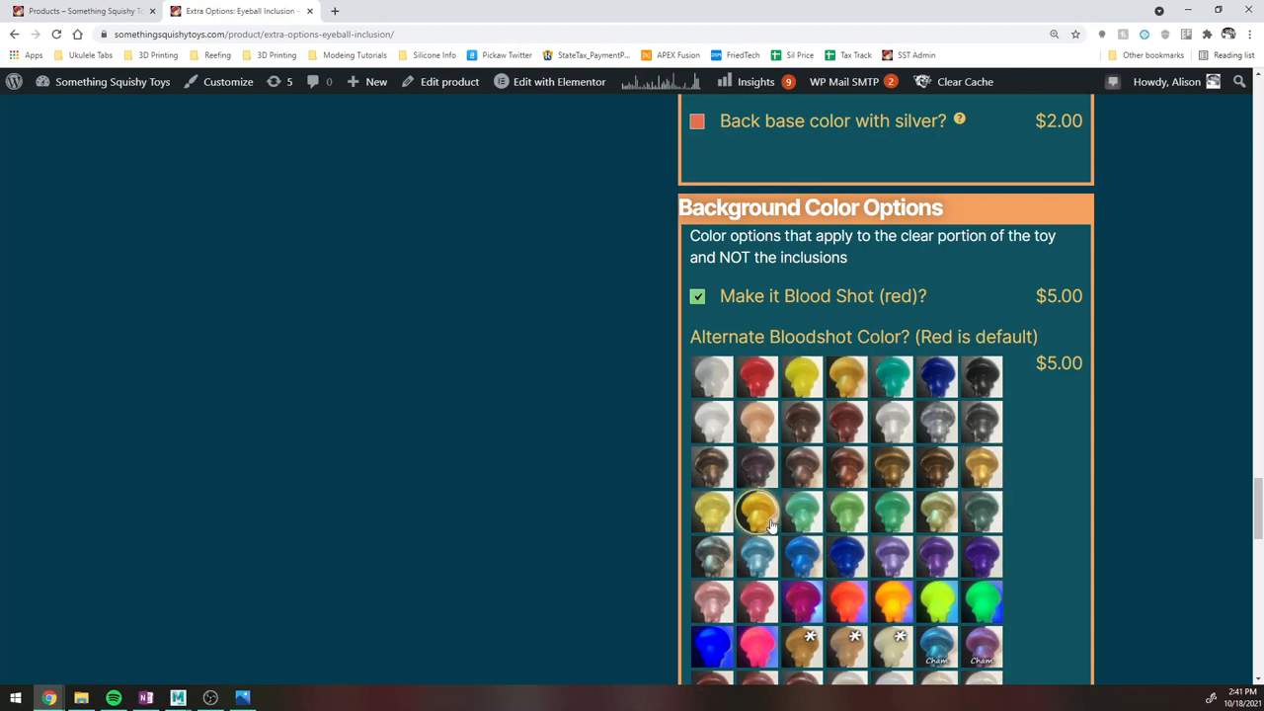
Enter 'med fur coat' in the Notes box.
scroll(down, 3)
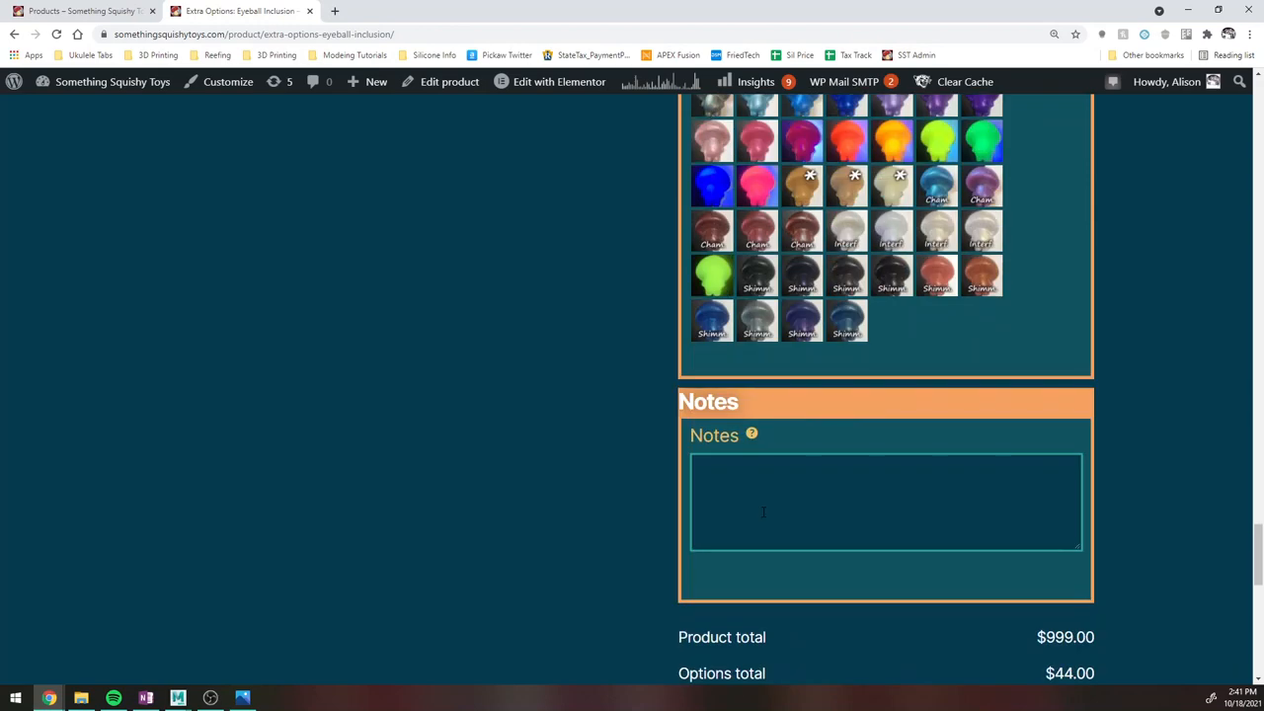
click(885, 502)
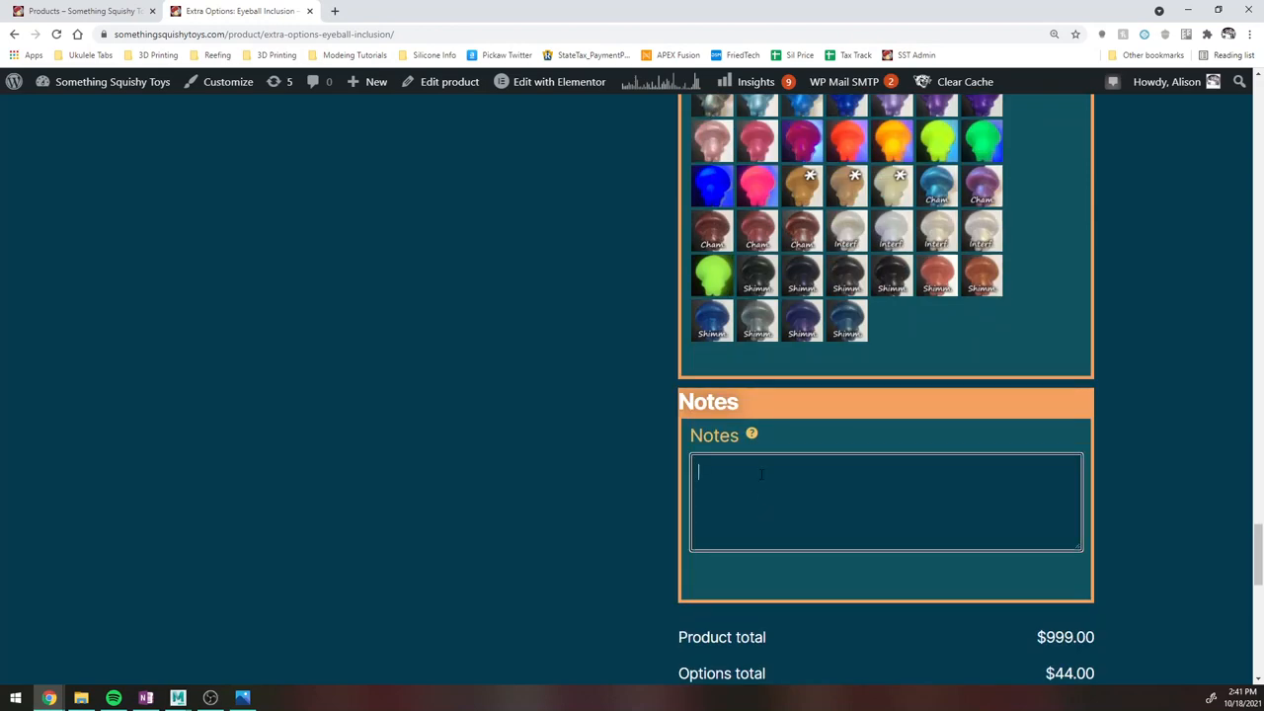
text(med)
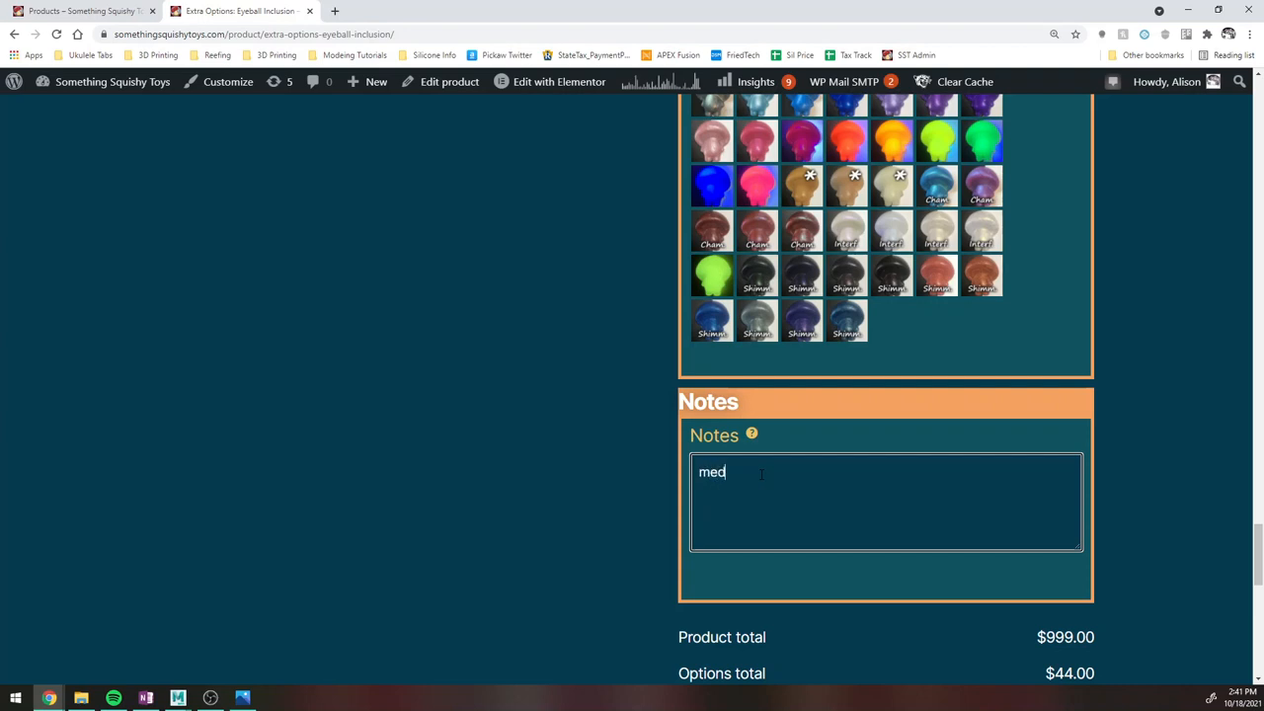
text(fur coat)
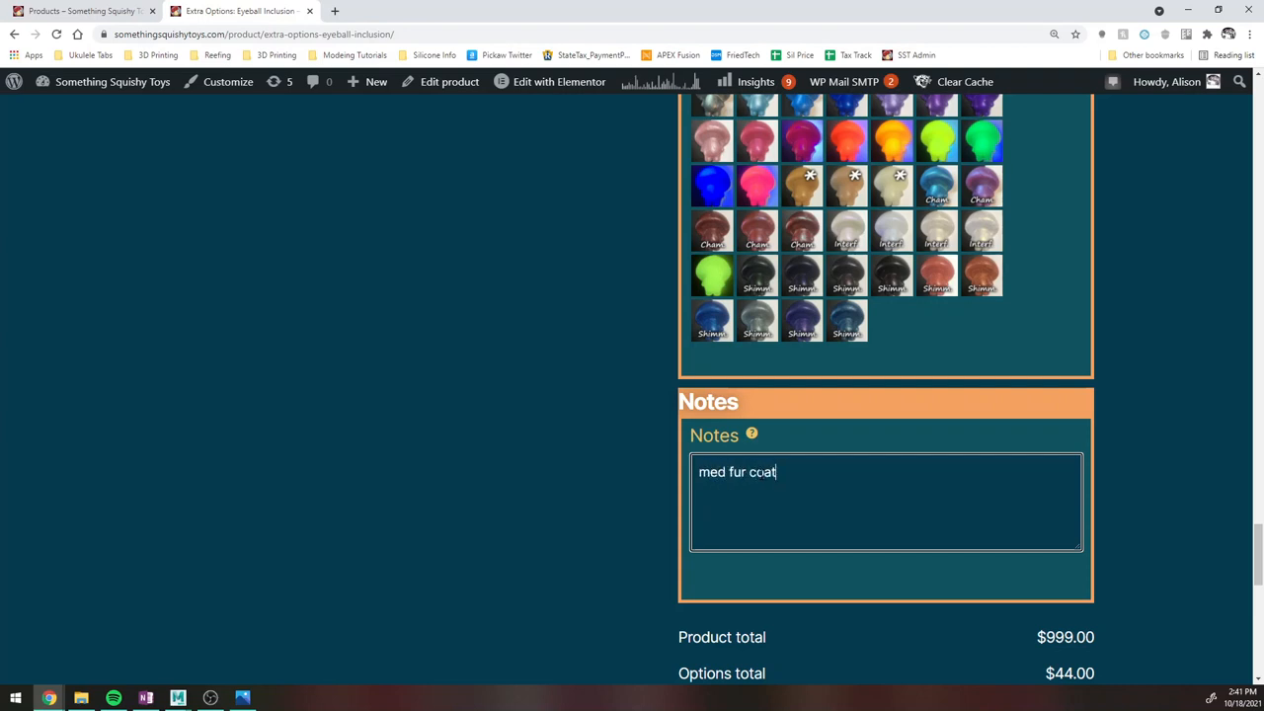
mouse_move(786, 447)
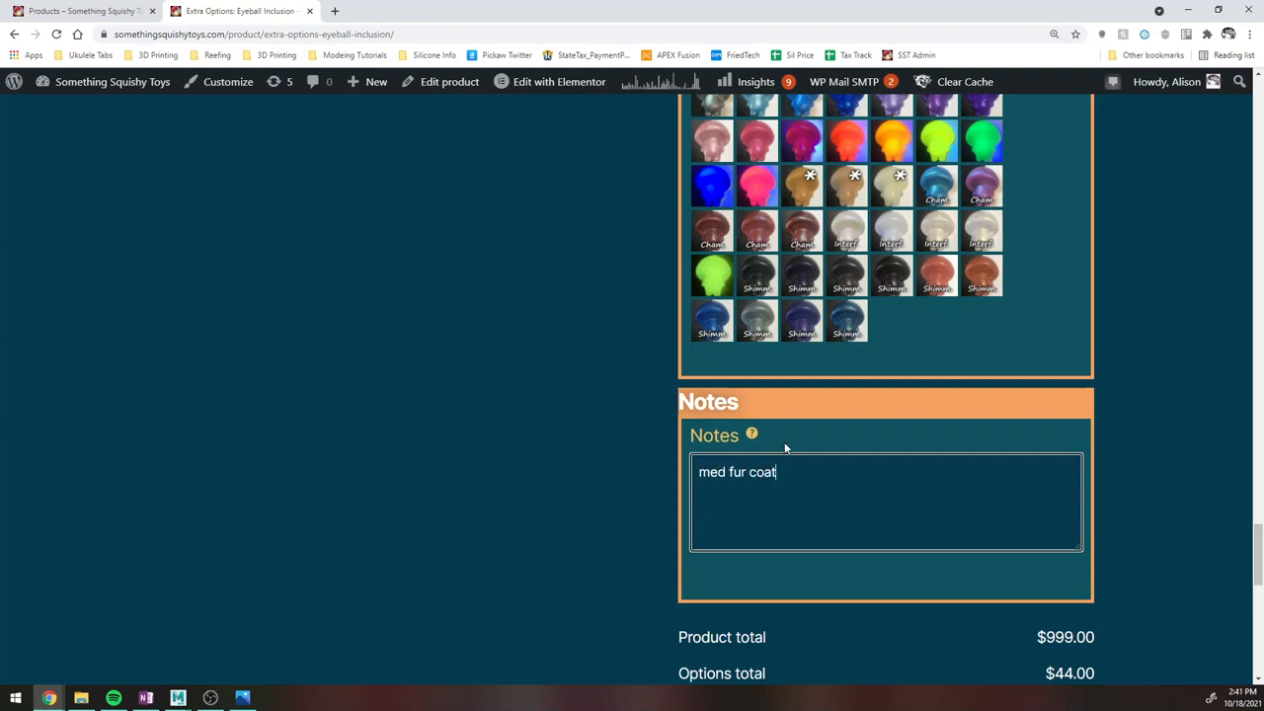
mouse_move(743, 450)
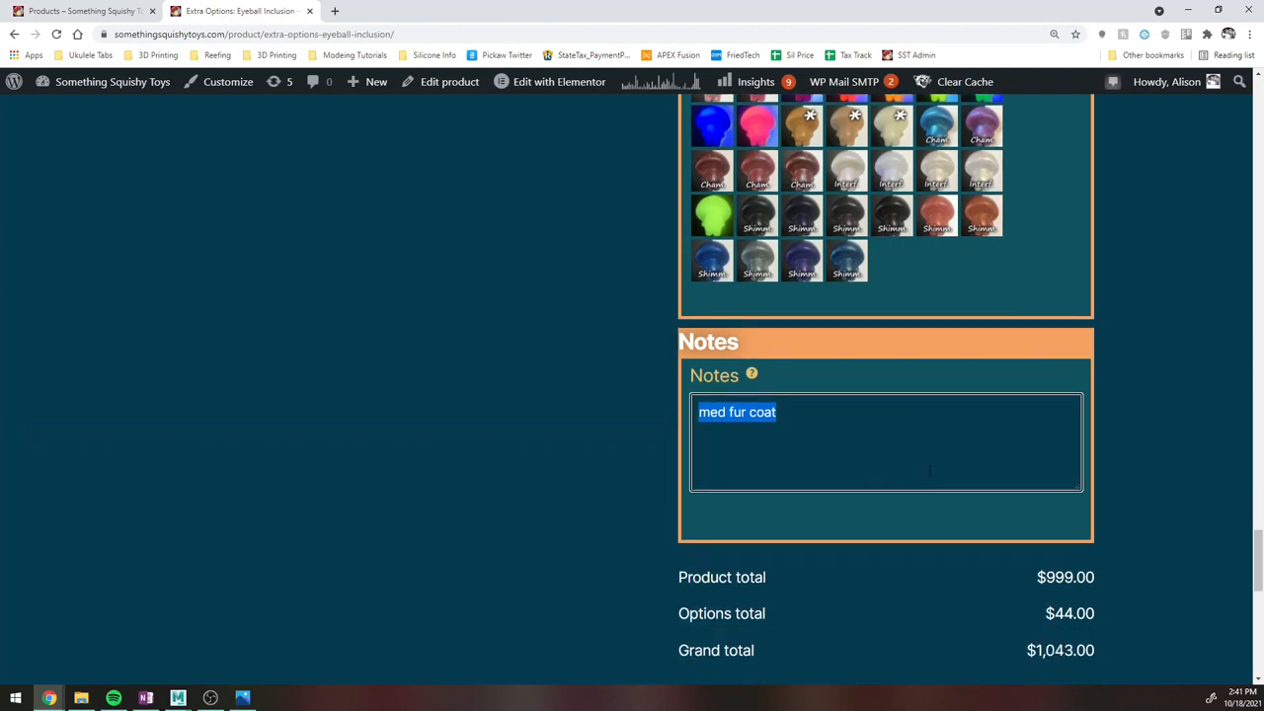
Add the Eyeball Inclusion ($1,043.00) to the cart, bringing it to $1,127.00.
scroll(down, 3)
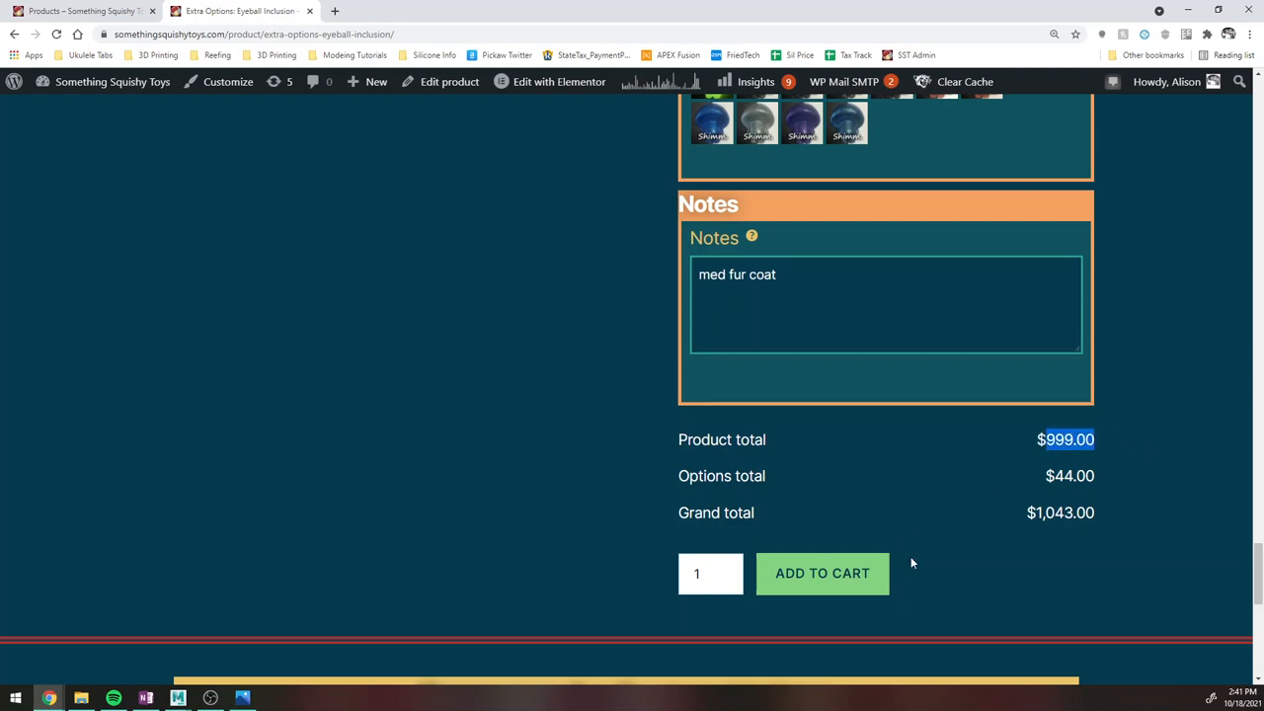
click(822, 572)
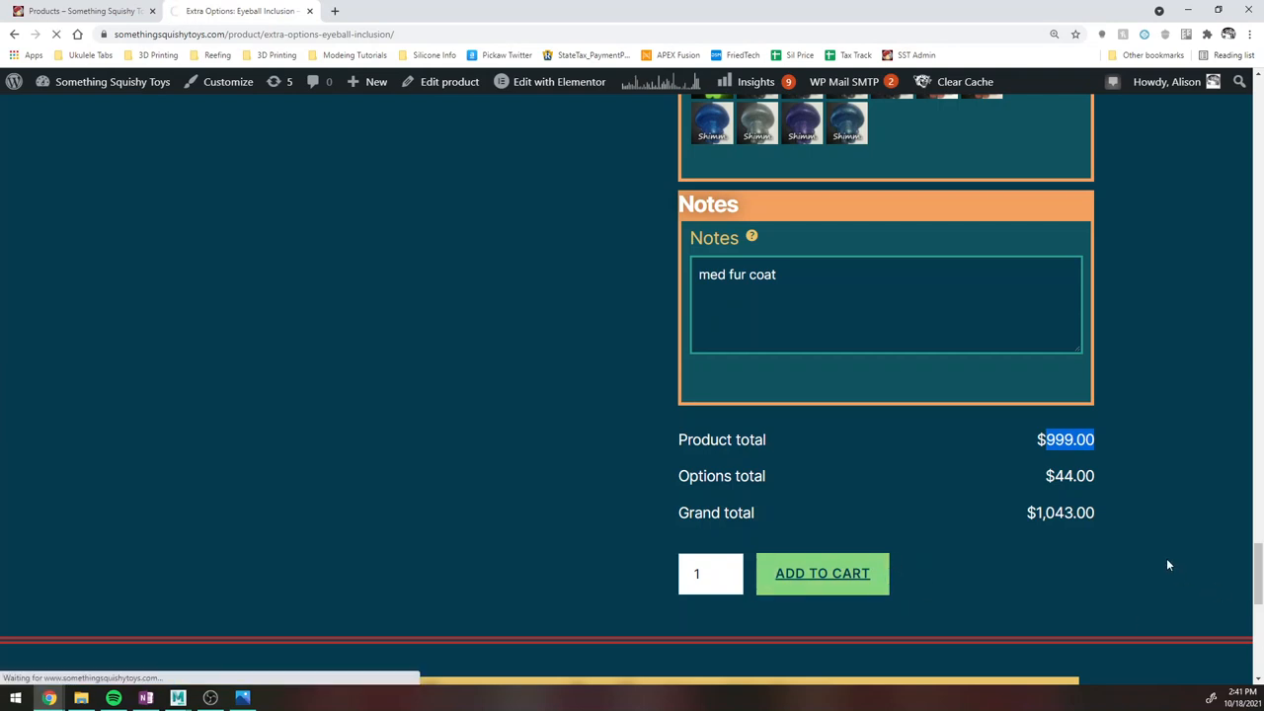
mouse_move(1019, 480)
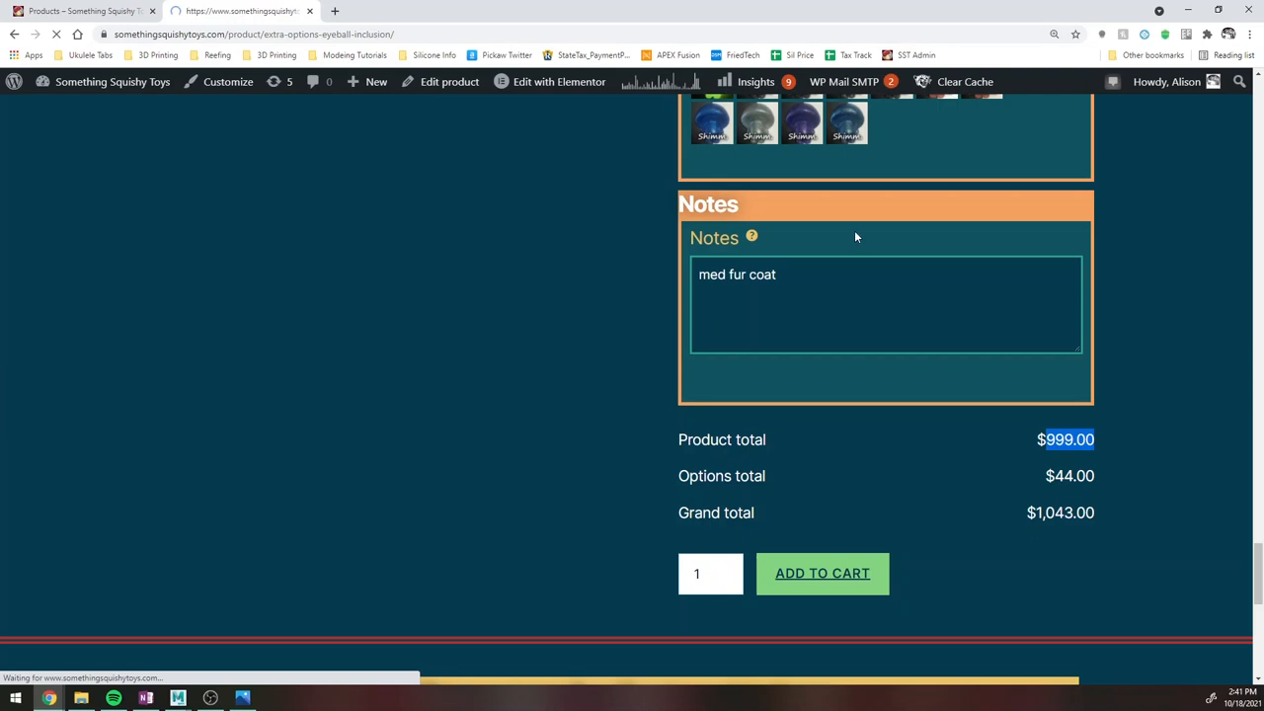
click(821, 573)
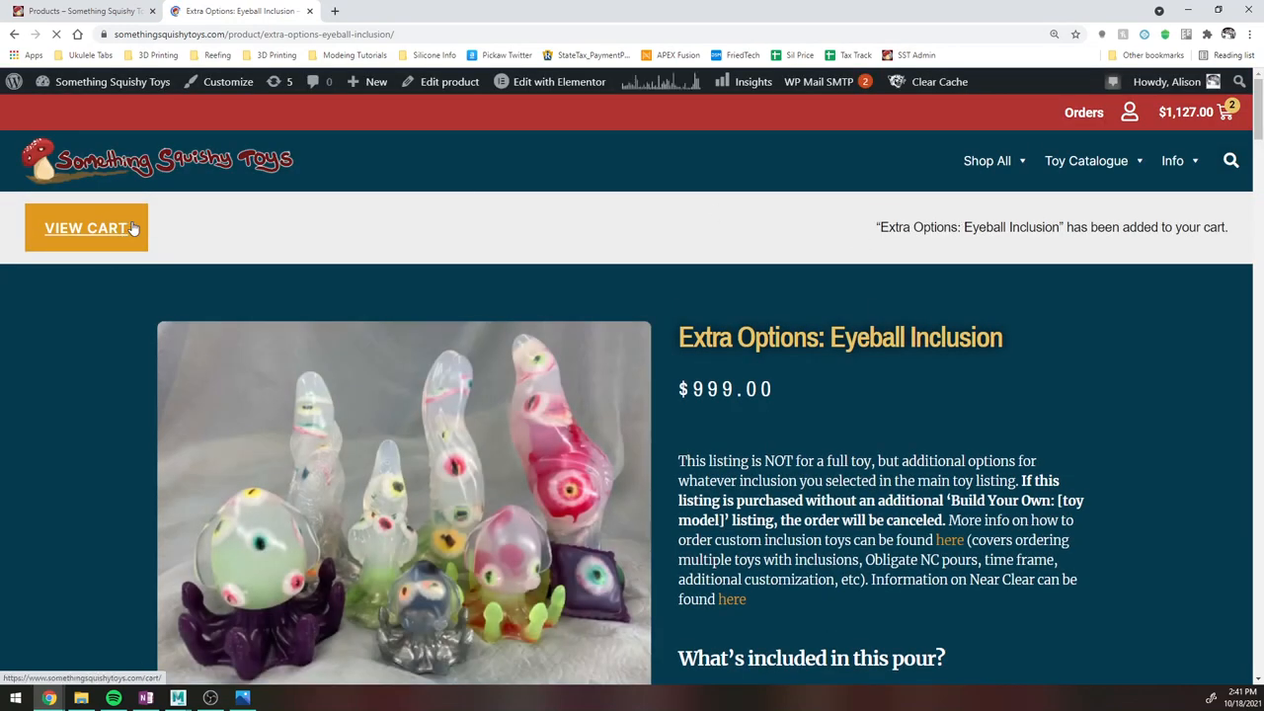
View the cart listing Claw Packer and Eyeball Inclusion and check the 'med fur coat' note.
click(87, 229)
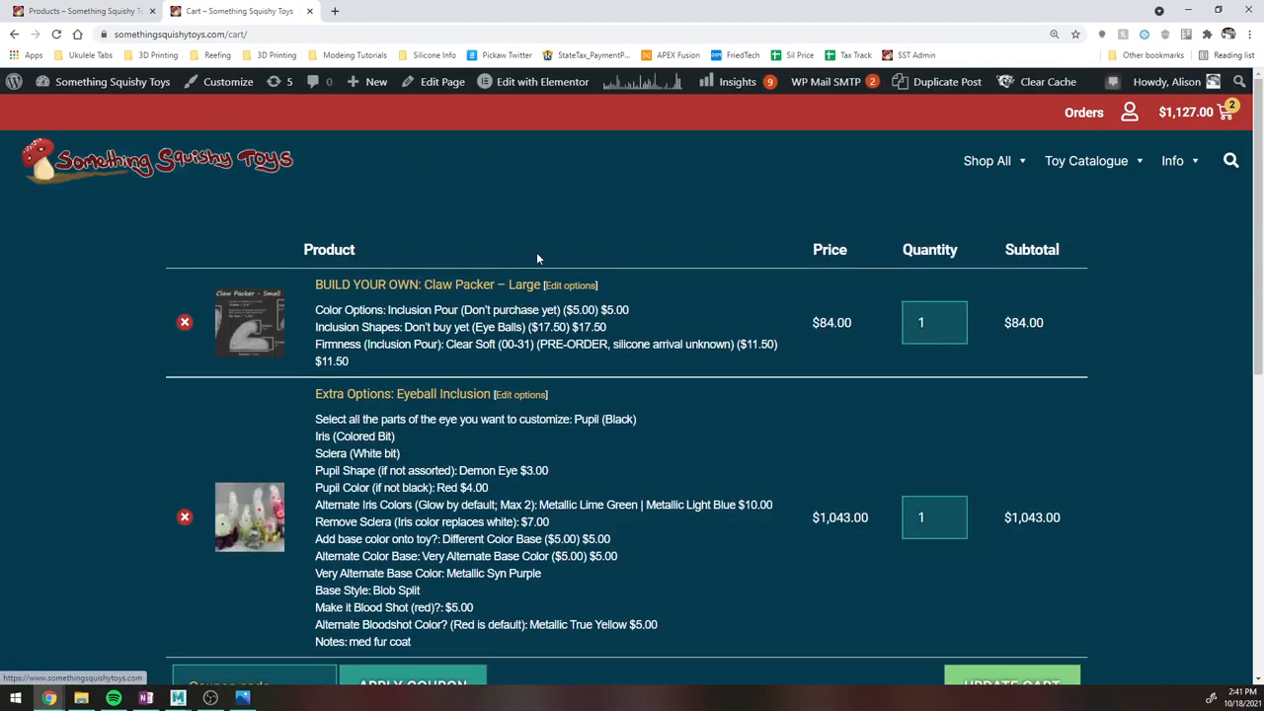
scroll(down, 3)
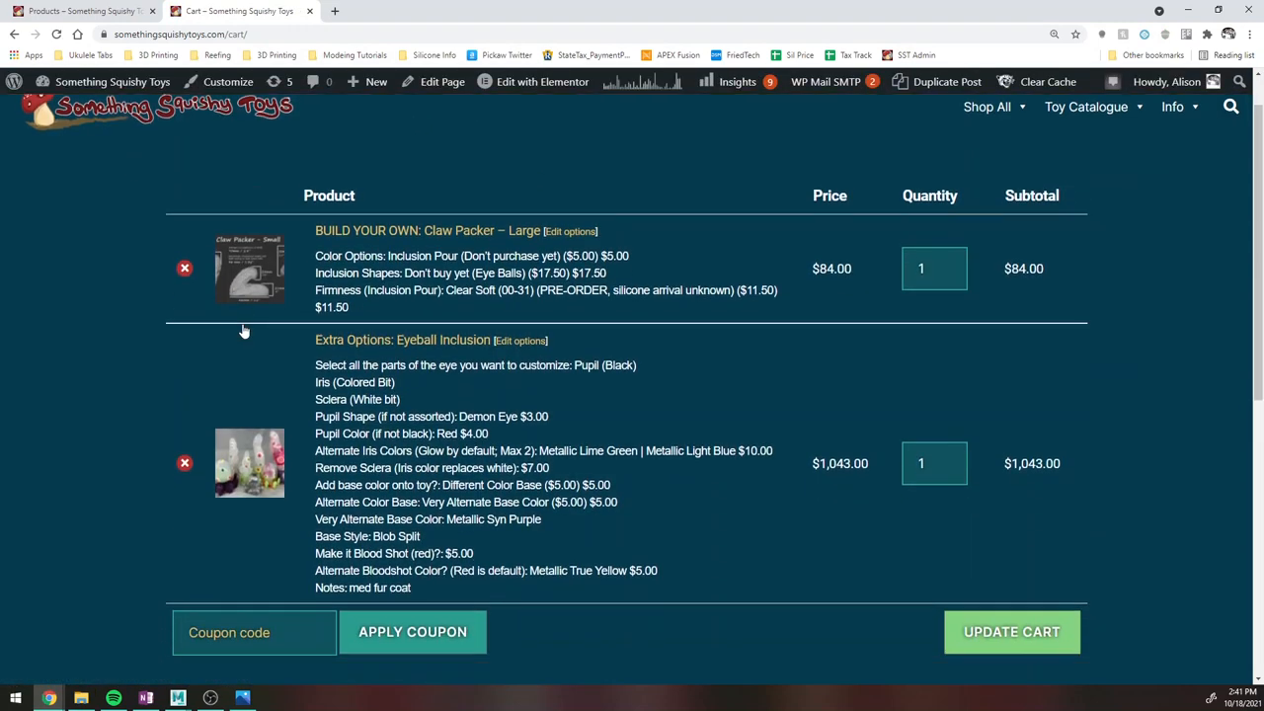
scroll(down, 3)
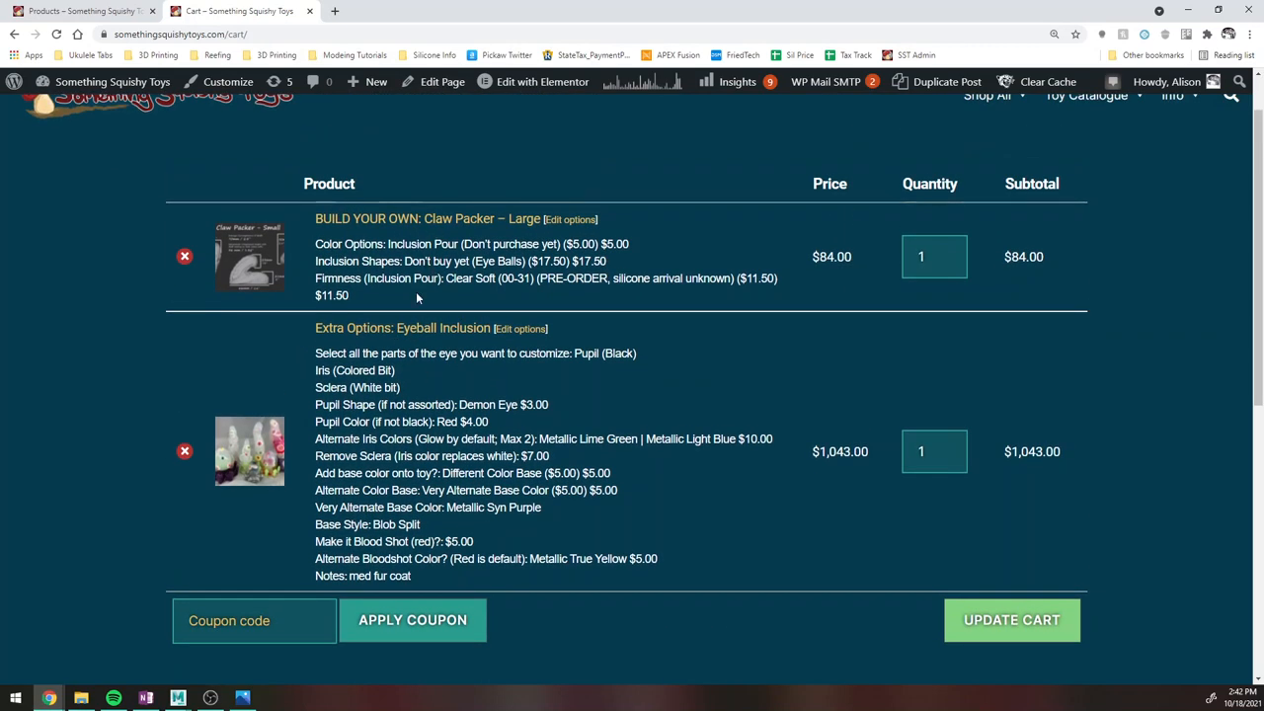
mouse_move(411, 221)
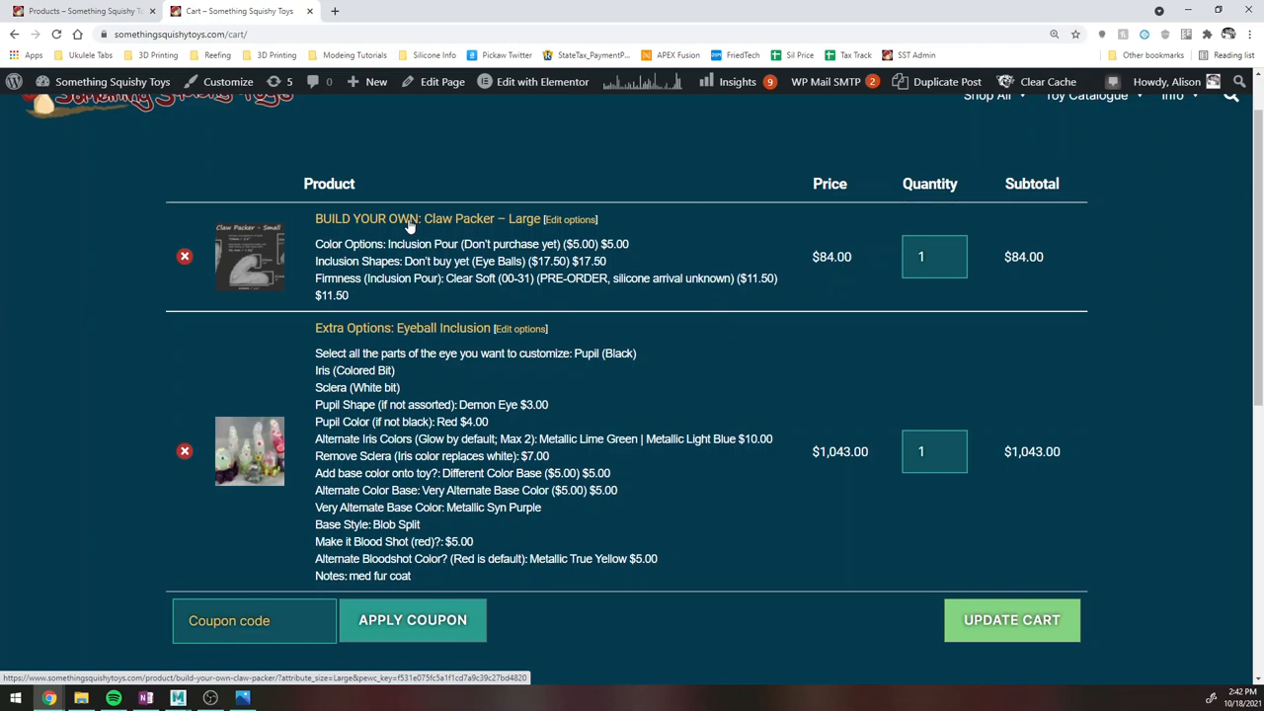
mouse_move(393, 347)
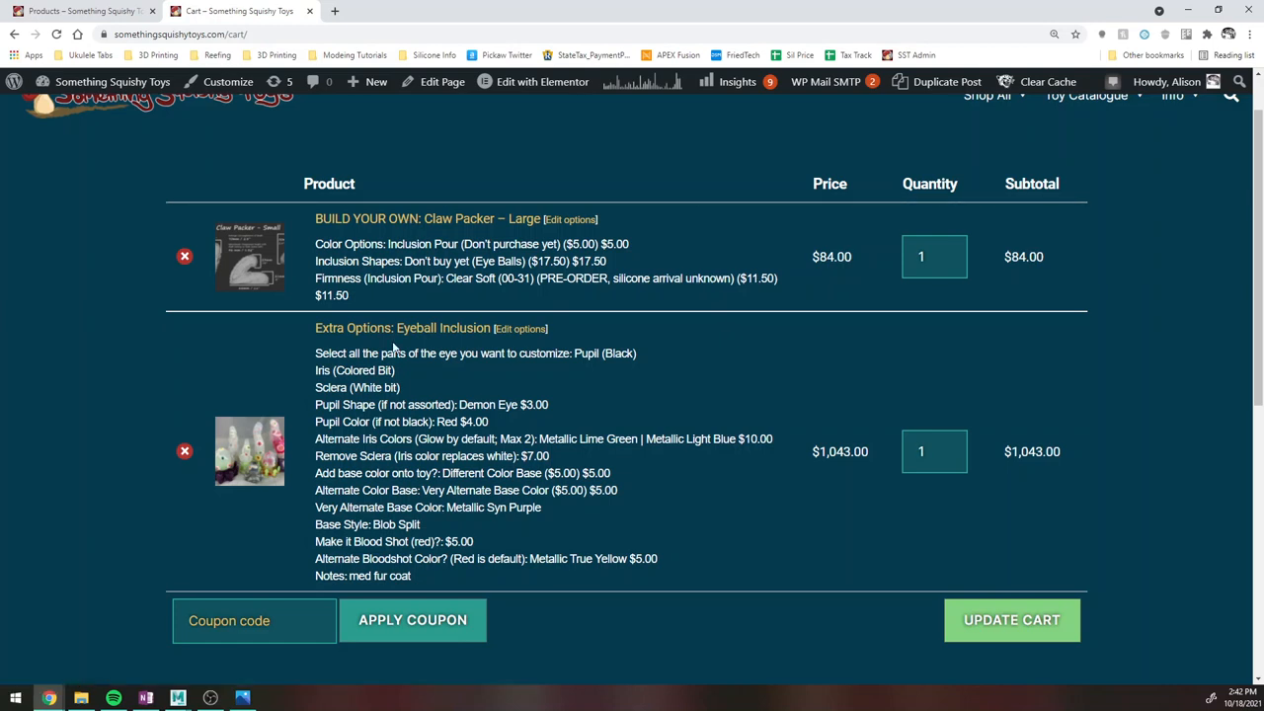
mouse_move(360, 332)
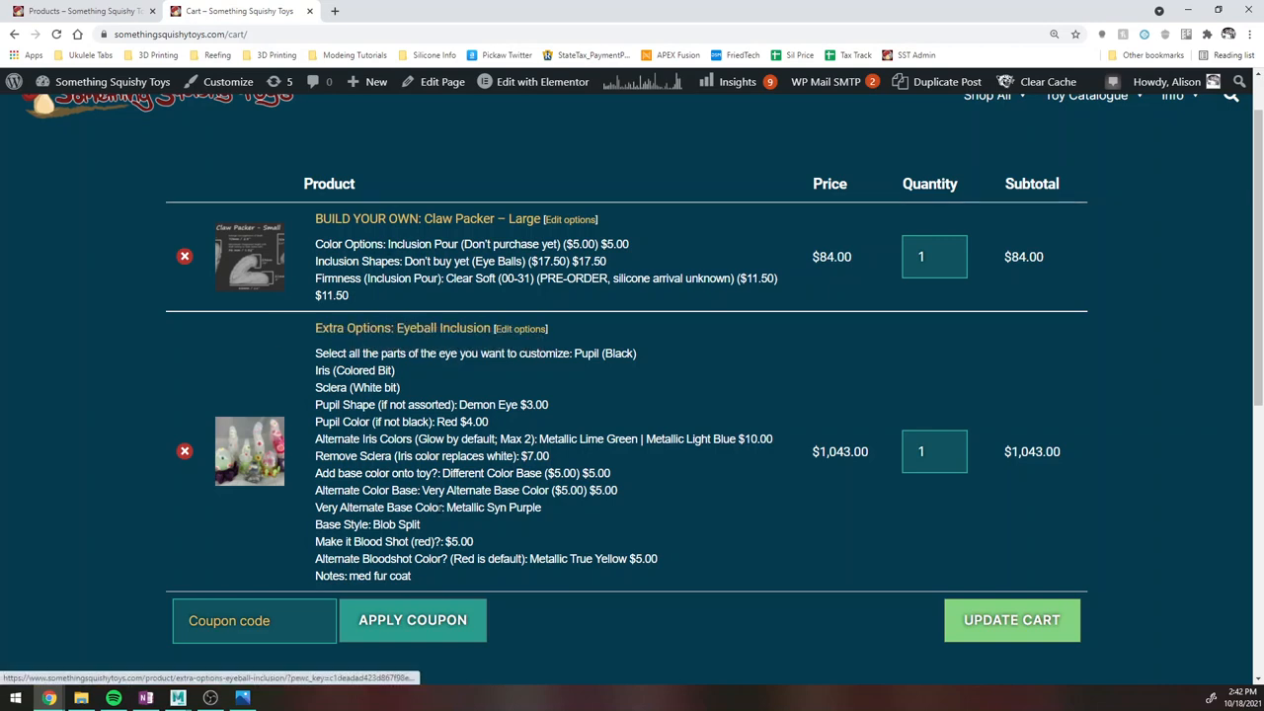
double_click(379, 577)
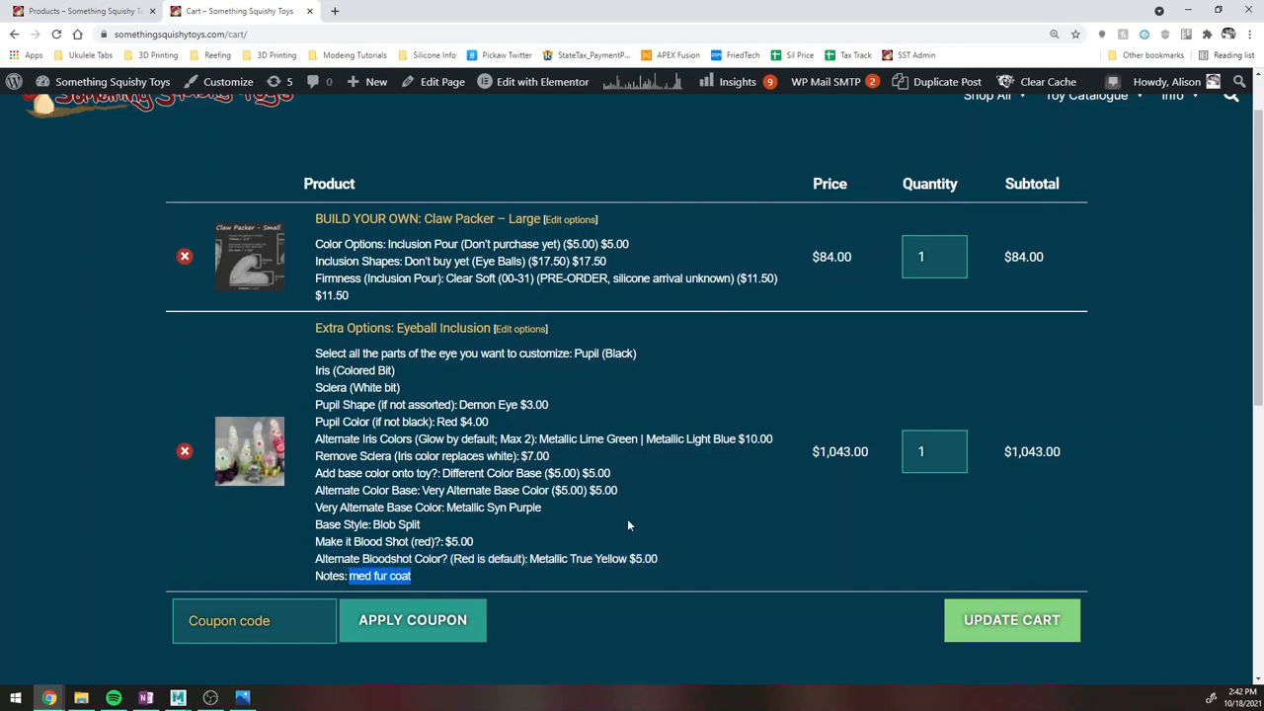
mouse_move(418, 585)
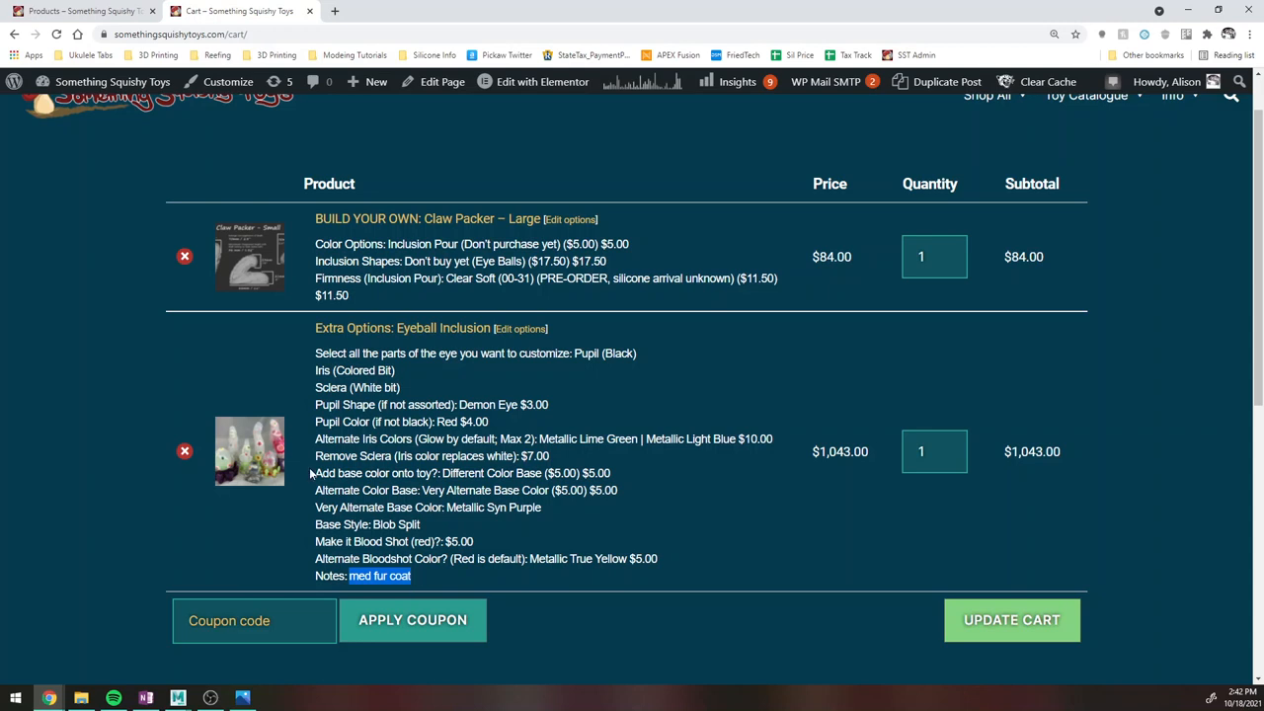
mouse_move(312, 474)
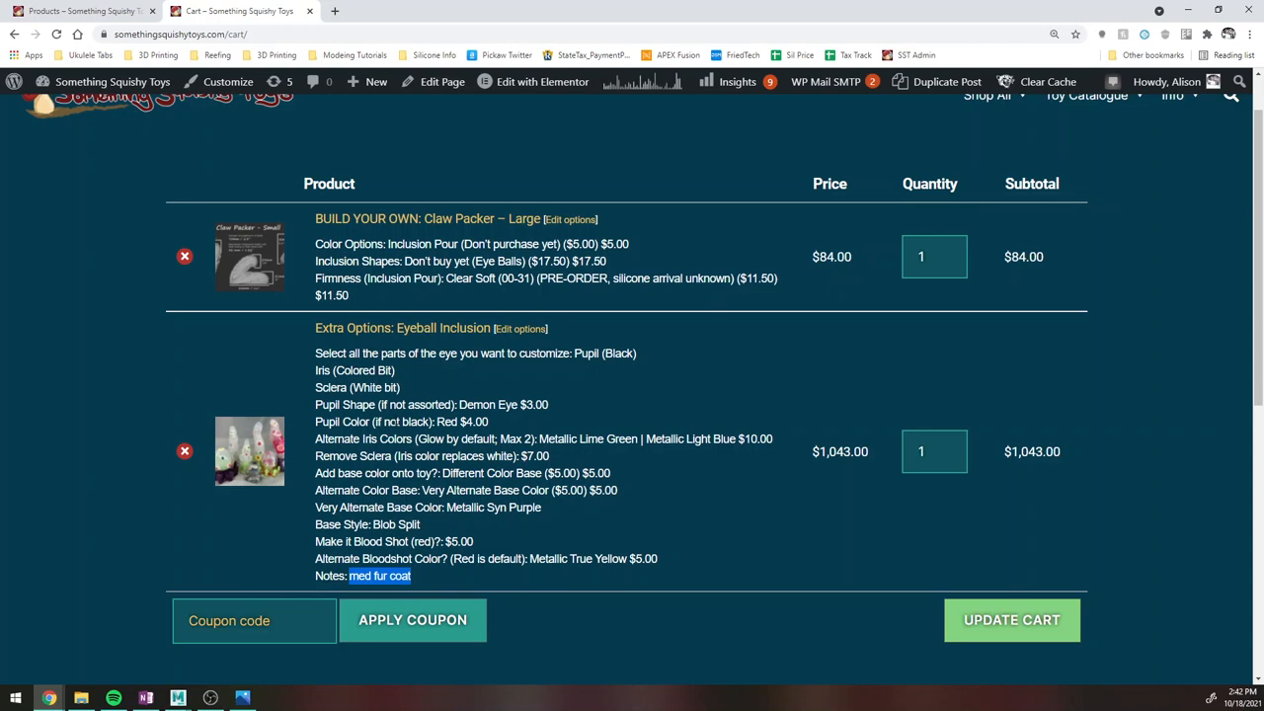
mouse_move(308, 359)
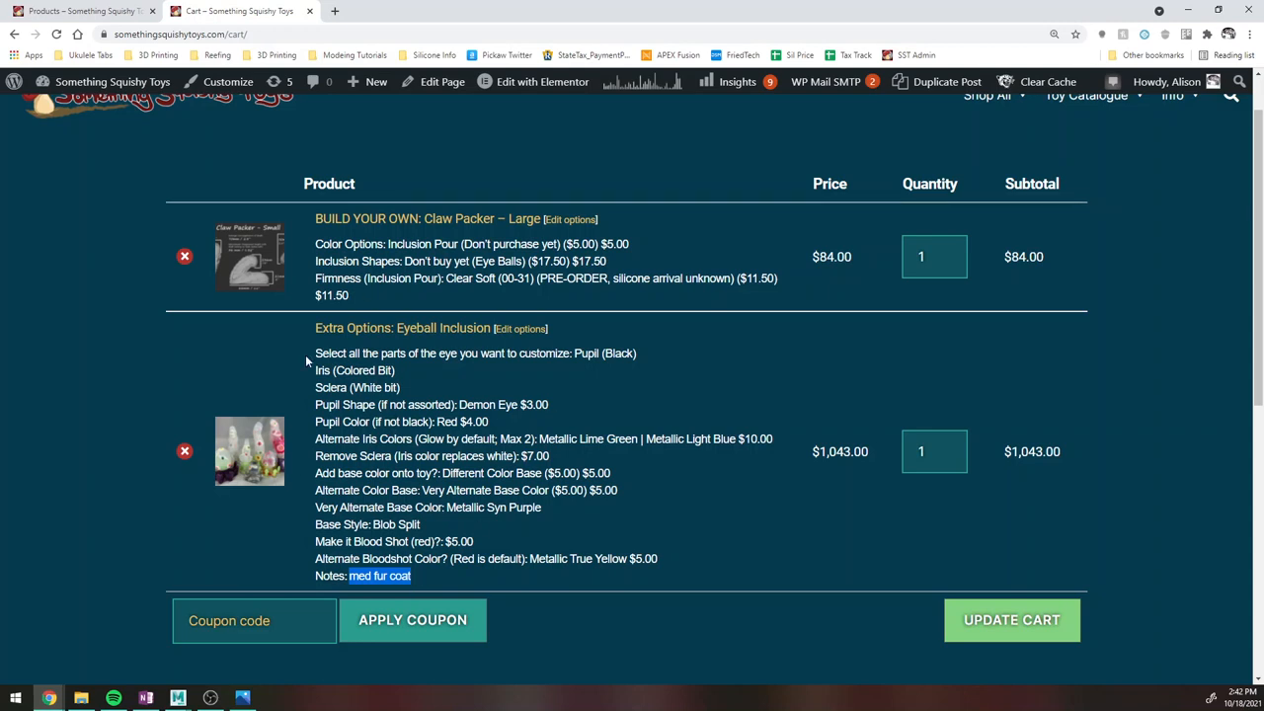
mouse_move(620, 509)
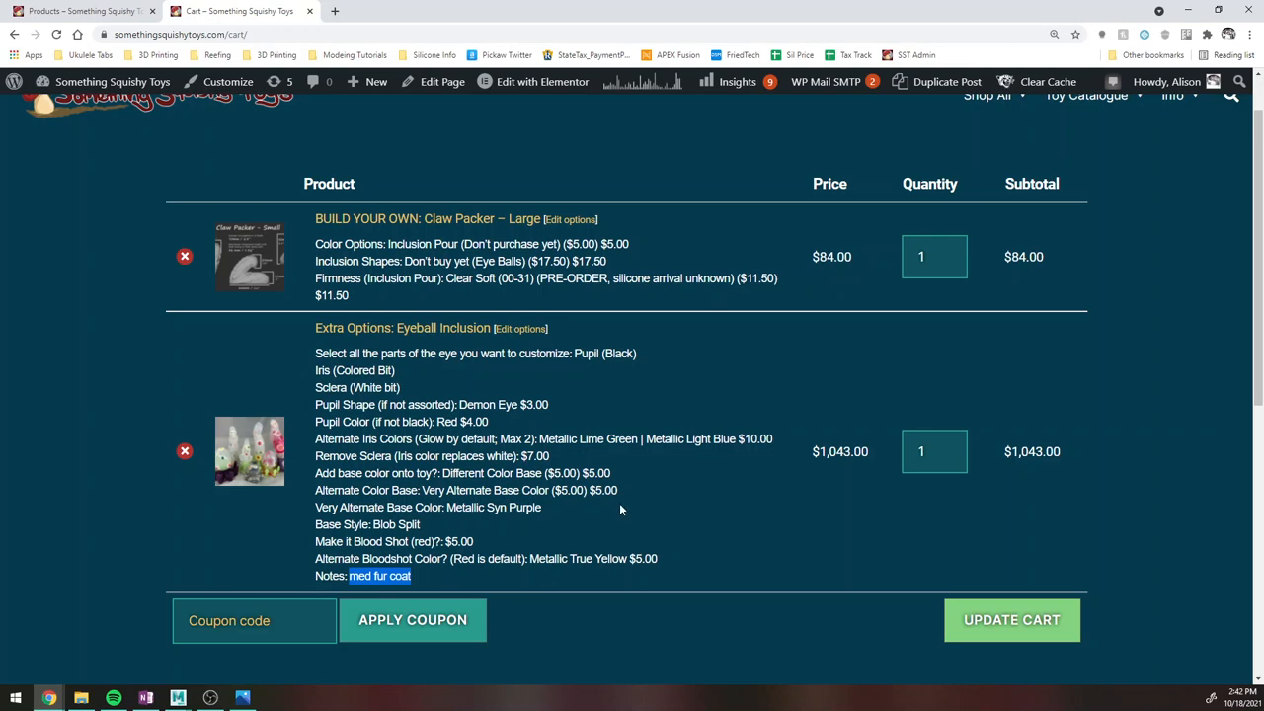
mouse_move(620, 510)
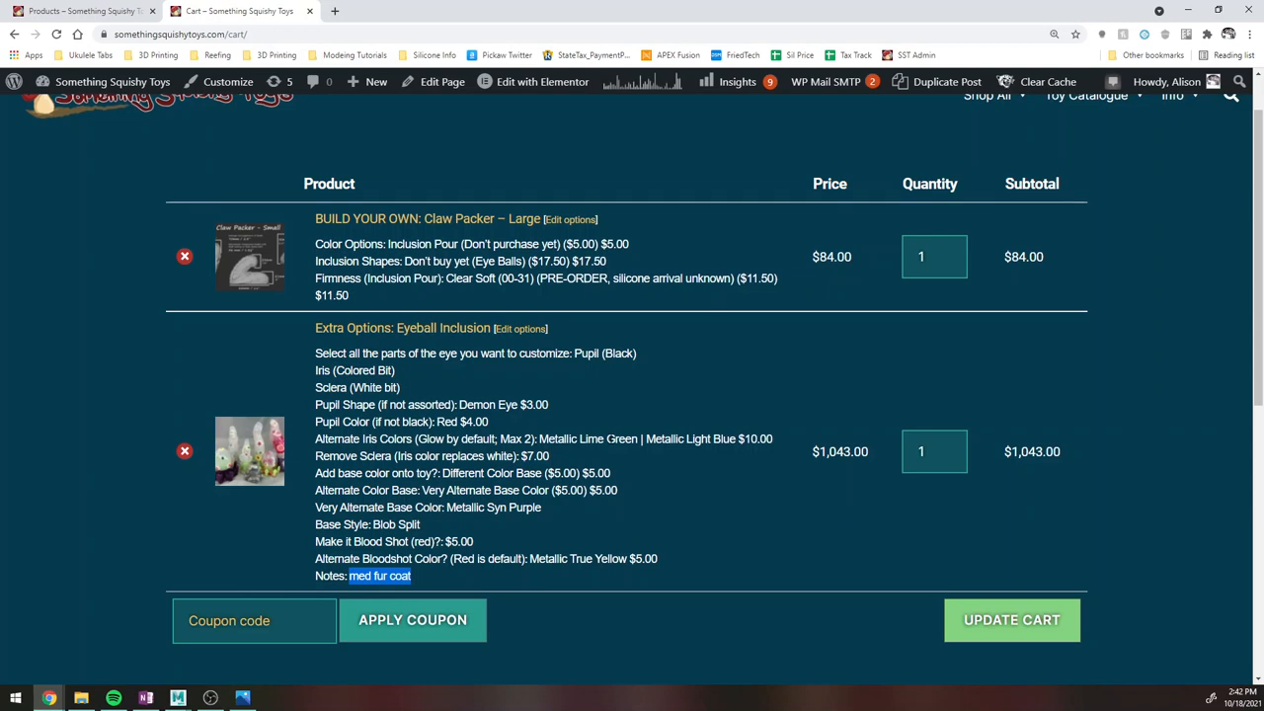
mouse_move(814, 565)
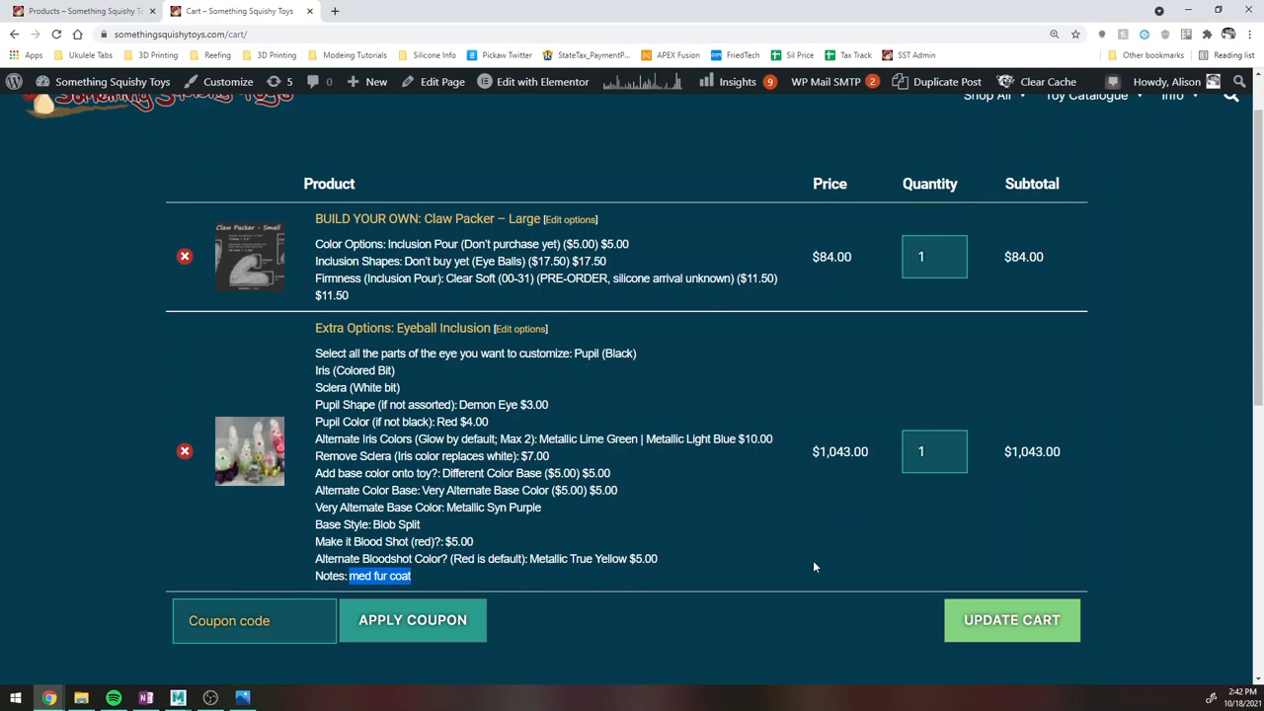
mouse_move(154, 575)
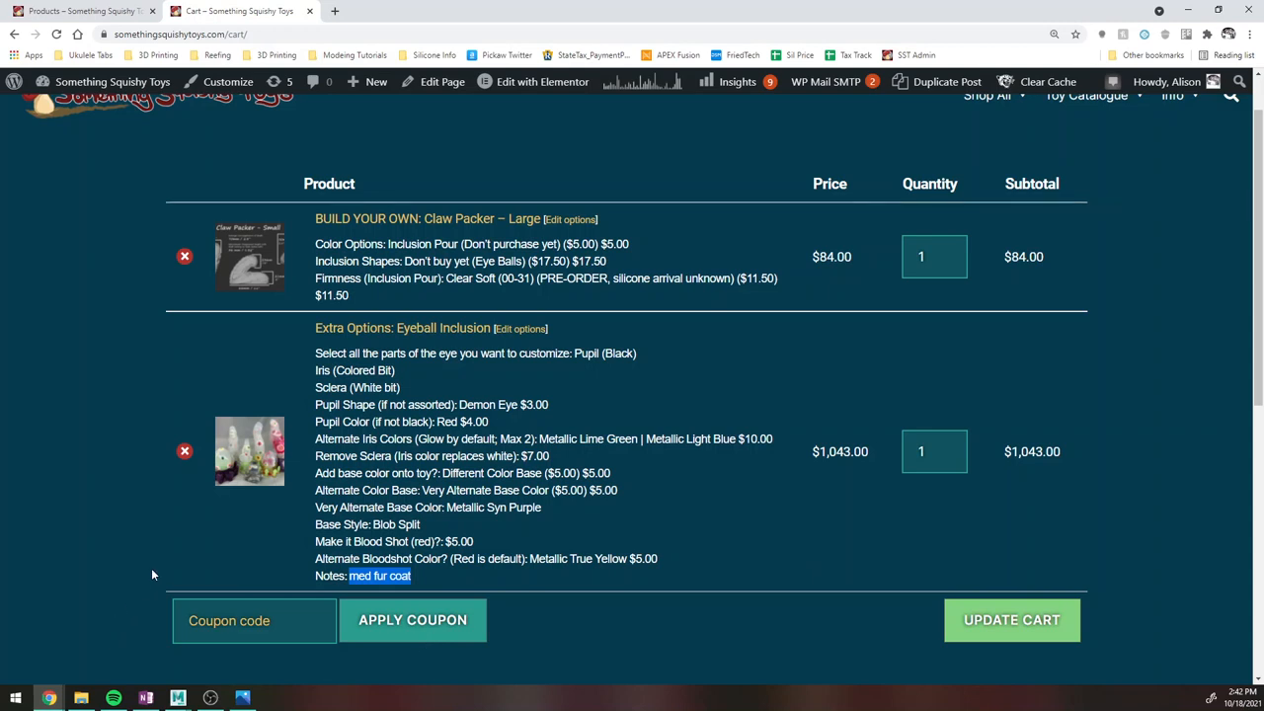
mouse_move(178, 549)
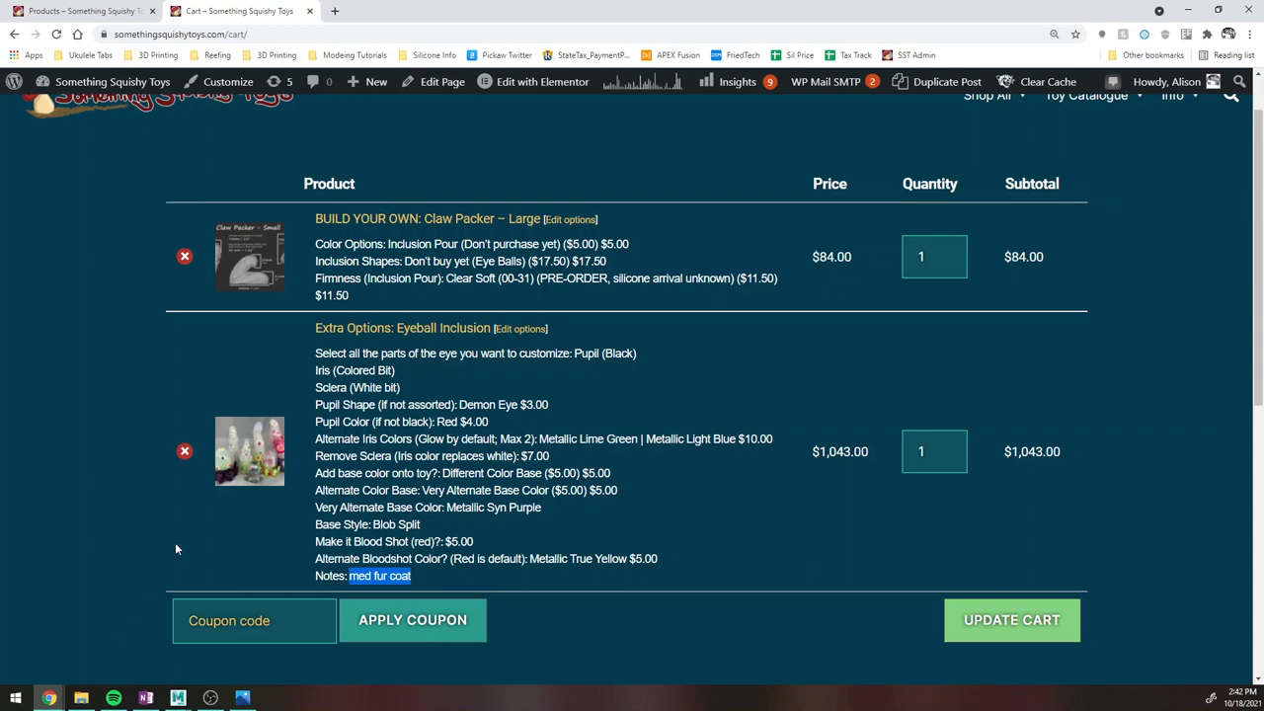
mouse_move(818, 510)
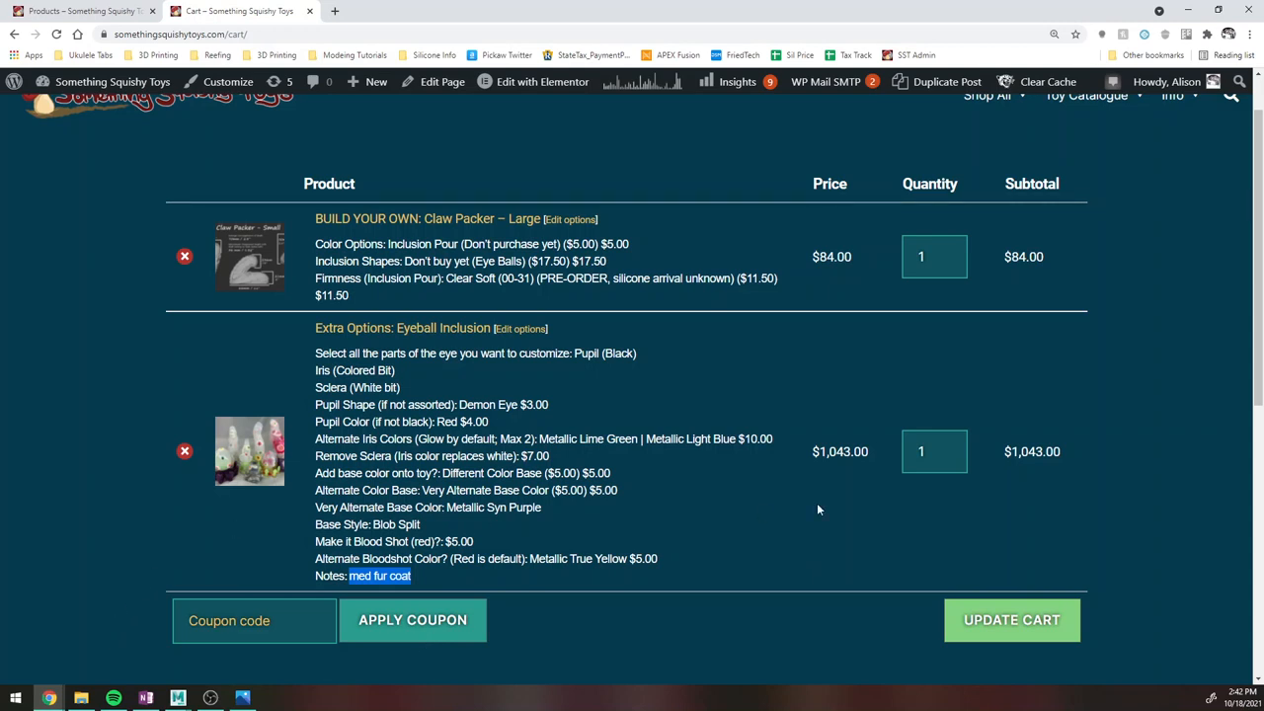
mouse_move(675, 284)
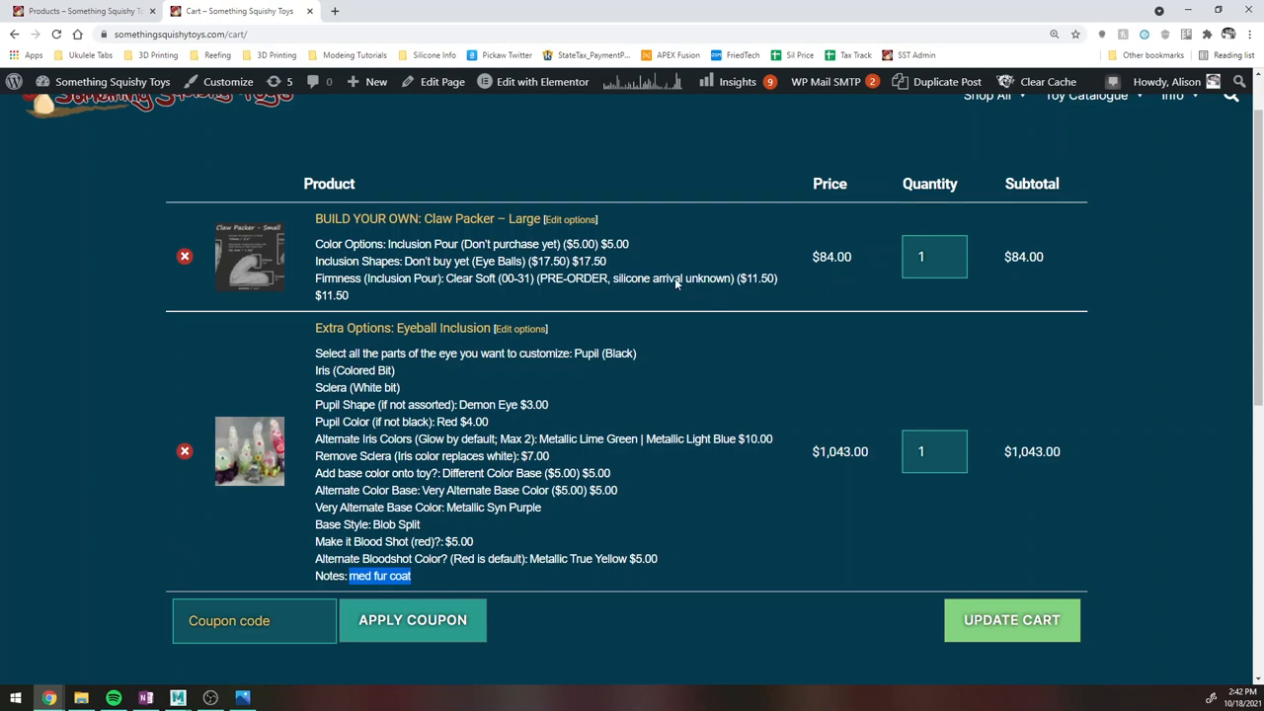